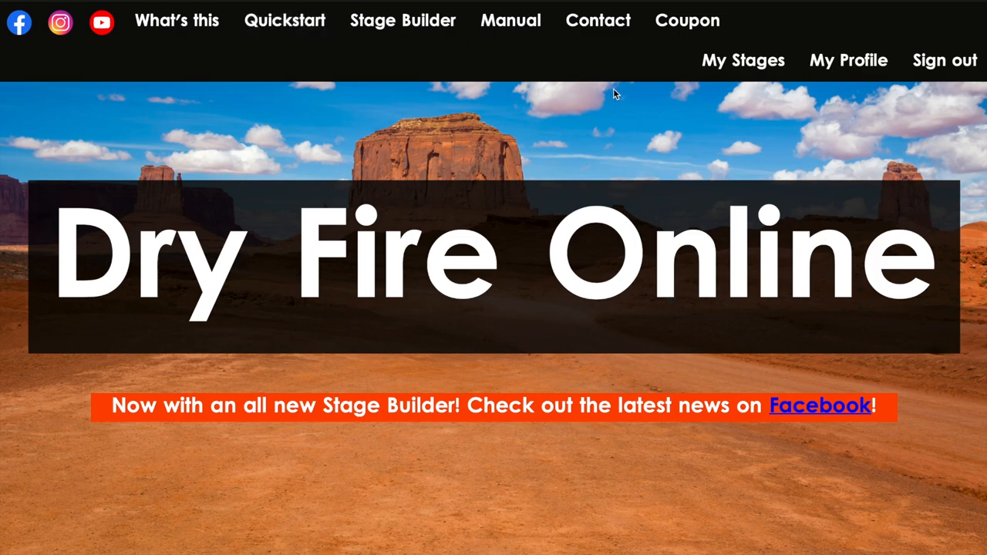
{"action": "mouse_move", "coordinate": [743, 61]}
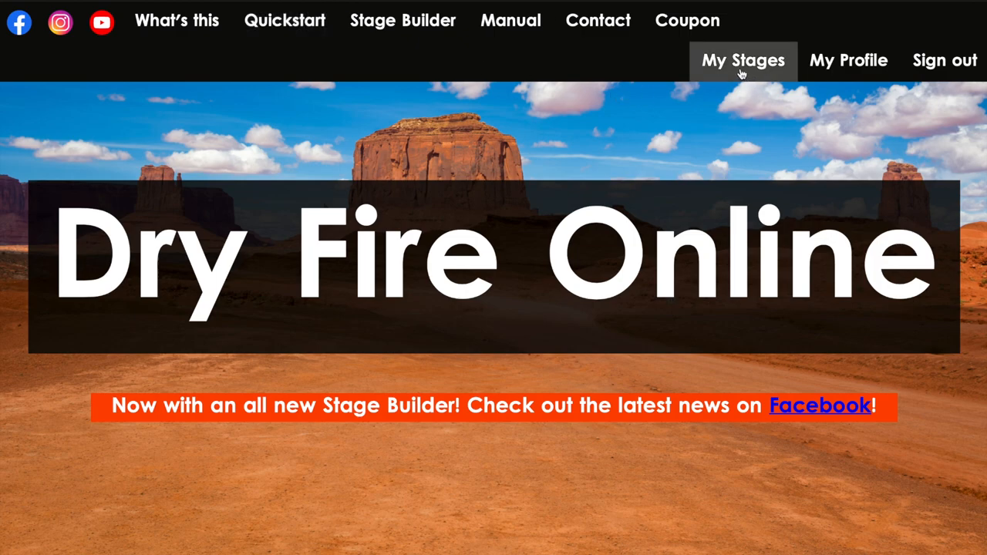
Open My Stages and scroll past the eight saved stages to the empty Free slots
{"action": "left_click", "coordinate": [743, 61]}
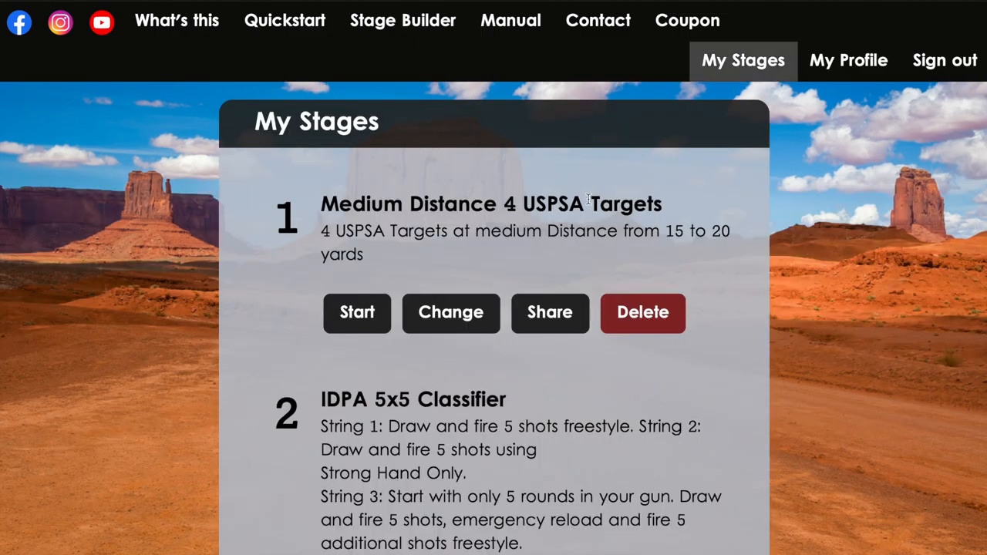
{"action": "scroll", "scroll_direction": "down", "scroll_amount": 3}
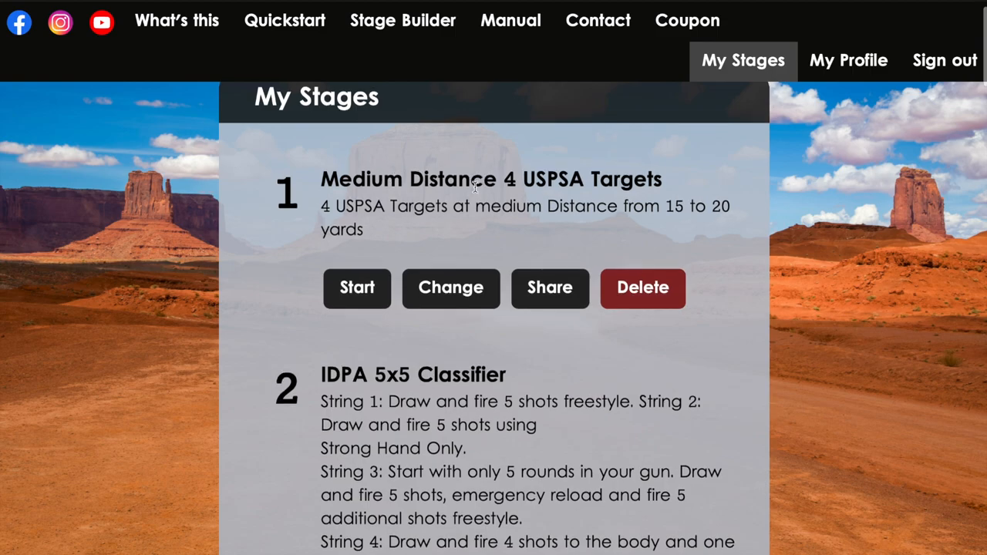
{"action": "mouse_move", "coordinate": [467, 201]}
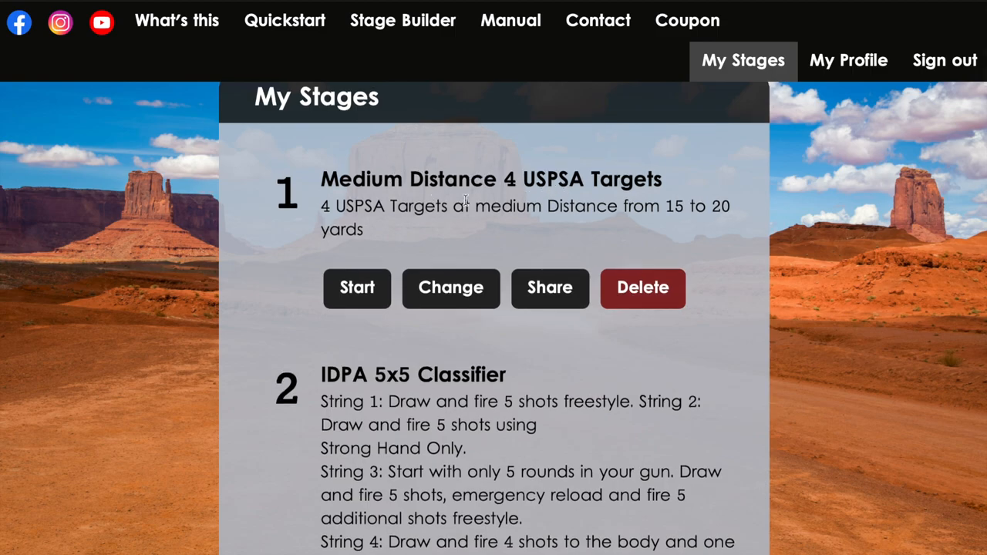
{"action": "scroll", "scroll_direction": "down", "scroll_amount": 3}
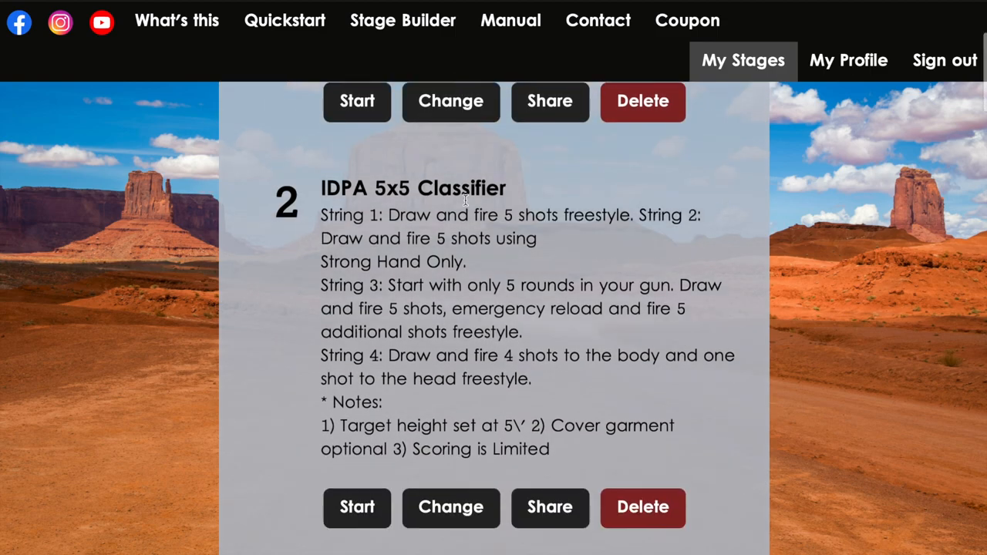
{"action": "scroll", "scroll_direction": "down", "scroll_amount": 3}
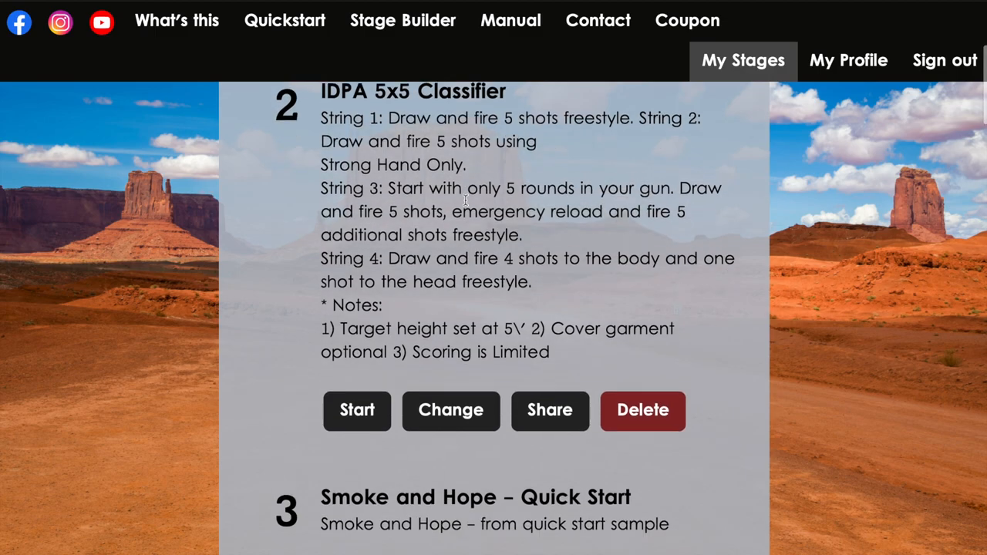
{"action": "scroll", "scroll_direction": "down", "scroll_amount": 3}
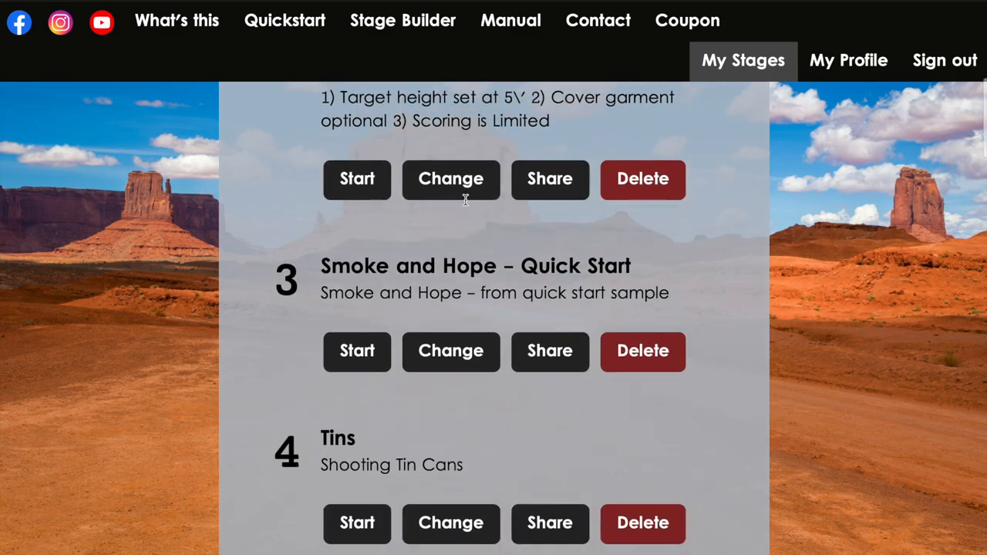
{"action": "scroll", "scroll_direction": "down", "scroll_amount": 3}
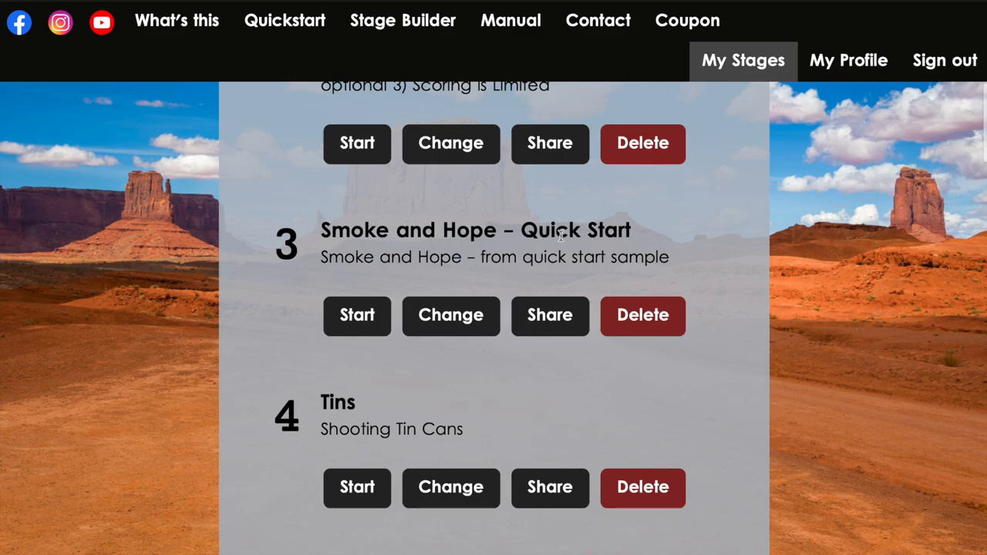
{"action": "scroll", "scroll_direction": "down", "scroll_amount": 3}
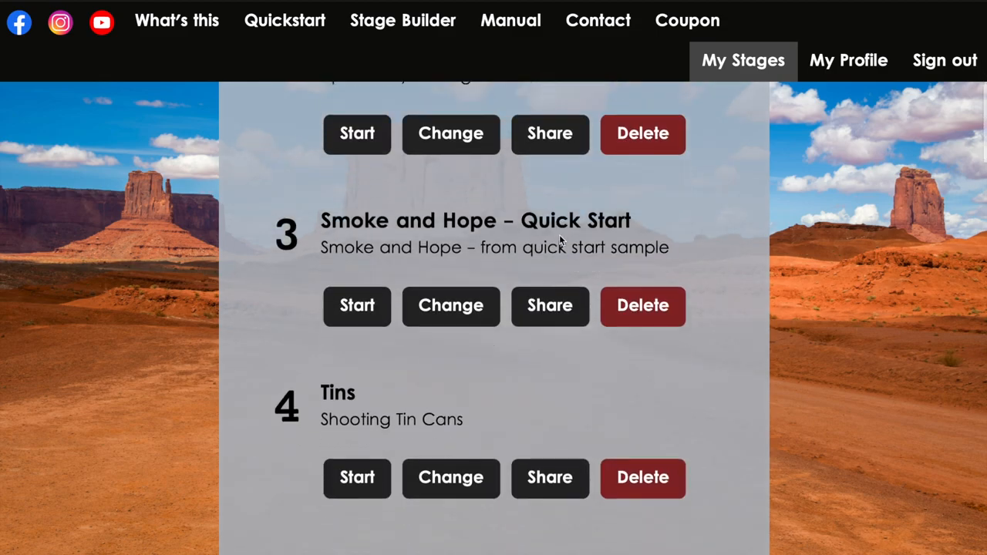
{"action": "scroll", "scroll_direction": "down", "scroll_amount": 3}
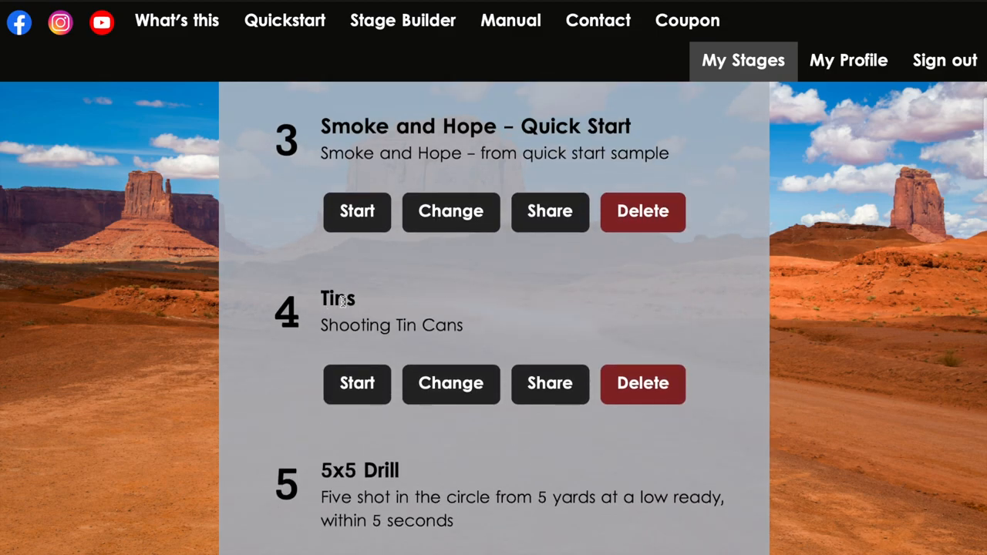
{"action": "scroll", "scroll_direction": "down", "scroll_amount": 3}
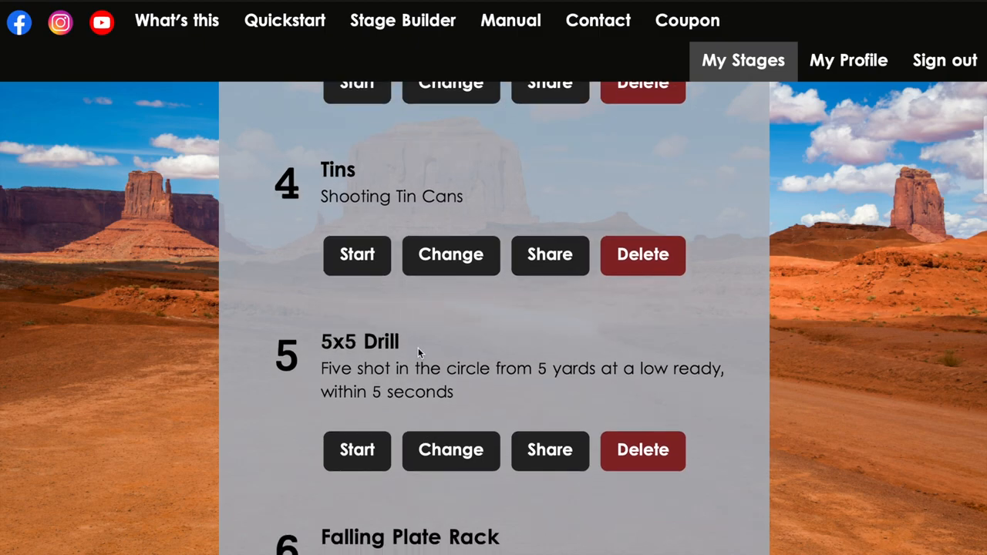
{"action": "scroll", "scroll_direction": "down", "scroll_amount": 3}
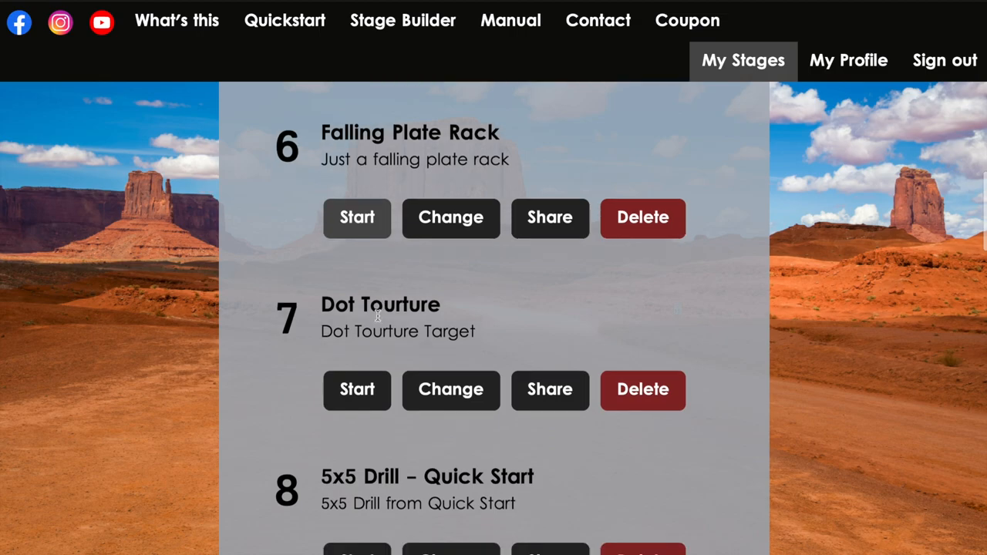
{"action": "scroll", "scroll_direction": "down", "scroll_amount": 3}
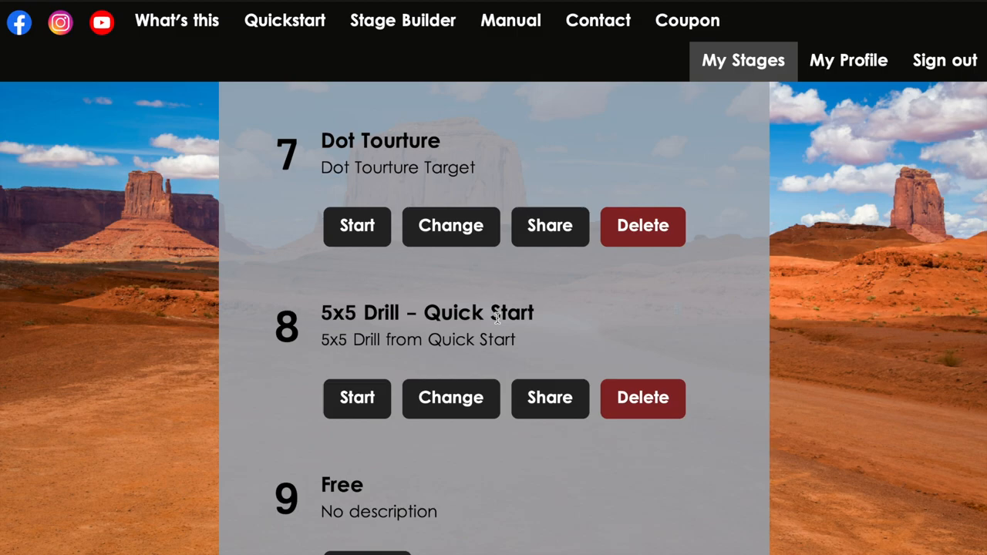
{"action": "mouse_move", "coordinate": [519, 329]}
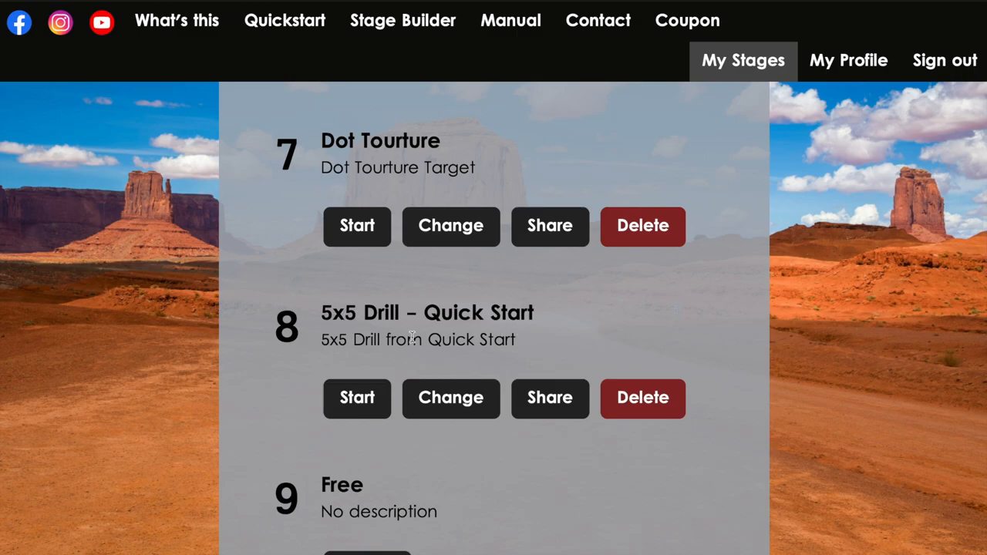
{"action": "scroll", "scroll_direction": "down", "scroll_amount": 3}
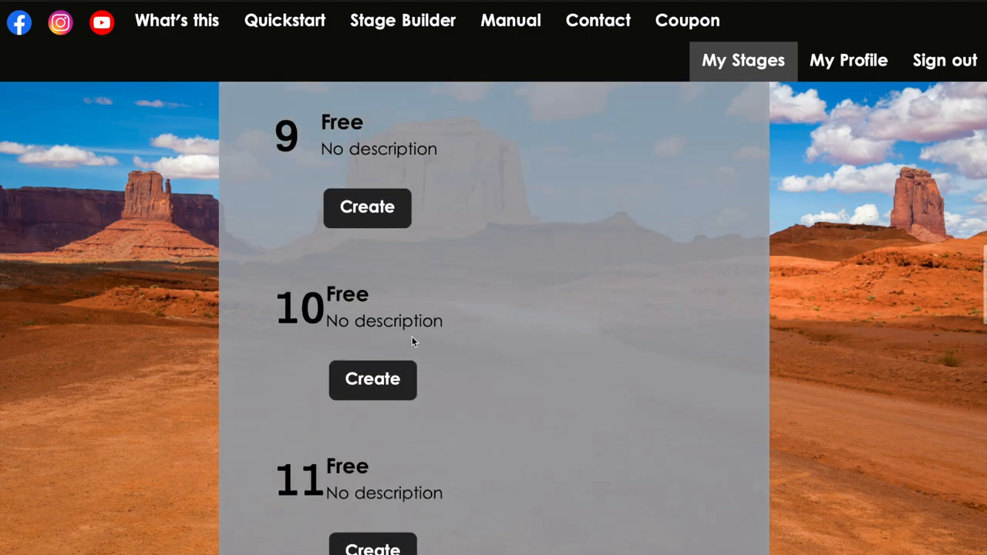
{"action": "scroll", "scroll_direction": "down", "scroll_amount": 3}
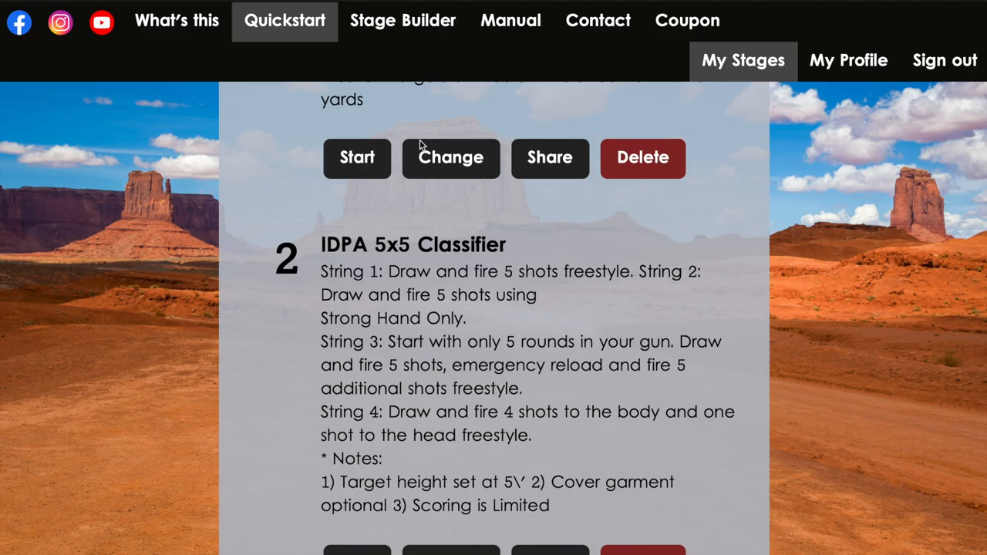
In Quickstart, enter a 63-inch screen diagonal and a 6.17 feet screen distance
{"action": "left_click", "coordinate": [450, 158]}
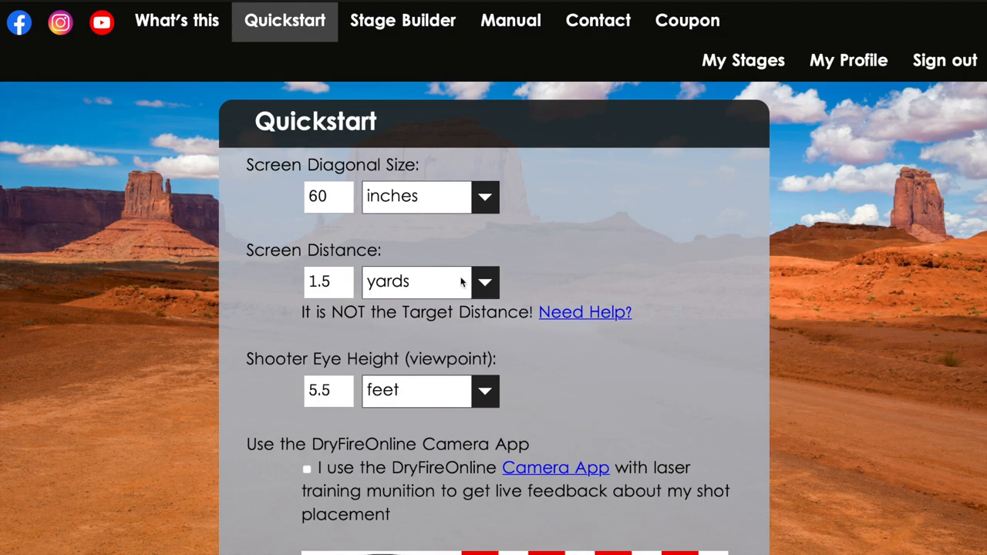
{"action": "left_click", "coordinate": [329, 196]}
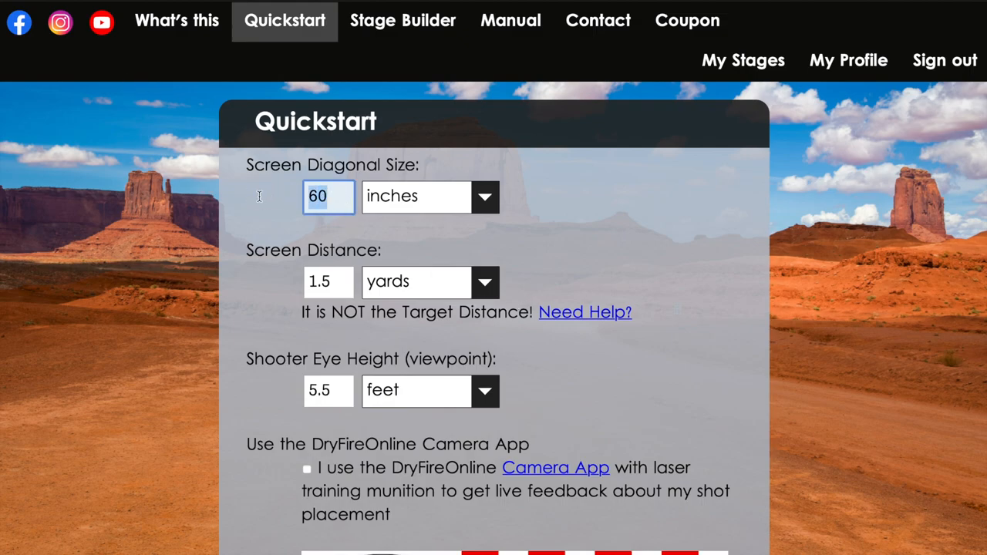
{"action": "type", "text": "63"}
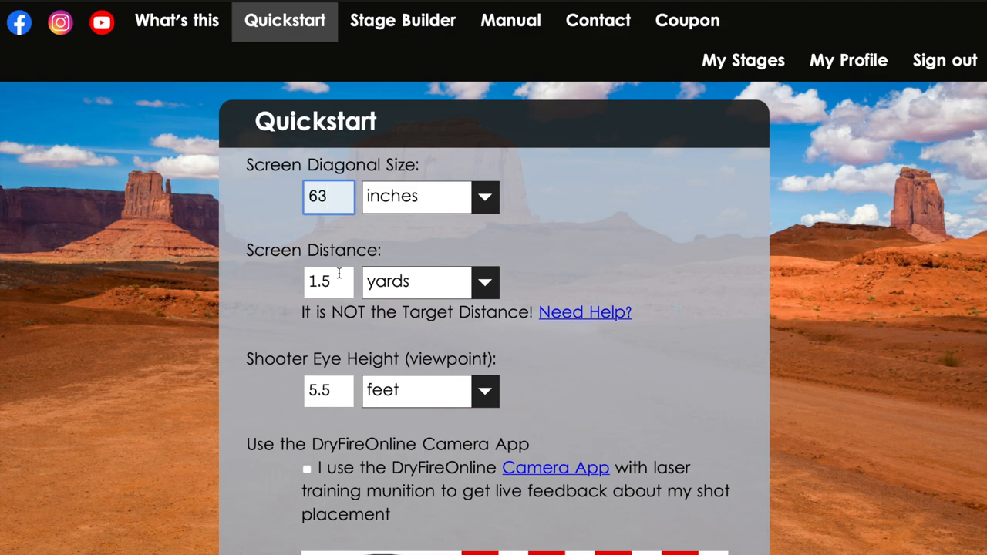
{"action": "left_click", "coordinate": [329, 282]}
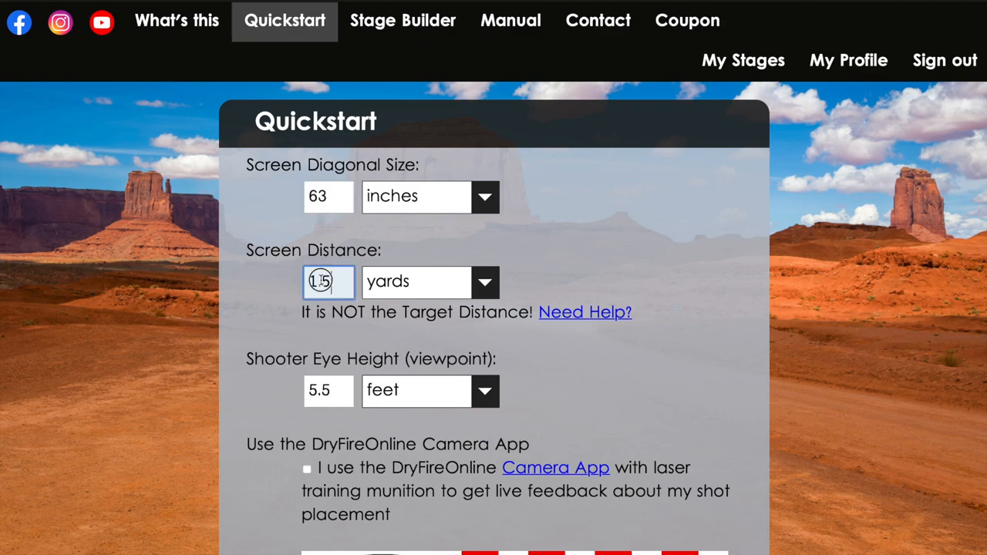
{"action": "type", "text": "6.17"}
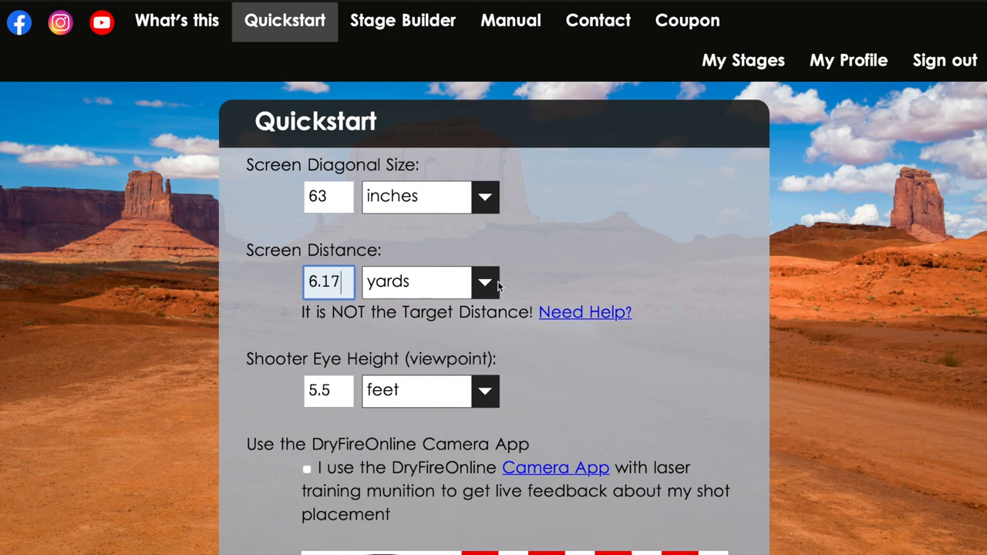
{"action": "left_click", "coordinate": [417, 281]}
{"action": "type", "text": "5.7"}
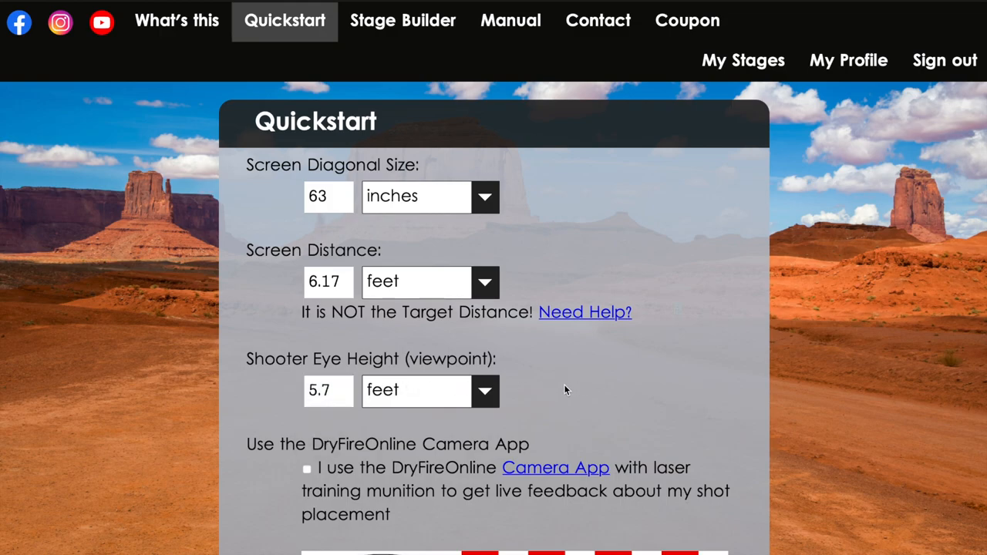
Enable the Camera App option for live shot feedback
{"action": "scroll", "scroll_direction": "down", "scroll_amount": 3}
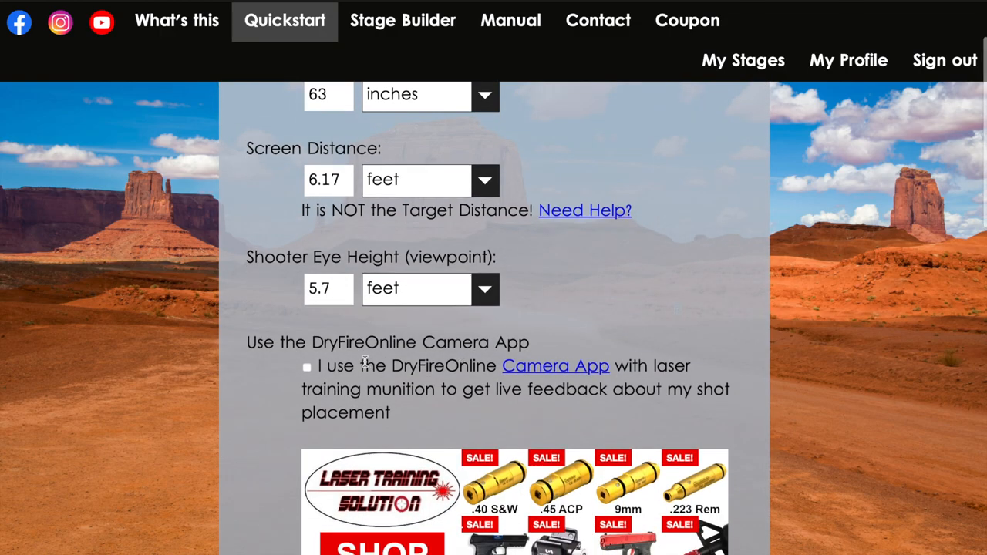
{"action": "scroll", "scroll_direction": "down", "scroll_amount": 3}
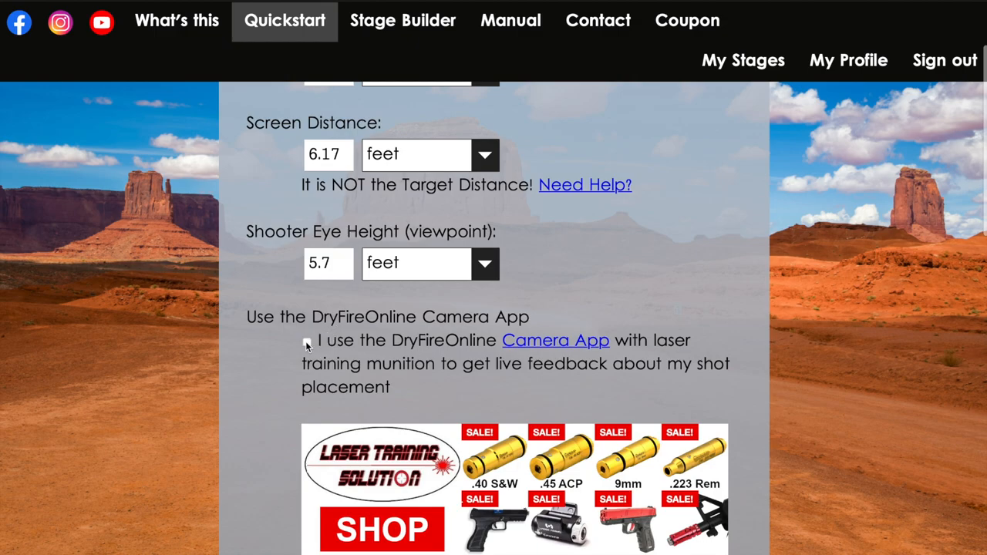
{"action": "left_click", "coordinate": [307, 341]}
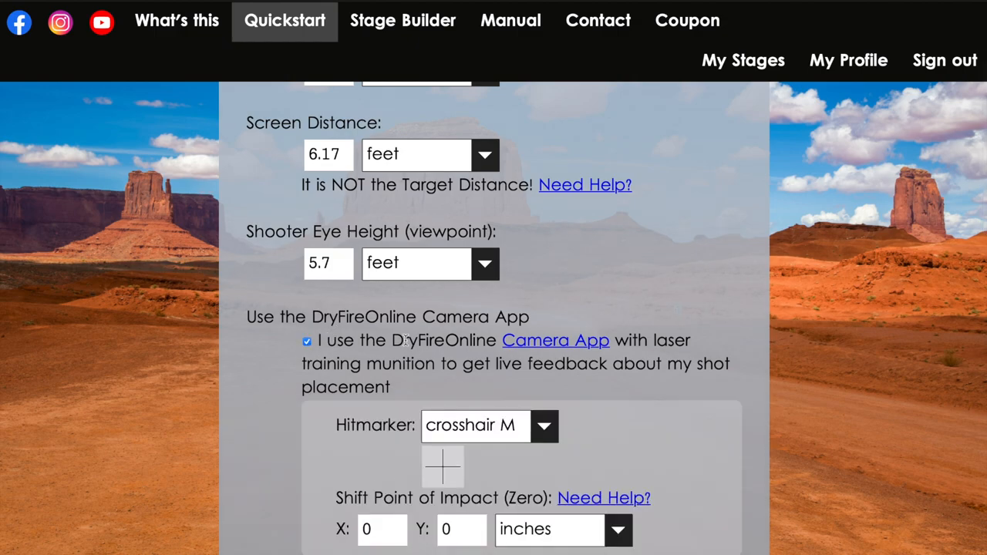
Choose circle S as the hitmarker and confirm it stays selected
{"action": "scroll", "scroll_direction": "down", "scroll_amount": 3}
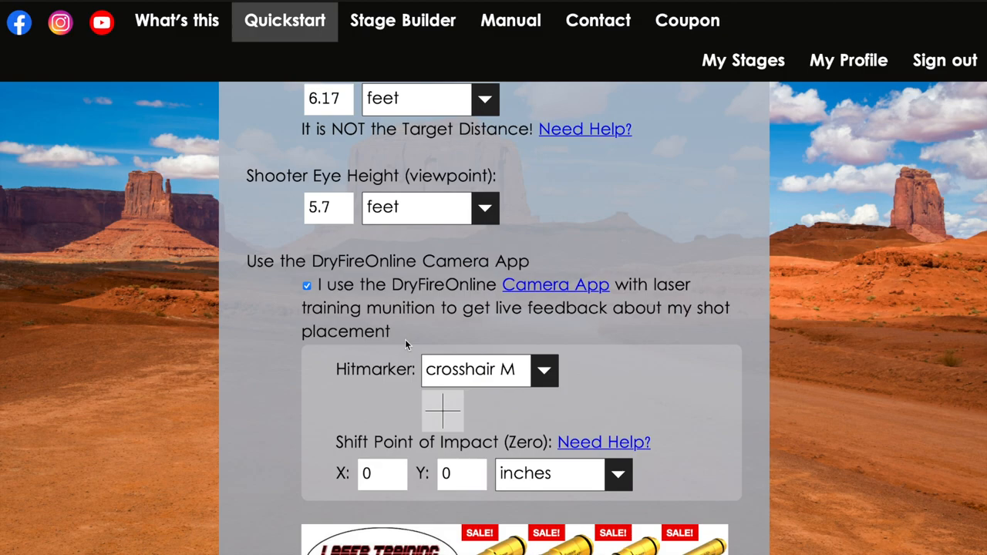
{"action": "scroll", "scroll_direction": "down", "scroll_amount": 3}
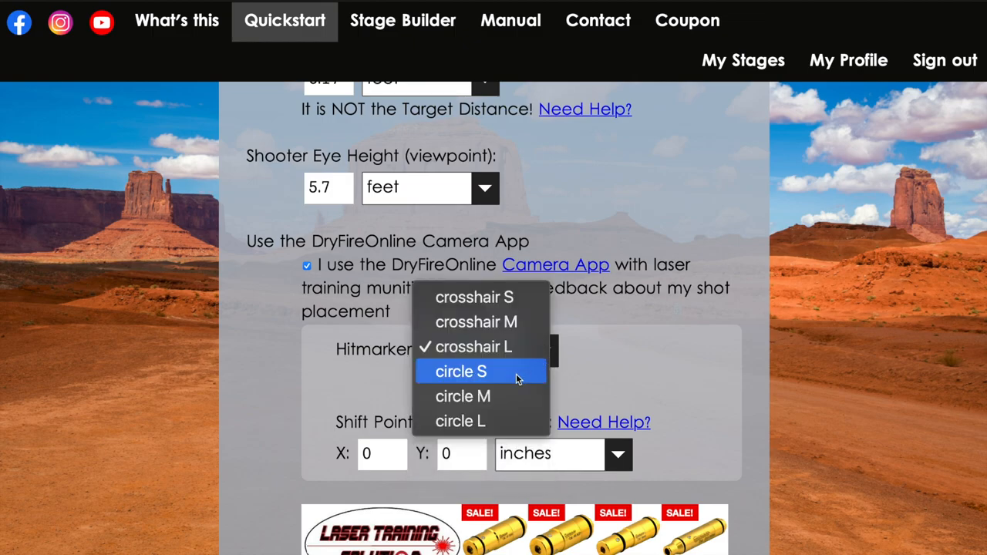
{"action": "left_click", "coordinate": [461, 371]}
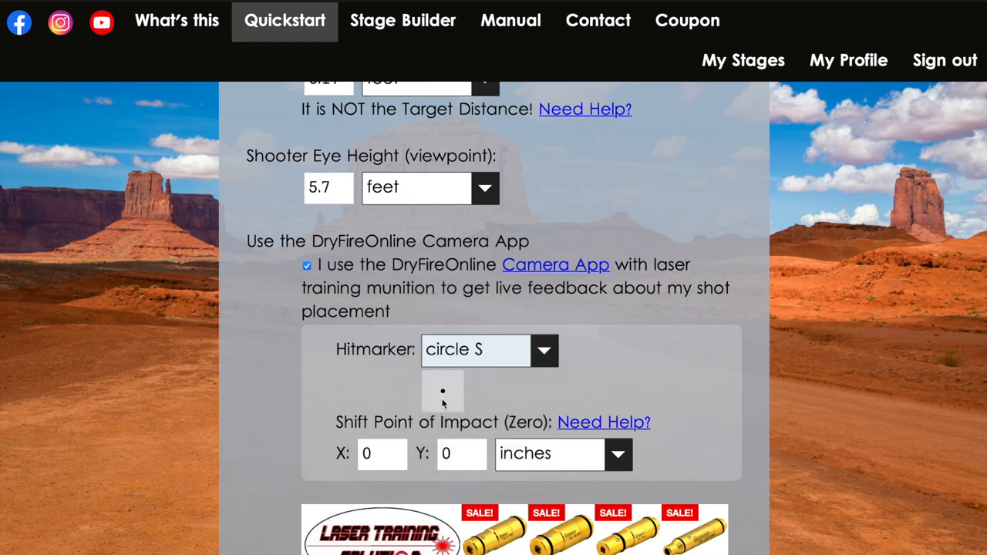
{"action": "left_click", "coordinate": [544, 349]}
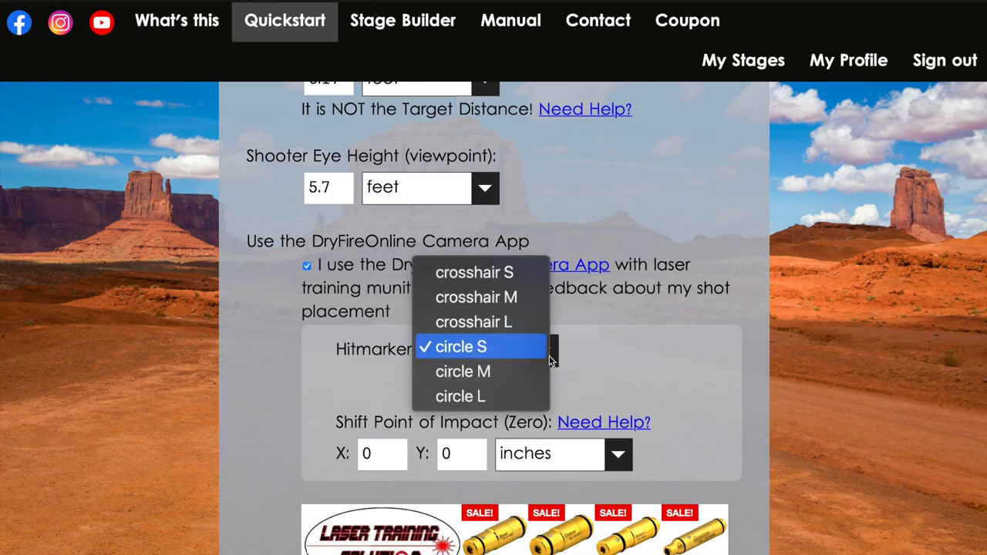
{"action": "left_click", "coordinate": [461, 346]}
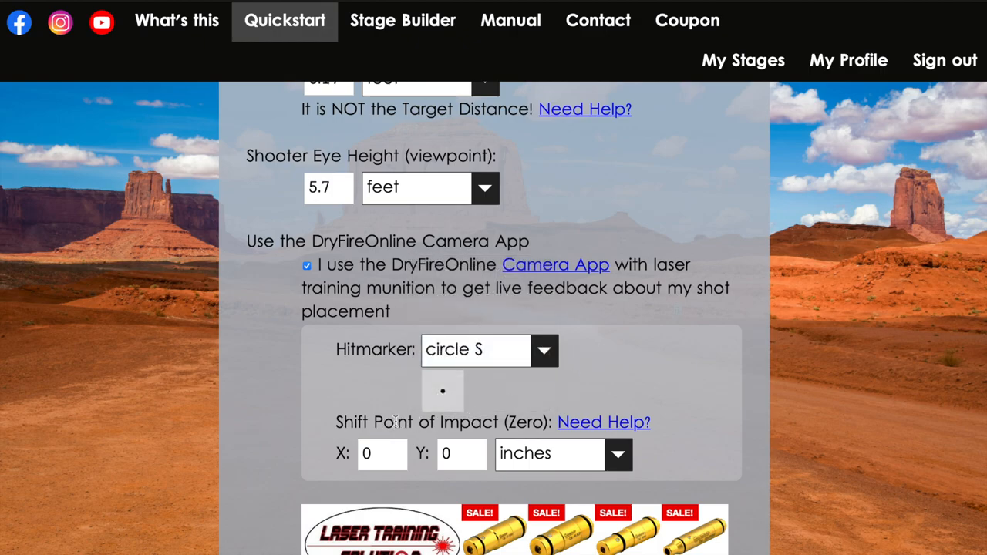
{"action": "scroll", "scroll_direction": "down", "scroll_amount": 3}
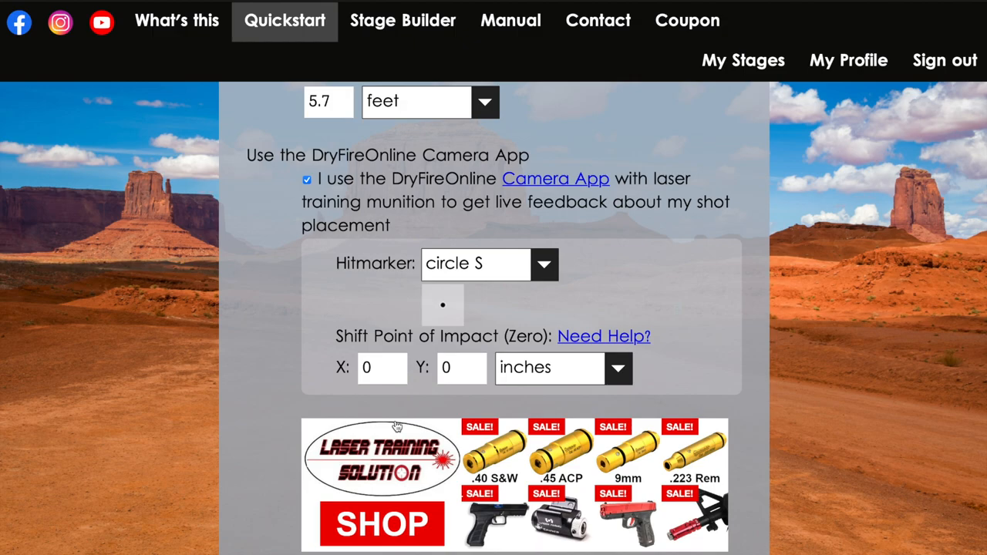
{"action": "mouse_move", "coordinate": [354, 438]}
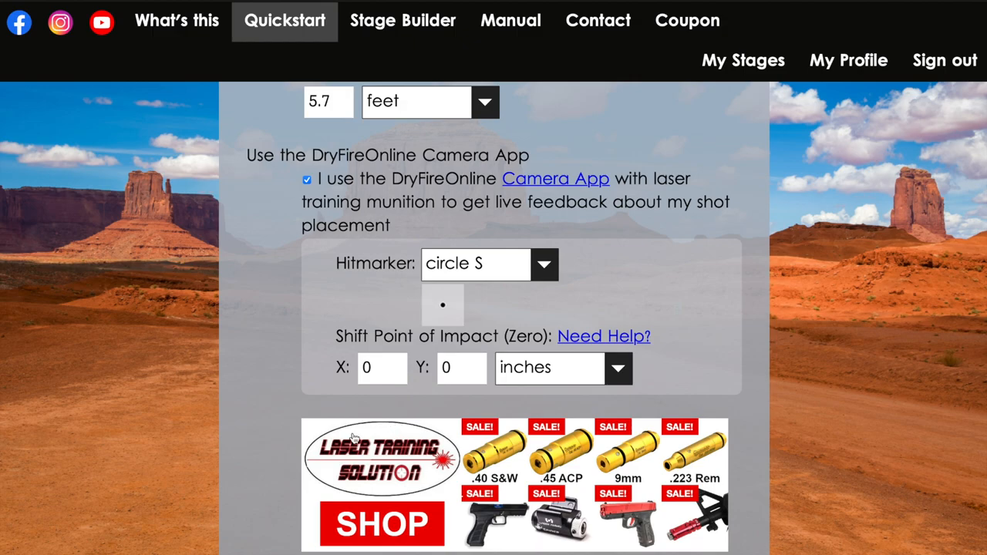
{"action": "left_click", "coordinate": [382, 368]}
{"action": "type", "text": "1"}
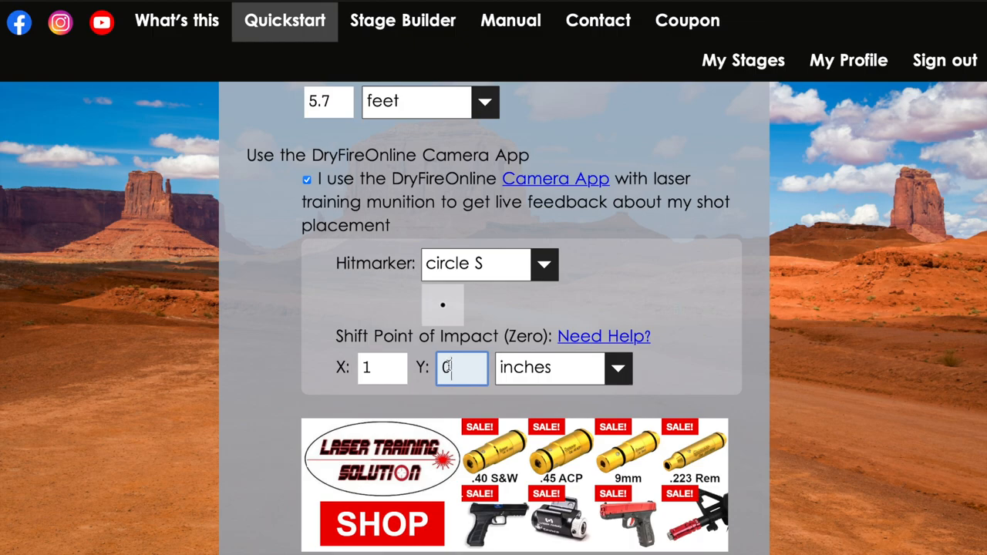
{"action": "left_click", "coordinate": [382, 367]}
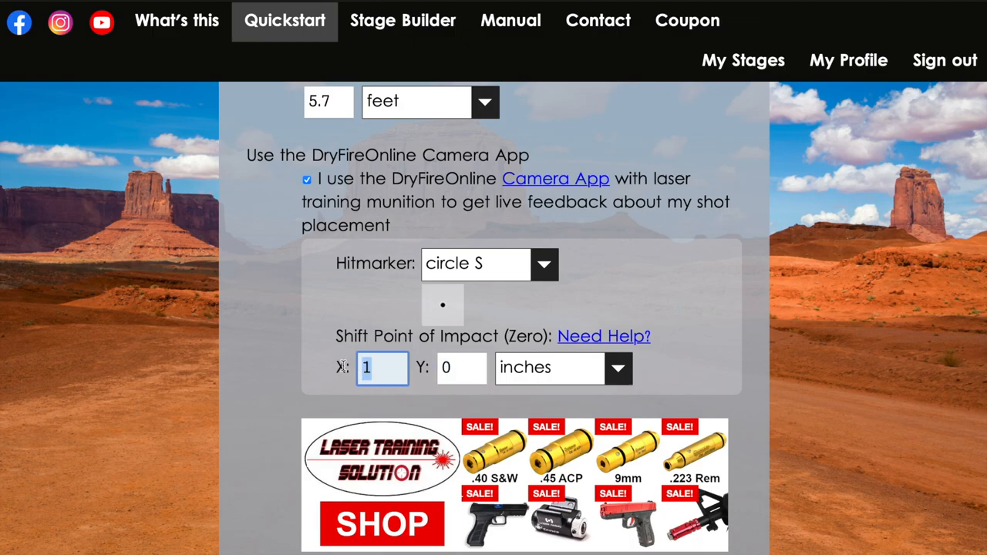
{"action": "type", "text": "0"}
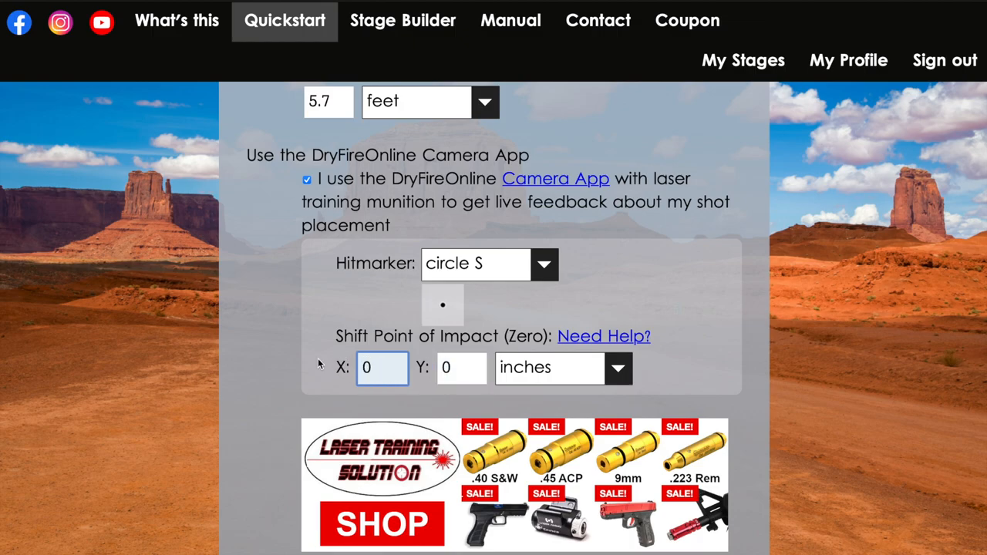
{"action": "scroll", "scroll_direction": "down", "scroll_amount": 3}
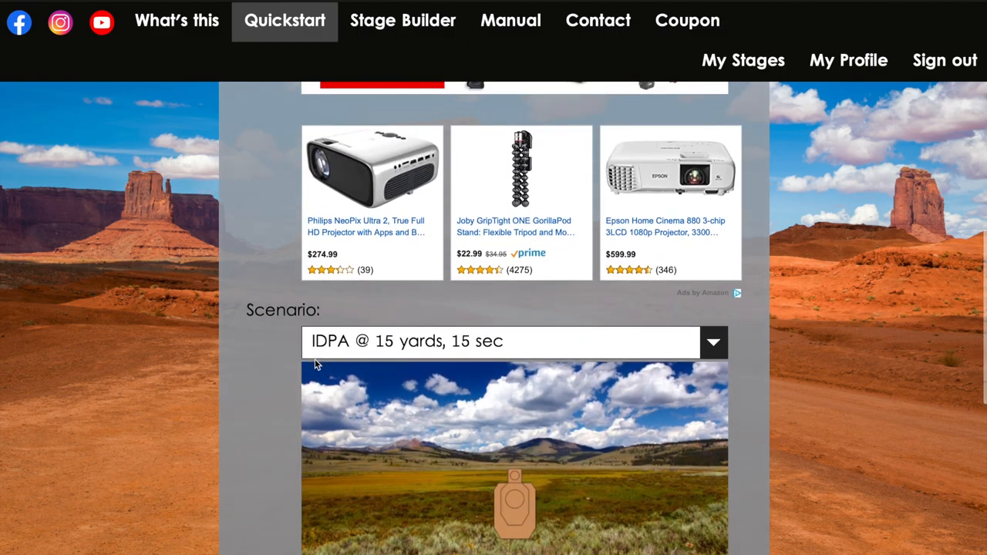
{"action": "scroll", "scroll_direction": "down", "scroll_amount": 3}
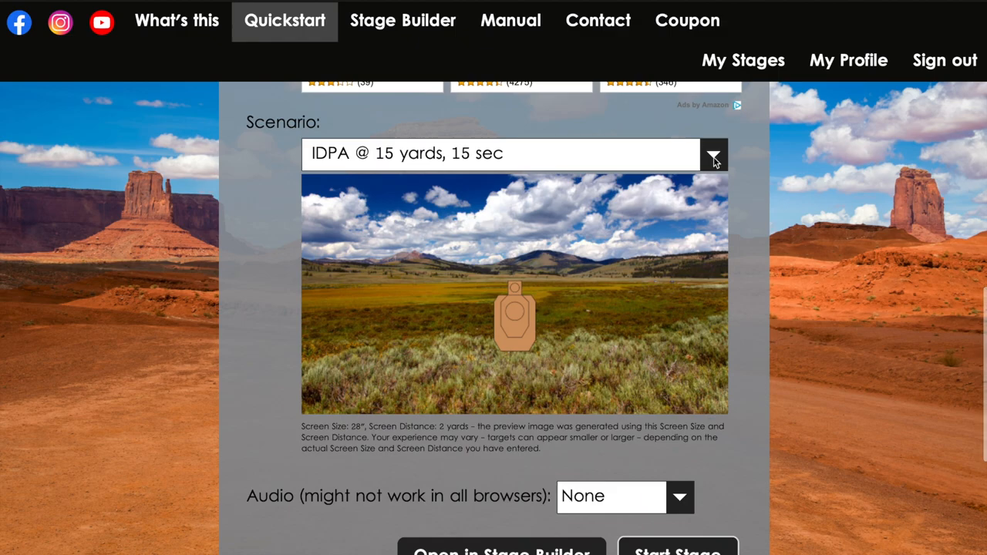
Open the Scenario dropdown and scroll down to the GSSF and Steel Challenge stages
{"action": "left_click", "coordinate": [713, 154]}
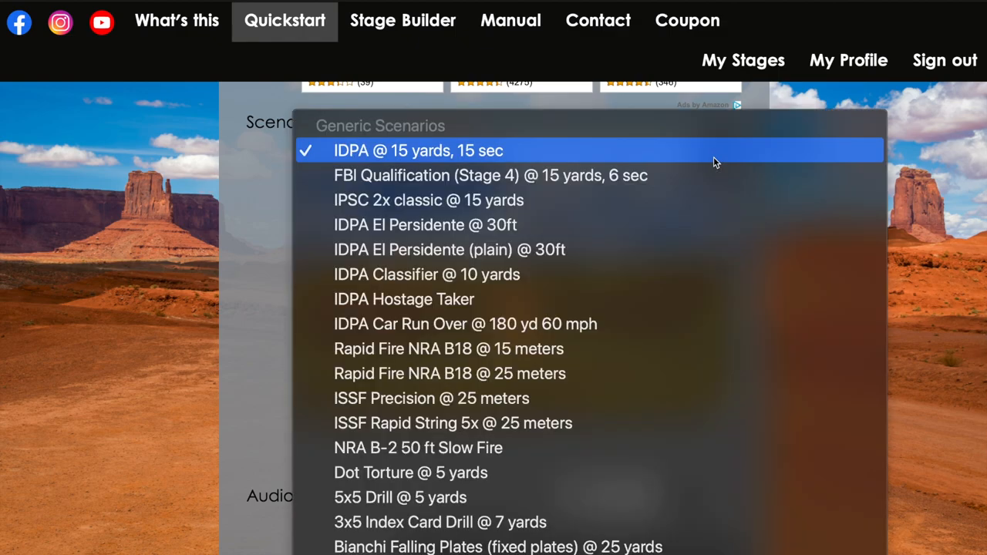
{"action": "mouse_move", "coordinate": [656, 176]}
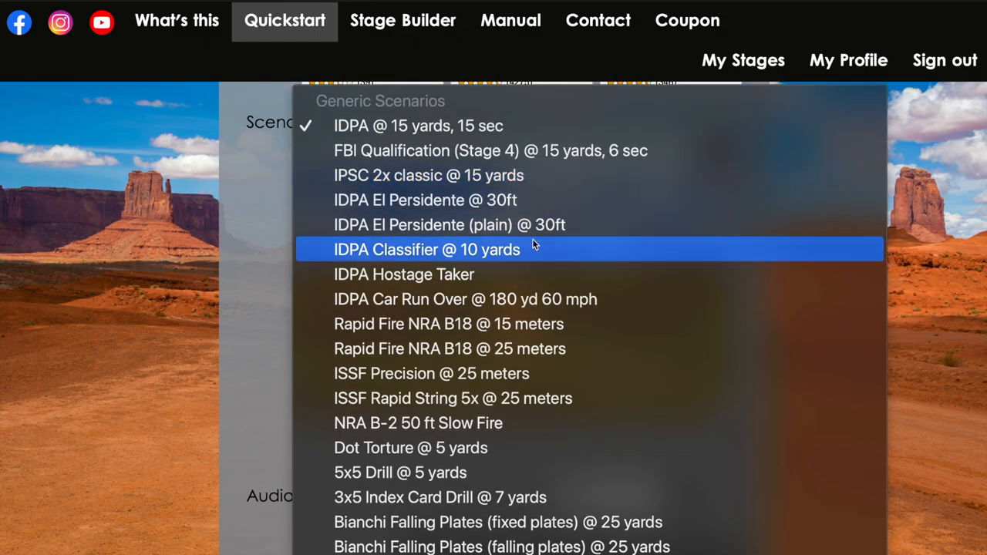
{"action": "scroll", "scroll_direction": "down", "scroll_amount": 3}
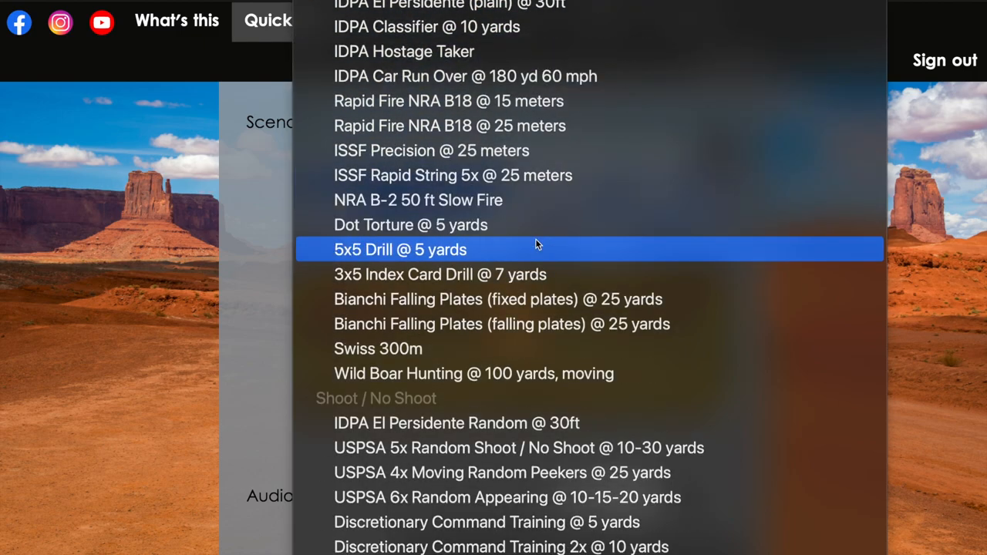
{"action": "scroll", "scroll_direction": "down", "scroll_amount": 3}
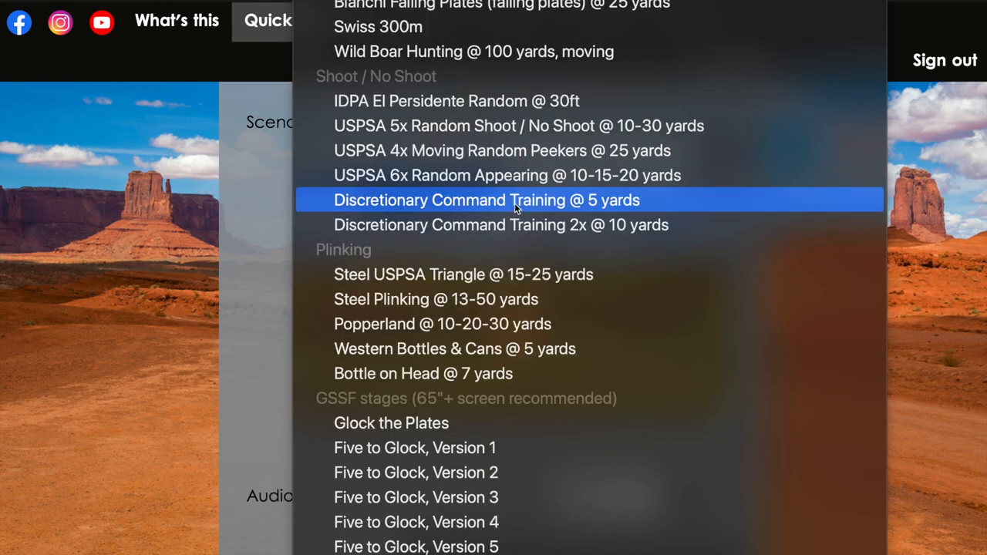
{"action": "scroll", "scroll_direction": "down", "scroll_amount": 3}
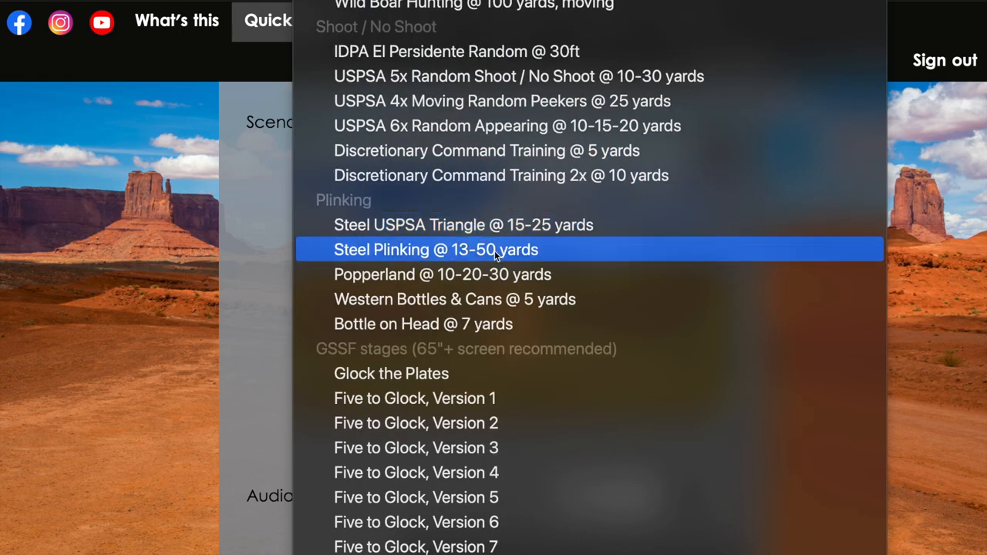
{"action": "scroll", "scroll_direction": "down", "scroll_amount": 3}
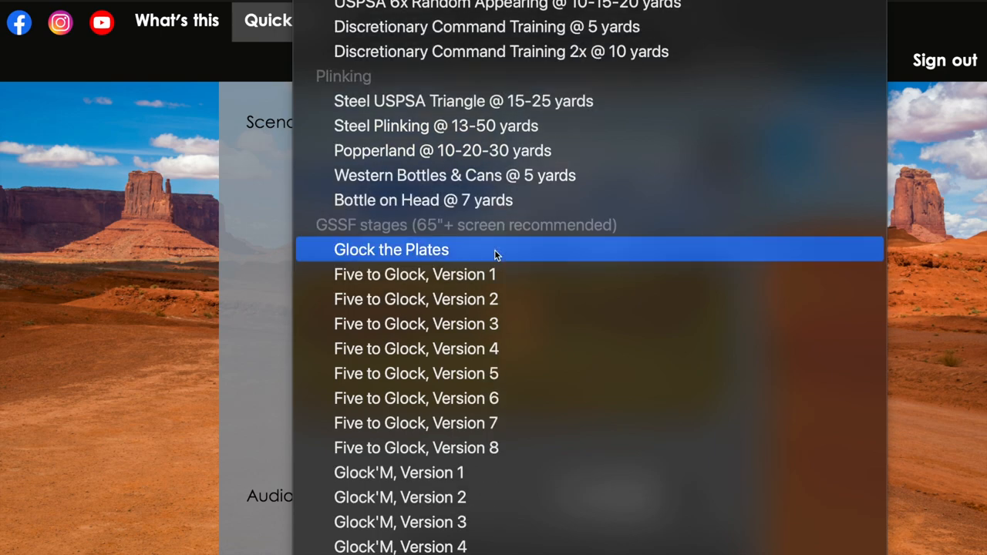
{"action": "mouse_move", "coordinate": [495, 262]}
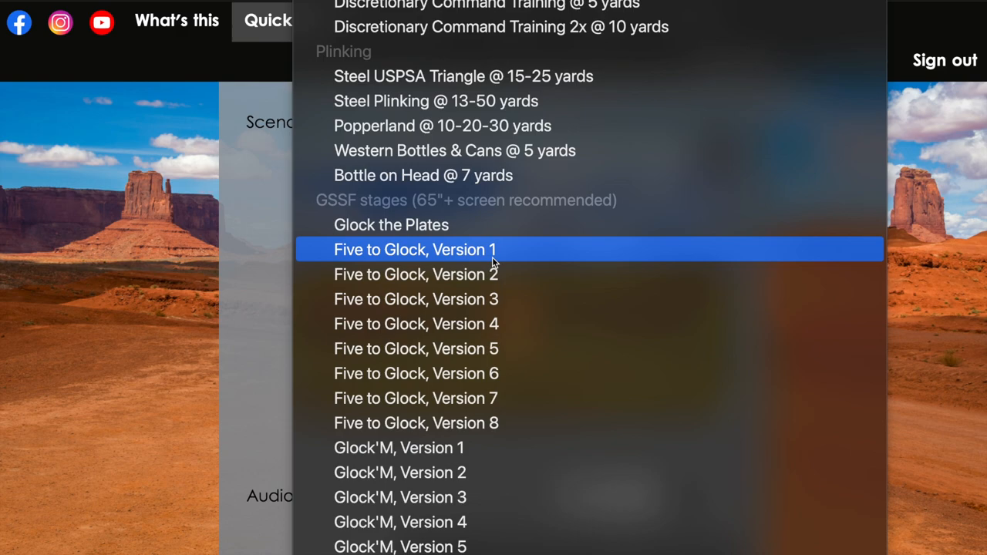
{"action": "scroll", "scroll_direction": "down", "scroll_amount": 3}
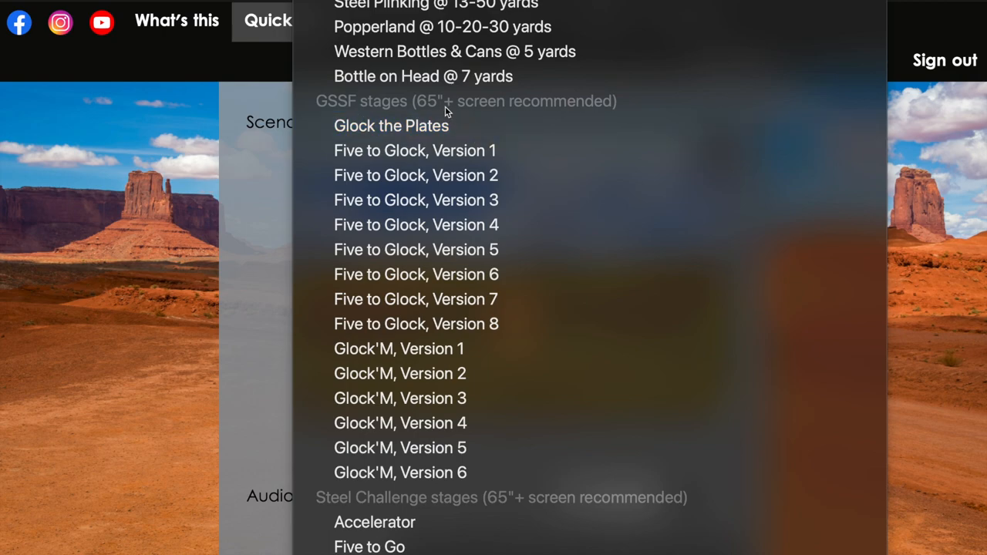
{"action": "scroll", "scroll_direction": "down", "scroll_amount": 3}
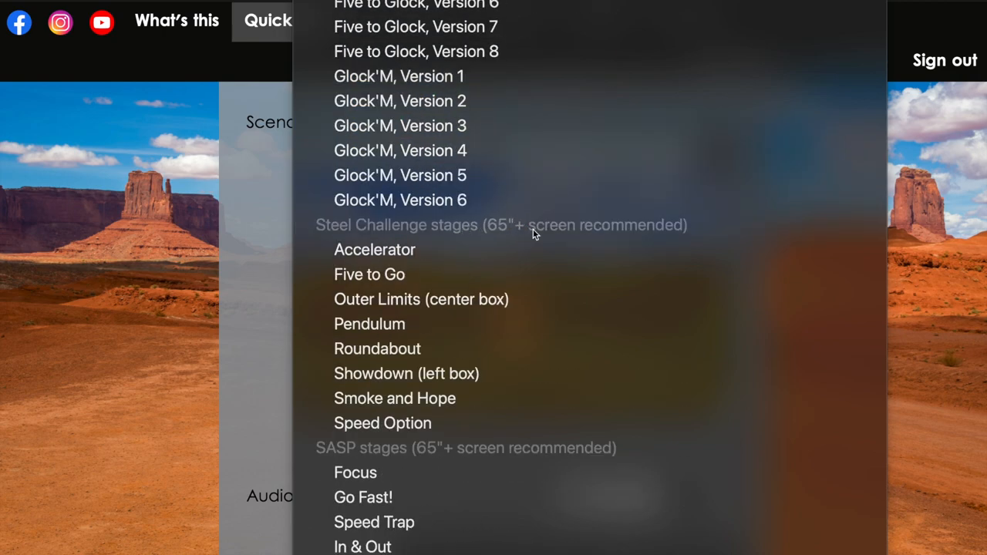
{"action": "mouse_move", "coordinate": [440, 274]}
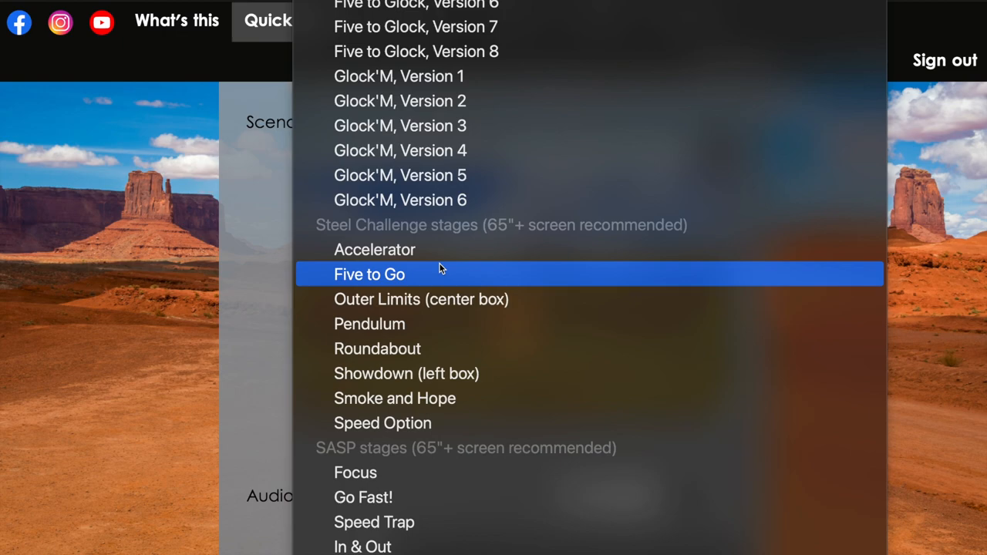
{"action": "mouse_move", "coordinate": [418, 249]}
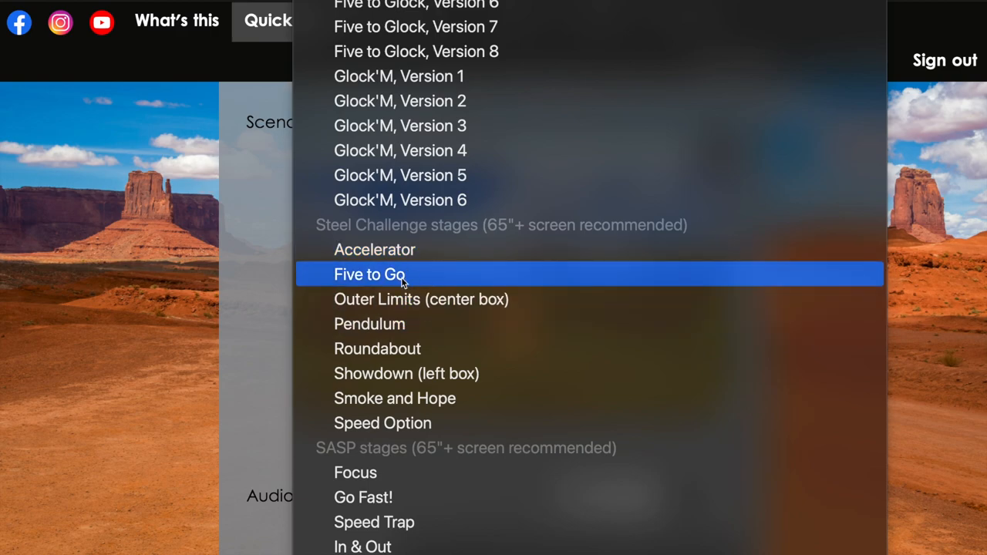
{"action": "mouse_move", "coordinate": [394, 398]}
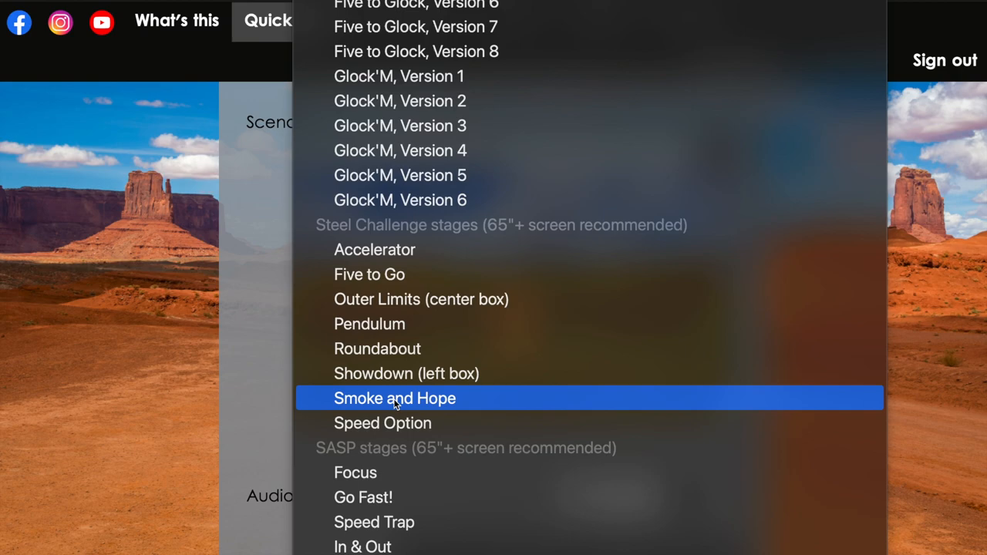
{"action": "mouse_move", "coordinate": [407, 373]}
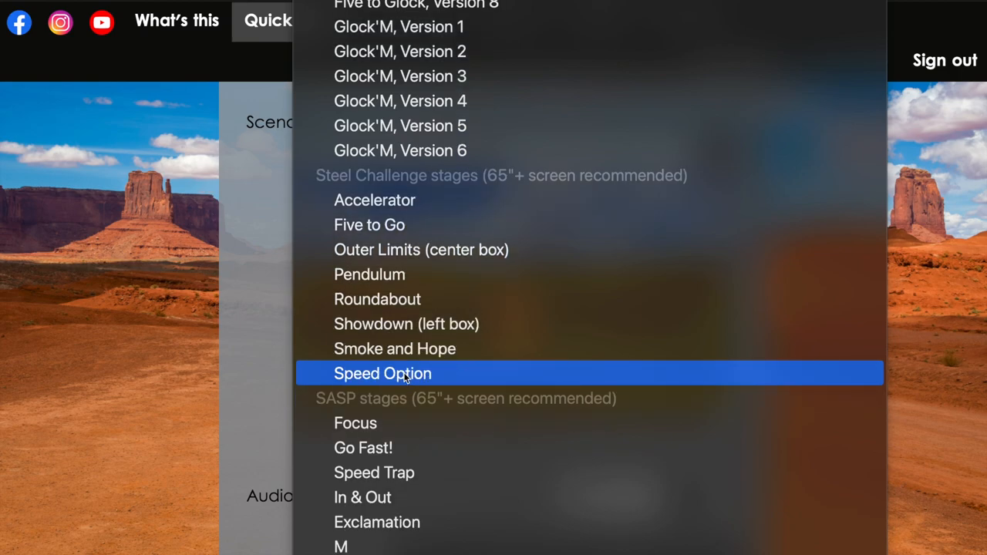
{"action": "scroll", "scroll_direction": "down", "scroll_amount": 3}
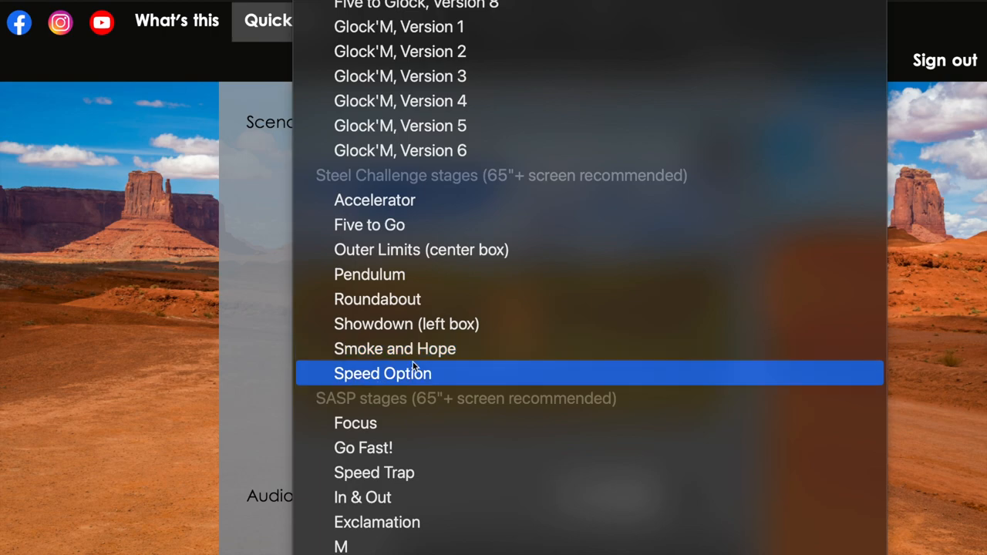
{"action": "scroll", "scroll_direction": "down", "scroll_amount": 3}
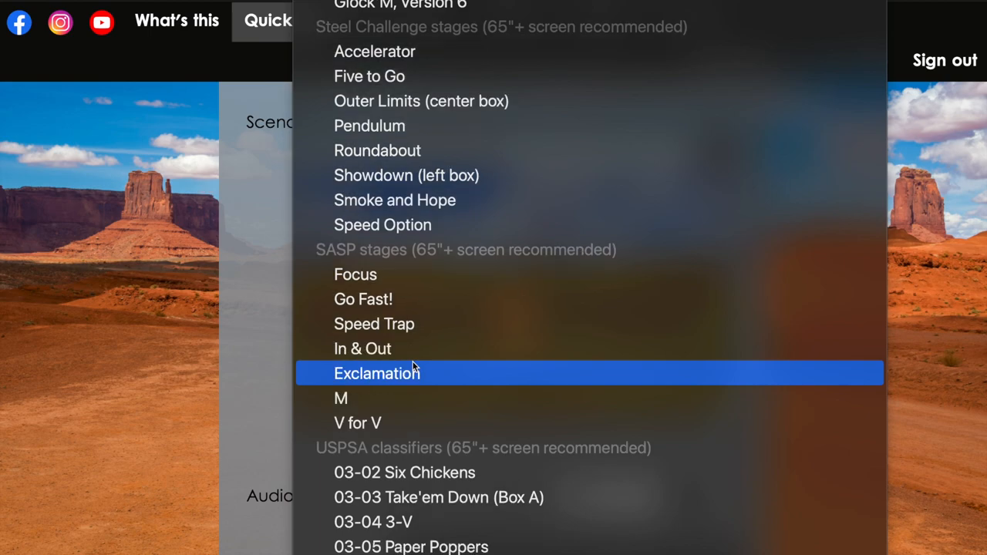
{"action": "scroll", "scroll_direction": "down", "scroll_amount": 3}
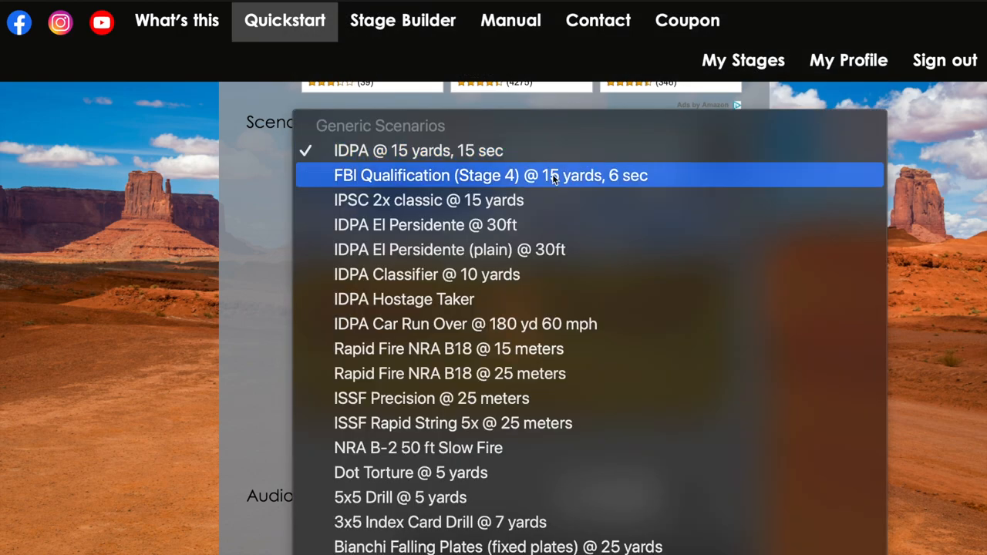
Choose 'Five to Glock, Version 4' as the scenario and leave audio at None
{"action": "scroll", "scroll_direction": "down", "scroll_amount": 3}
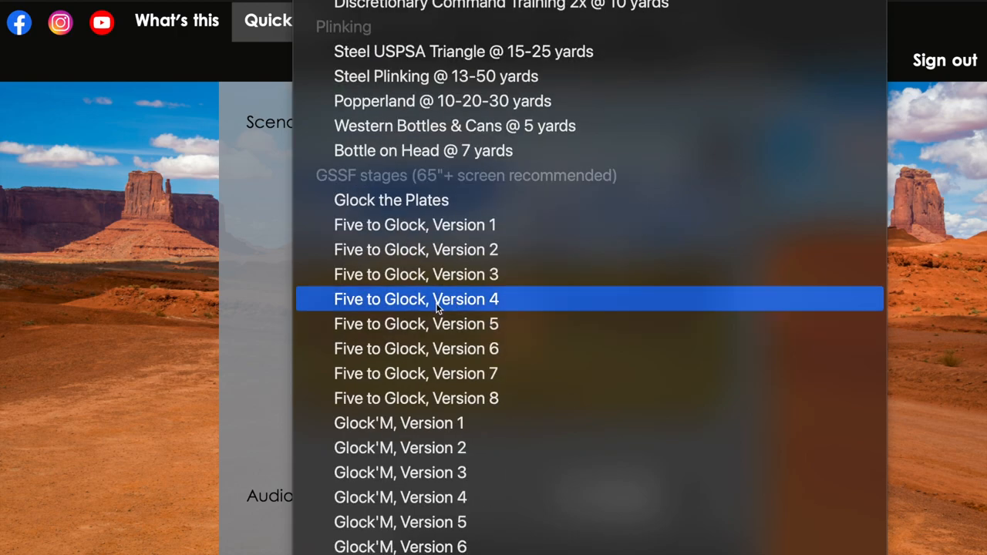
{"action": "left_click", "coordinate": [416, 298]}
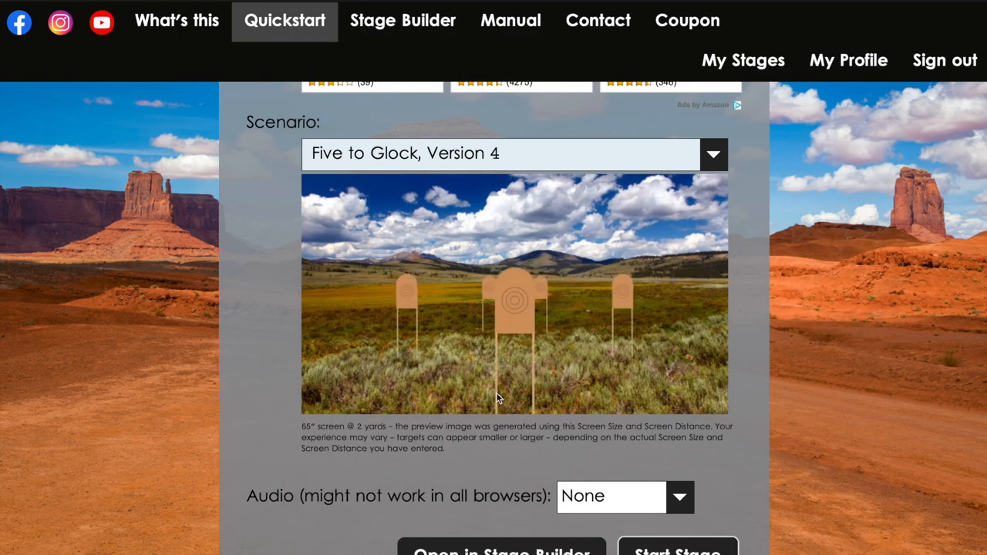
{"action": "mouse_move", "coordinate": [607, 438]}
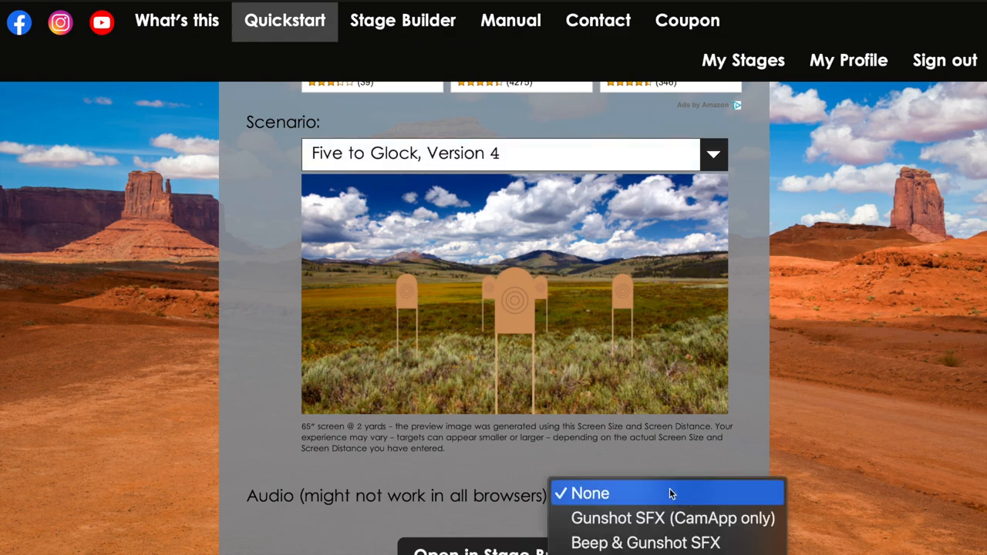
{"action": "mouse_move", "coordinate": [672, 517]}
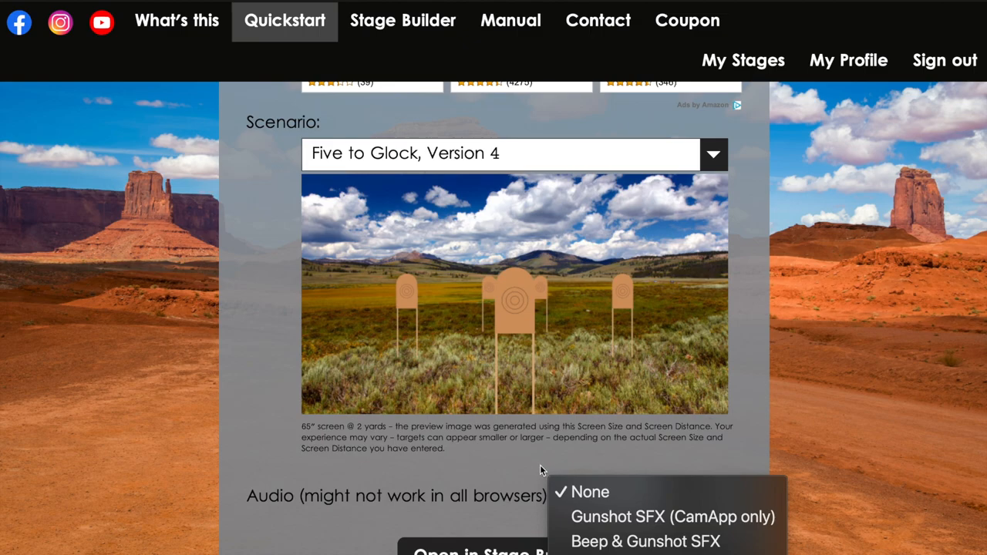
{"action": "left_click", "coordinate": [590, 492]}
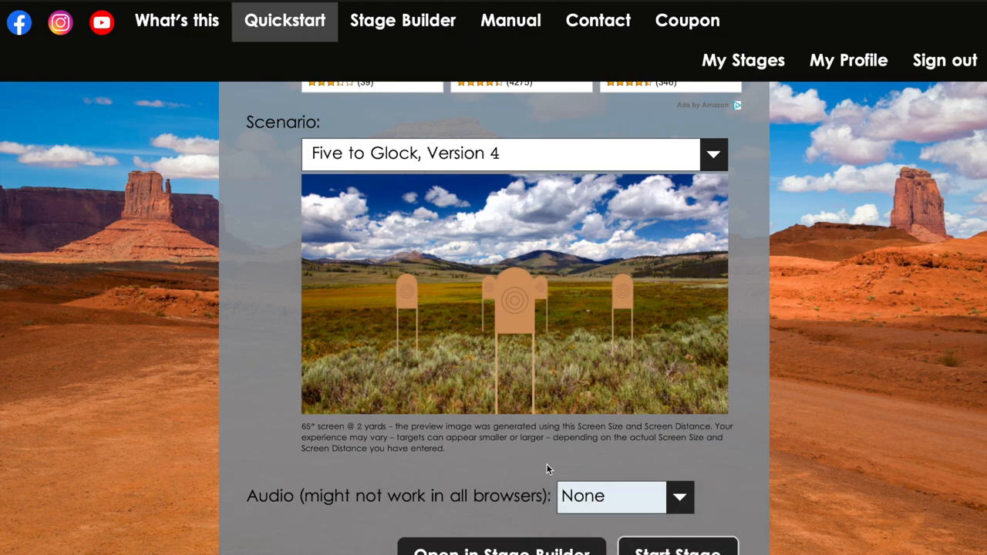
{"action": "mouse_move", "coordinate": [606, 94]}
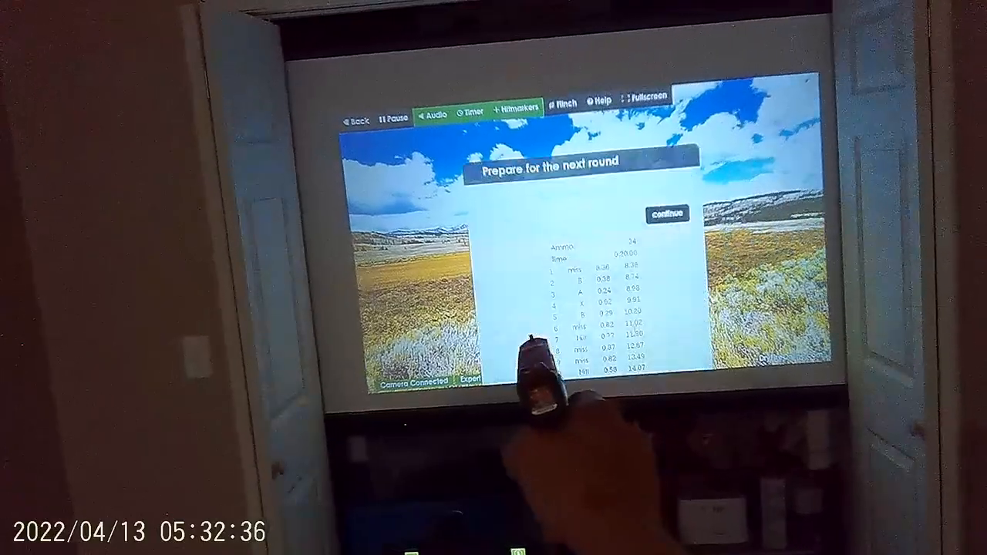
Continue past the Five to Glock round results
{"action": "left_click", "coordinate": [667, 214]}
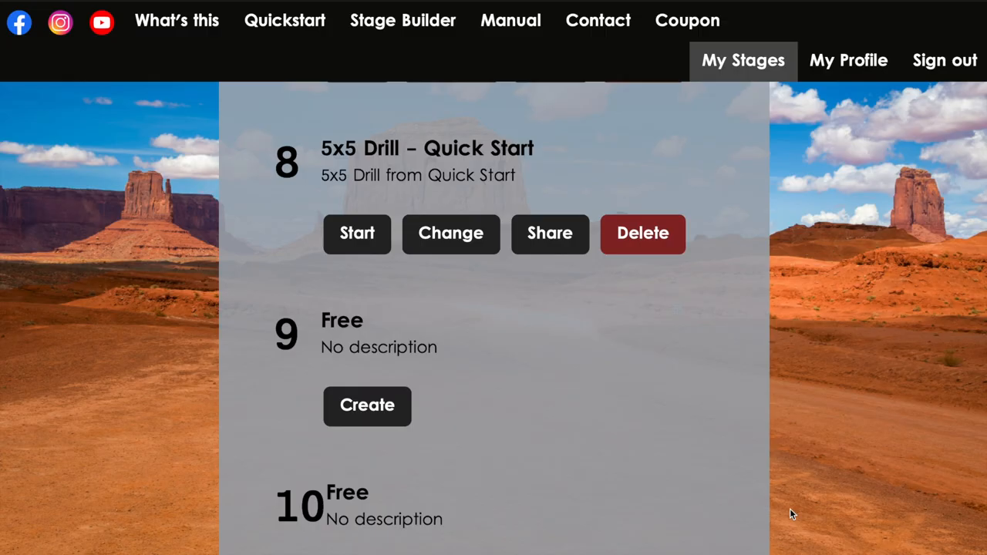
{"action": "mouse_move", "coordinate": [571, 461]}
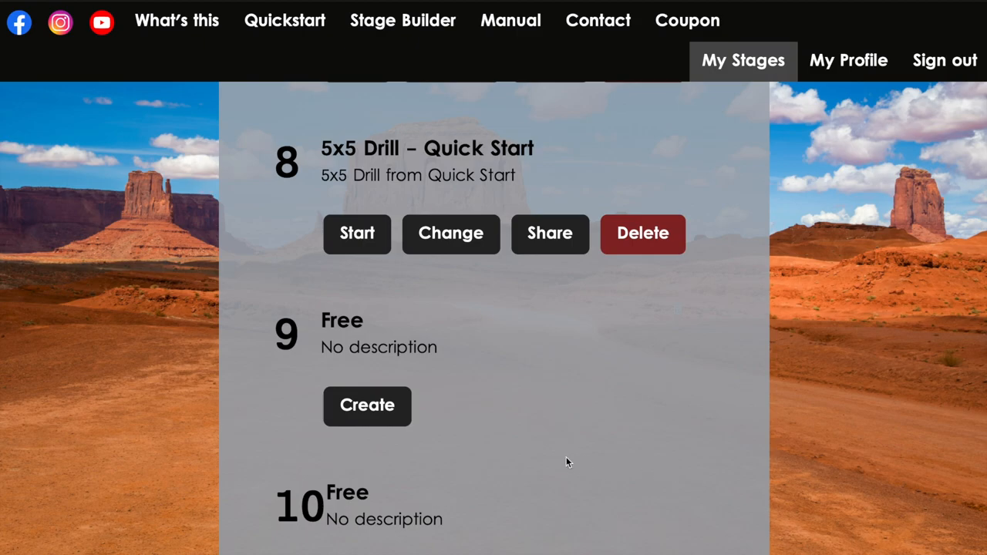
{"action": "mouse_move", "coordinate": [567, 461]}
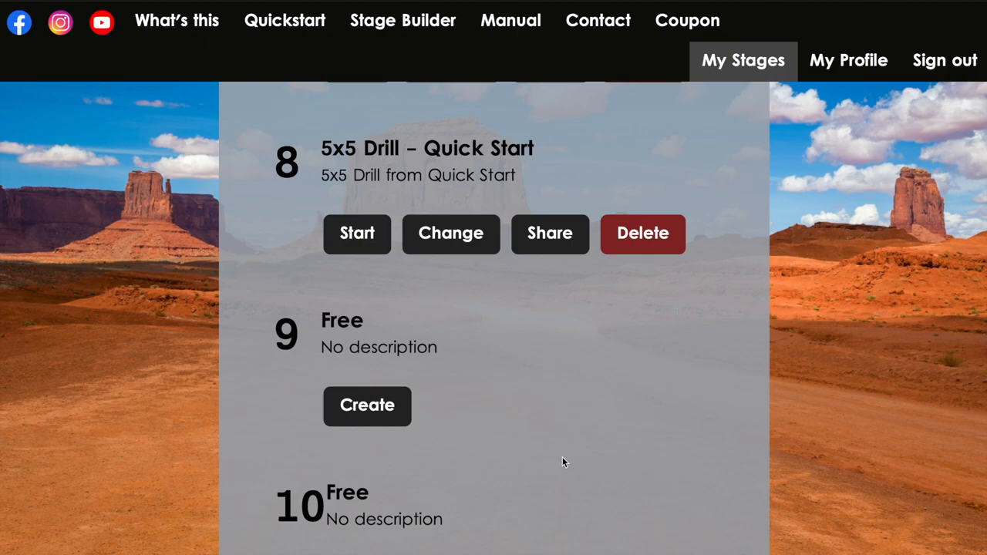
{"action": "mouse_move", "coordinate": [368, 407]}
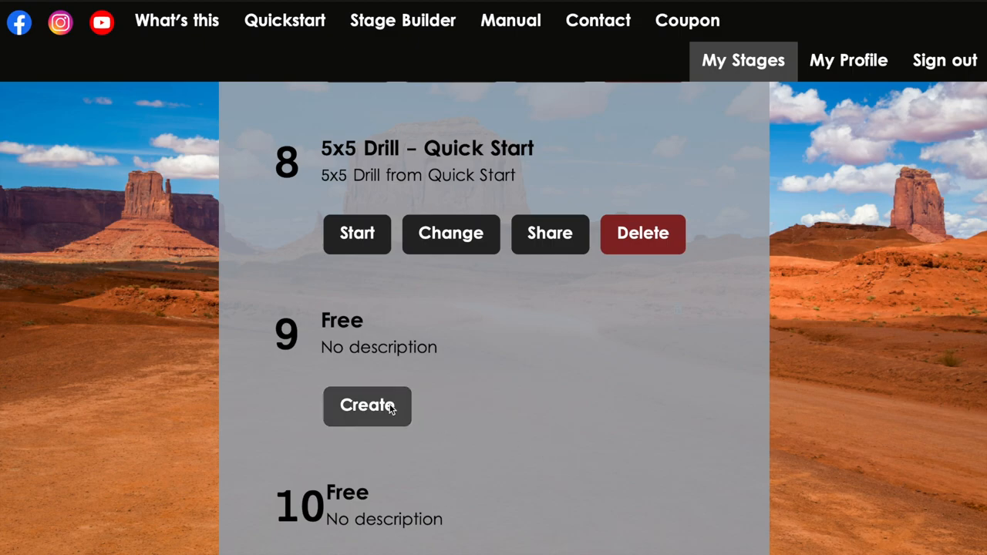
Create a new stage in My Stages slot 9 to open Stage Builder
{"action": "left_click", "coordinate": [366, 407]}
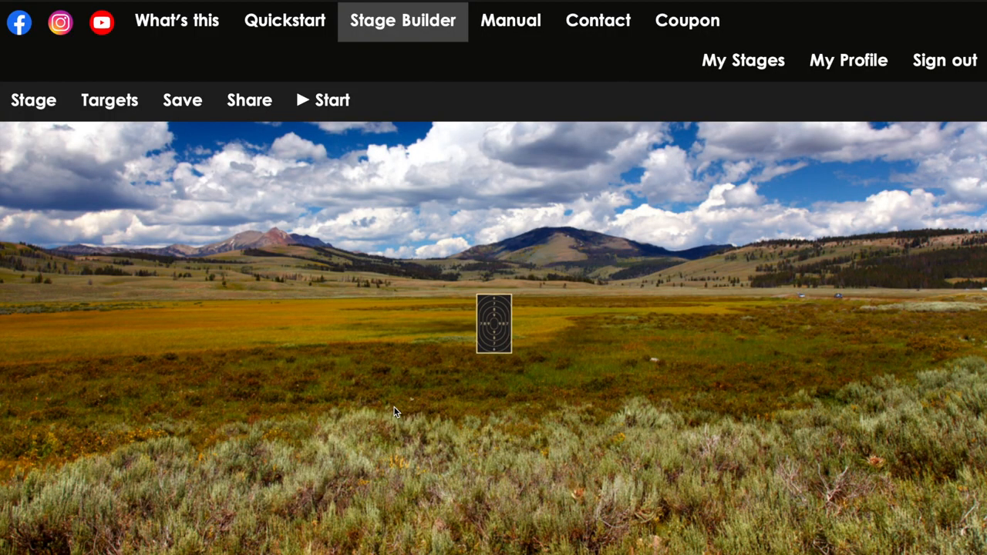
Show the Targets grid and Target 1's settings, still NRA B-18 Rapid Fire
{"action": "left_click", "coordinate": [109, 99]}
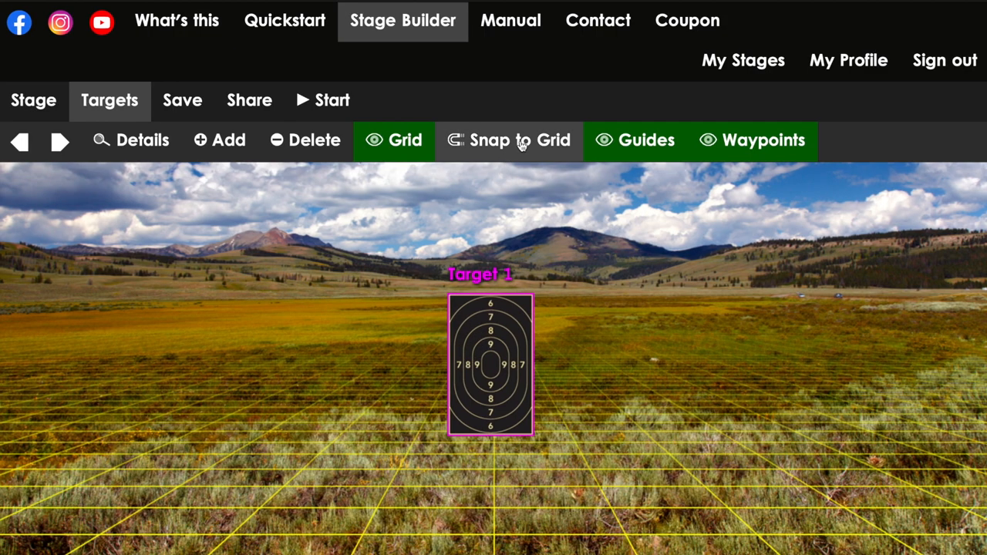
{"action": "left_click", "coordinate": [131, 140]}
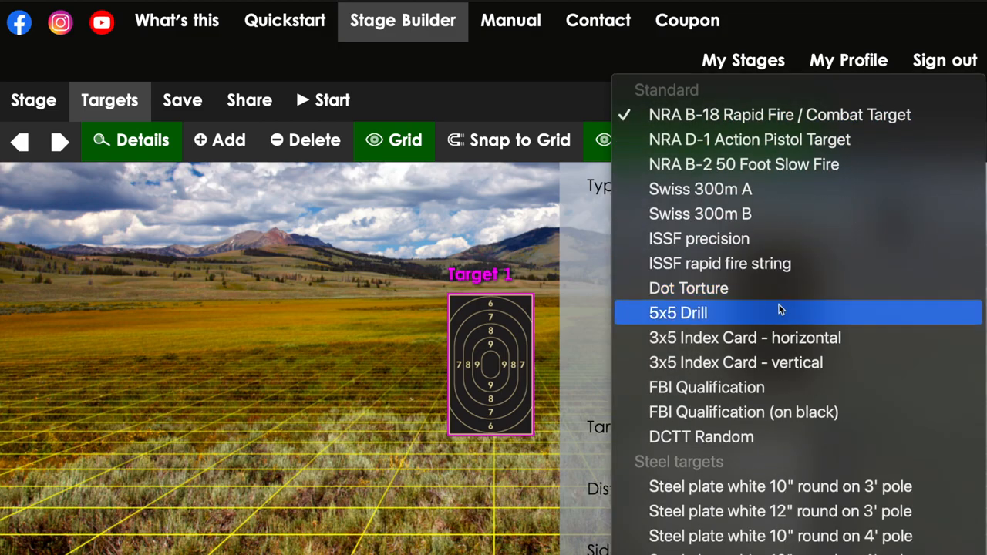
Set Target 1 to 5x5 Drill, then browse barricades, SUVs and trees to the USPSA types
{"action": "left_click", "coordinate": [679, 313]}
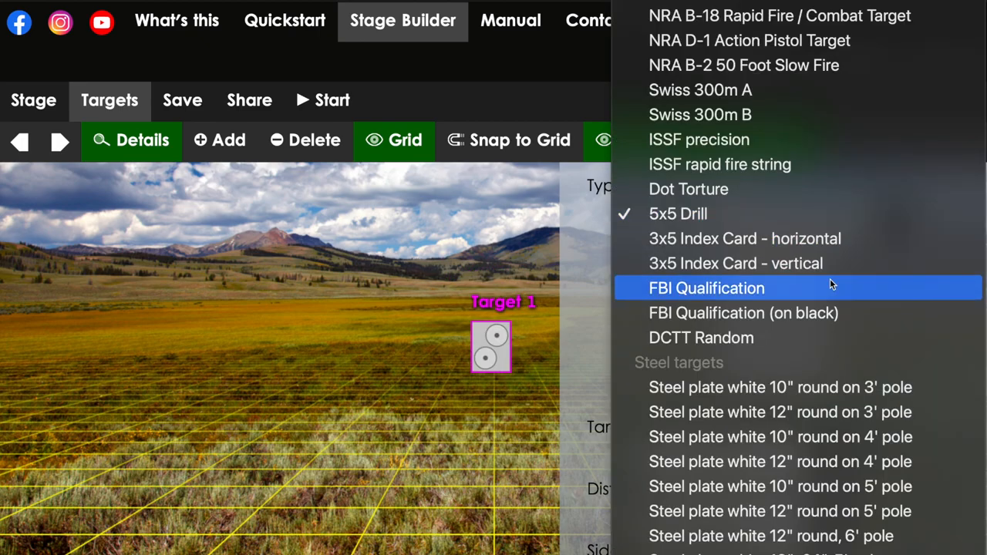
{"action": "scroll", "scroll_direction": "down", "scroll_amount": 3}
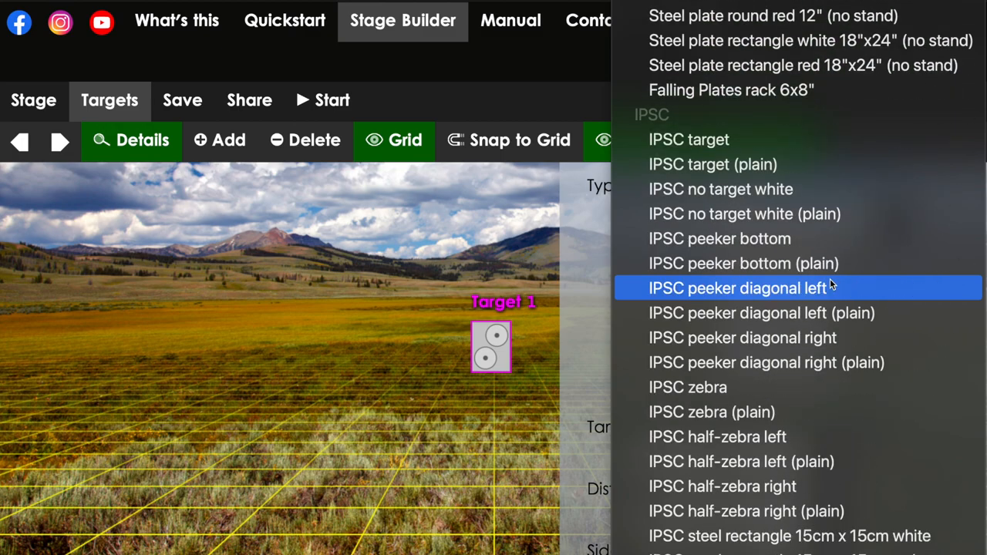
{"action": "scroll", "scroll_direction": "down", "scroll_amount": 3}
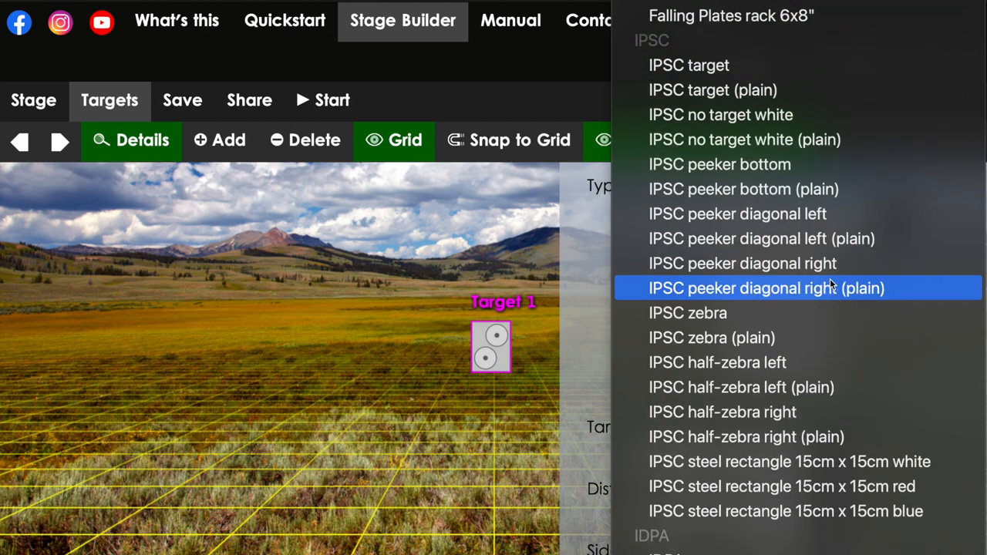
{"action": "scroll", "scroll_direction": "down", "scroll_amount": 3}
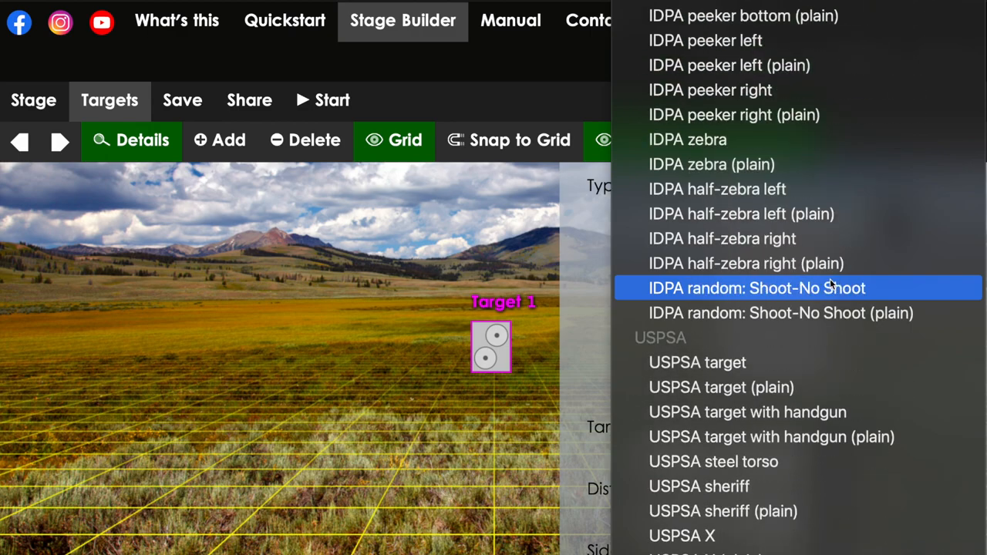
{"action": "scroll", "scroll_direction": "down", "scroll_amount": 3}
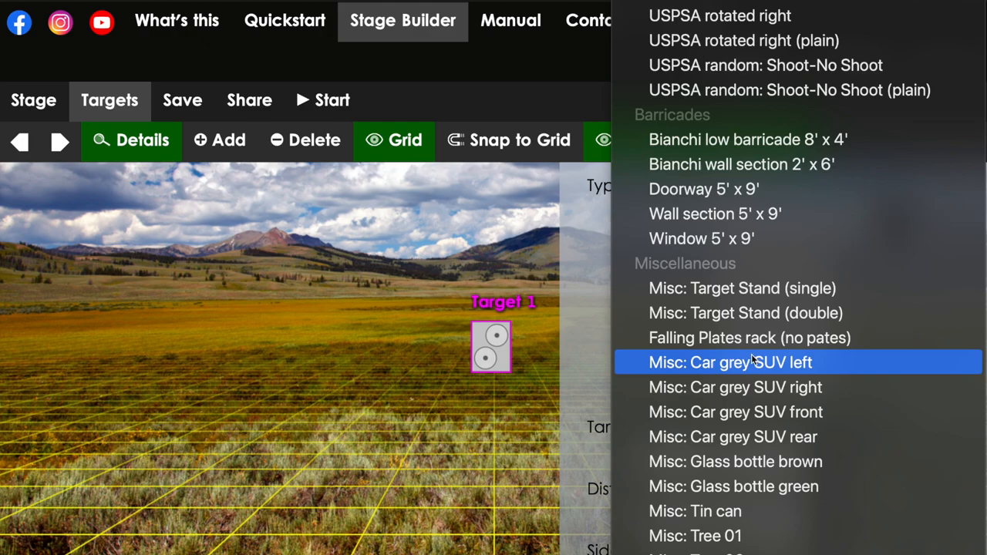
{"action": "mouse_move", "coordinate": [780, 363]}
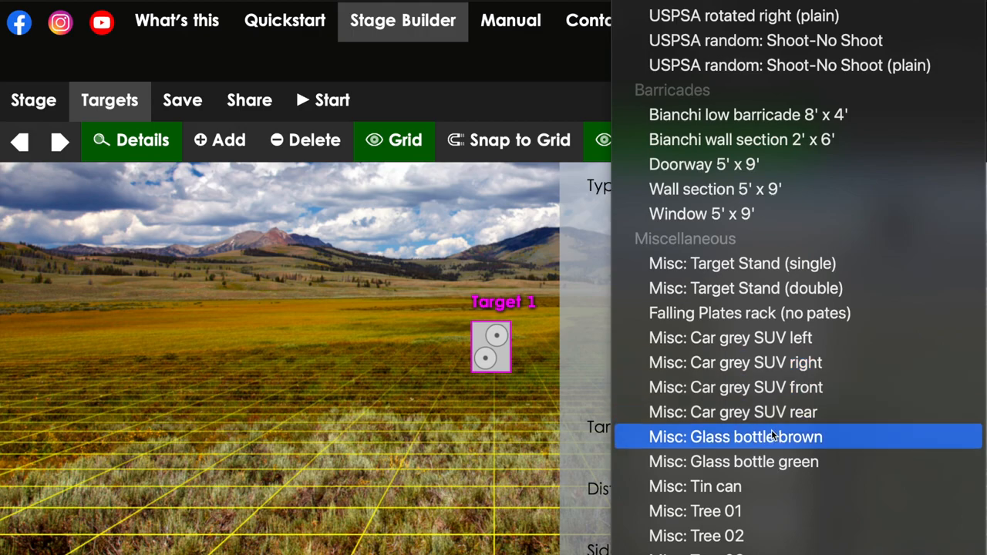
{"action": "mouse_move", "coordinate": [779, 433]}
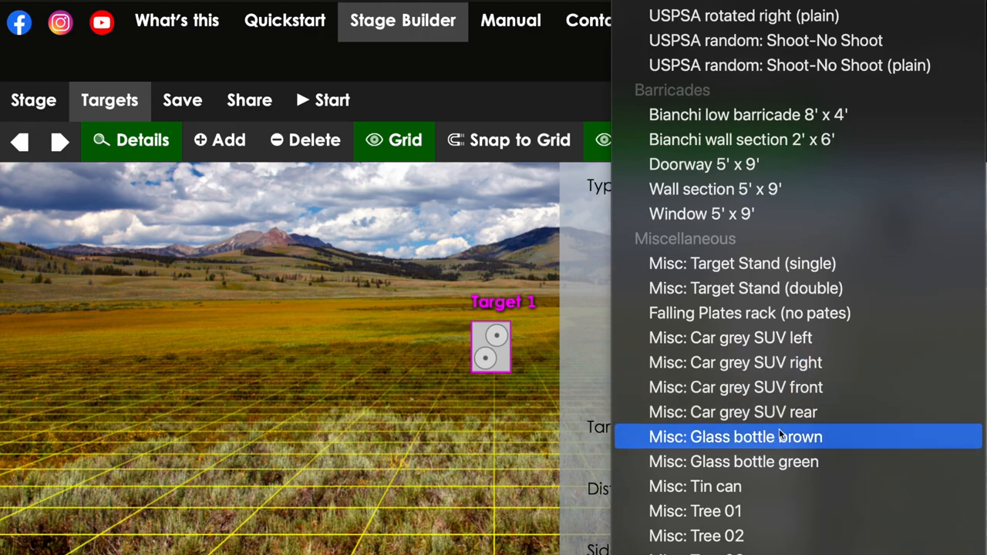
{"action": "scroll", "scroll_direction": "down", "scroll_amount": 3}
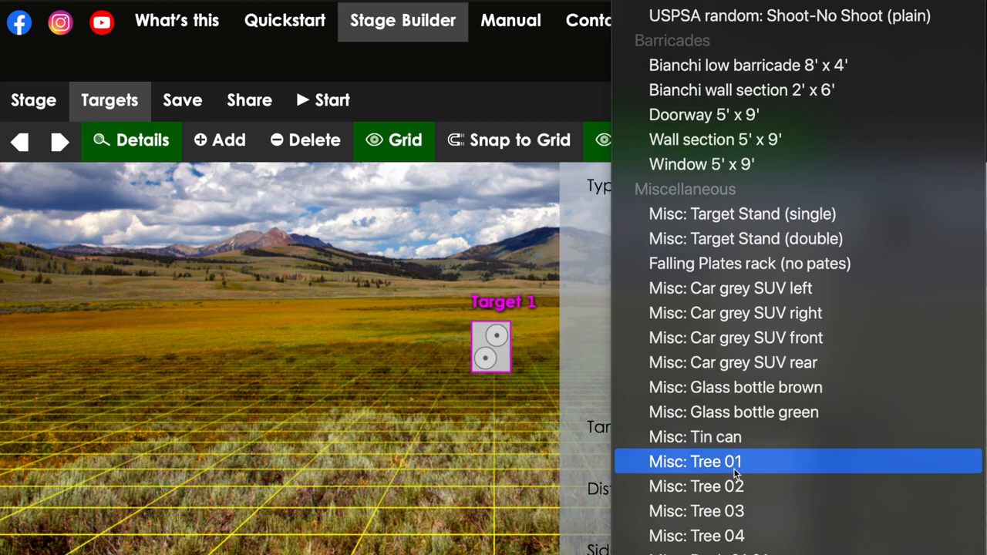
{"action": "scroll", "scroll_direction": "down", "scroll_amount": 3}
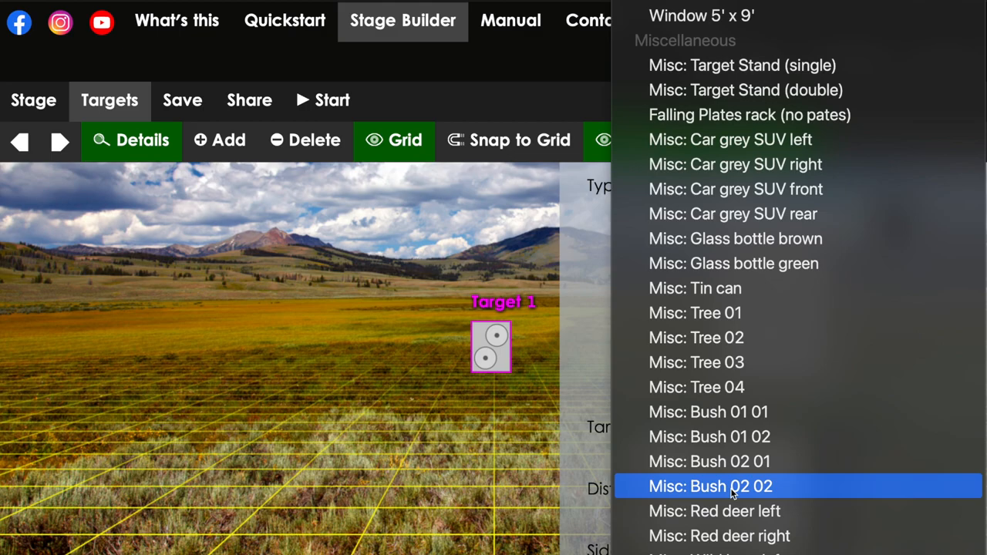
{"action": "mouse_move", "coordinate": [760, 432]}
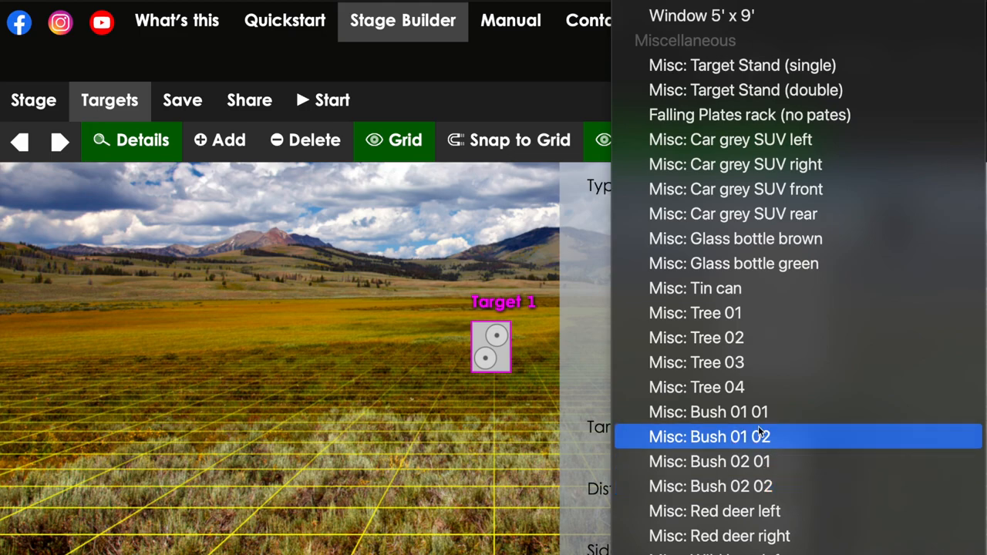
{"action": "mouse_move", "coordinate": [752, 372]}
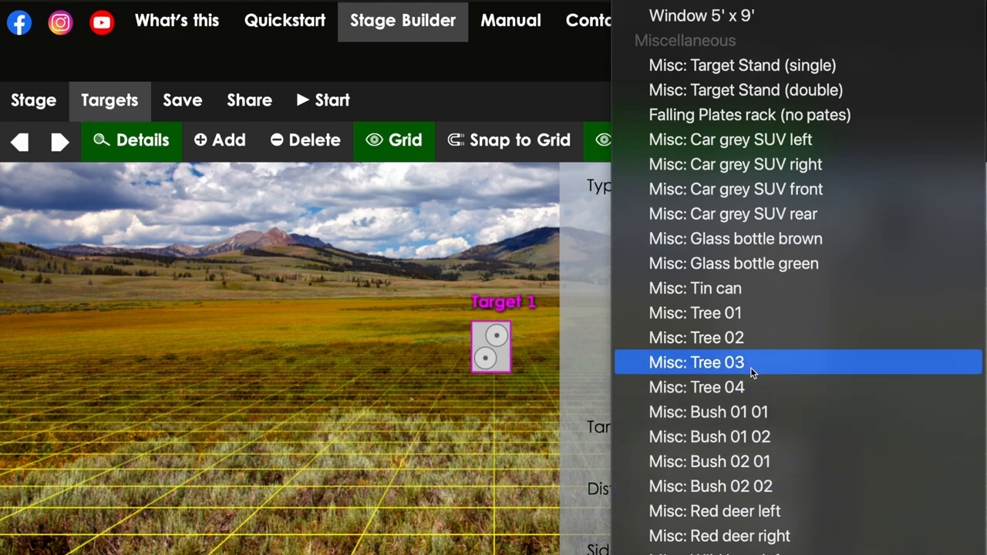
{"action": "scroll", "scroll_direction": "down", "scroll_amount": 3}
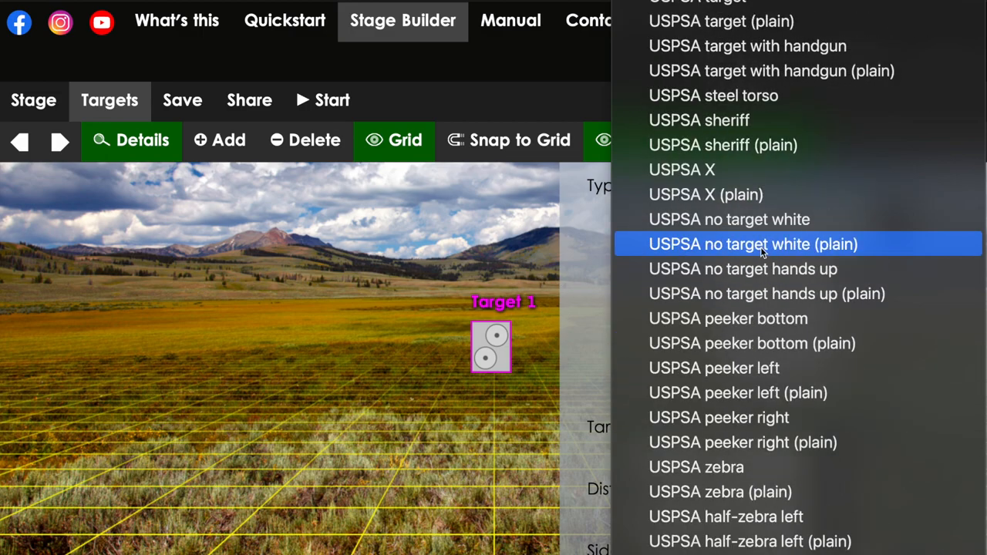
{"action": "mouse_move", "coordinate": [682, 170]}
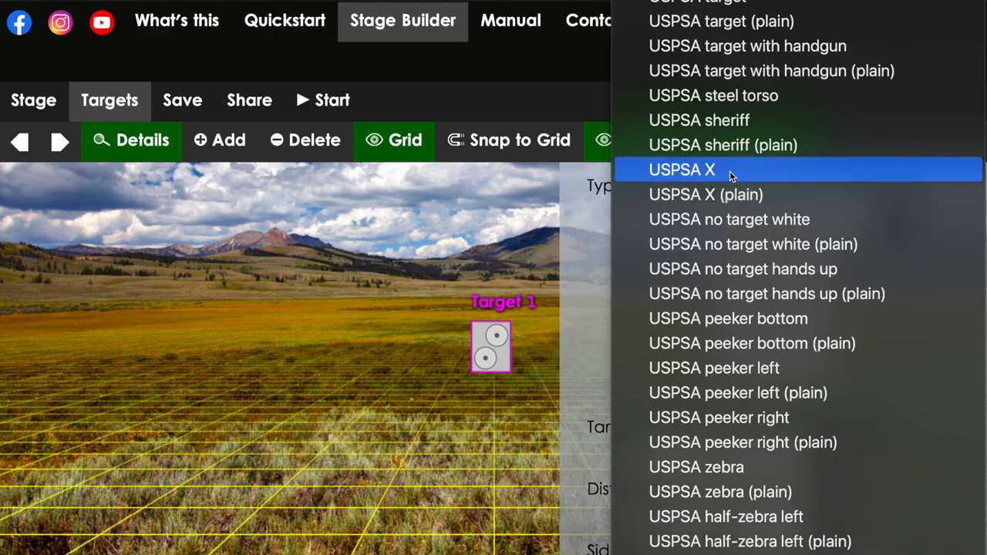
{"action": "mouse_move", "coordinate": [744, 133]}
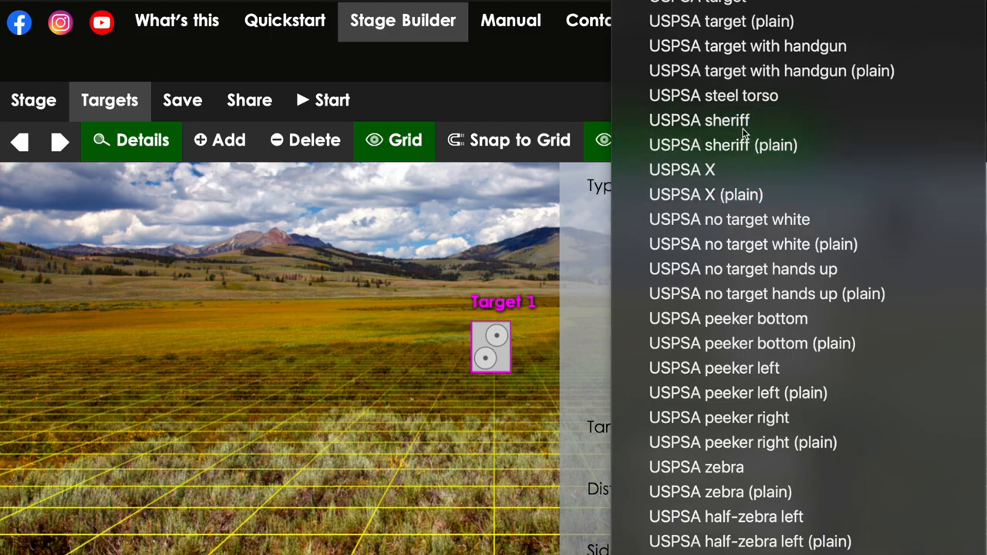
Pick 'USPSA target' from Target 1's silhouette type list
{"action": "left_click", "coordinate": [699, 120]}
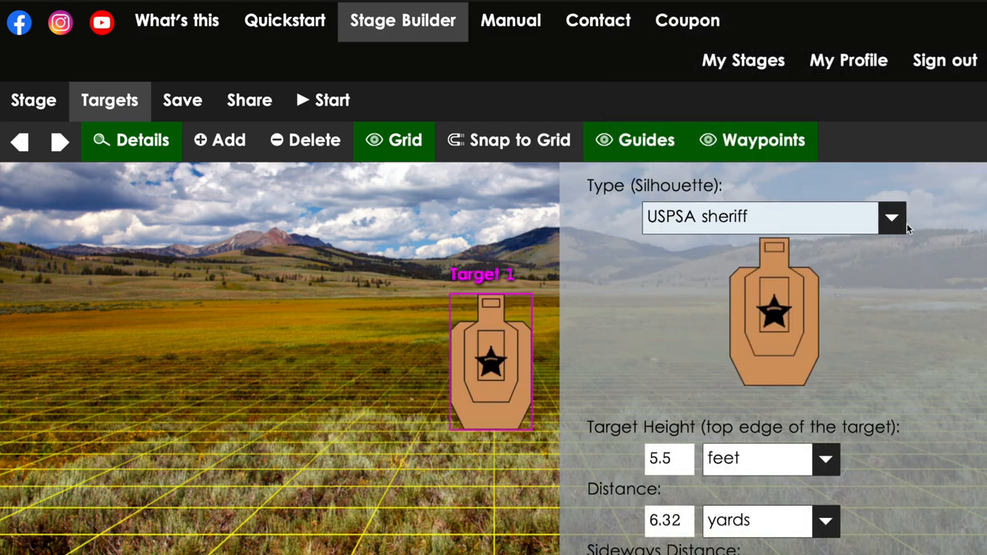
{"action": "left_click", "coordinate": [892, 217]}
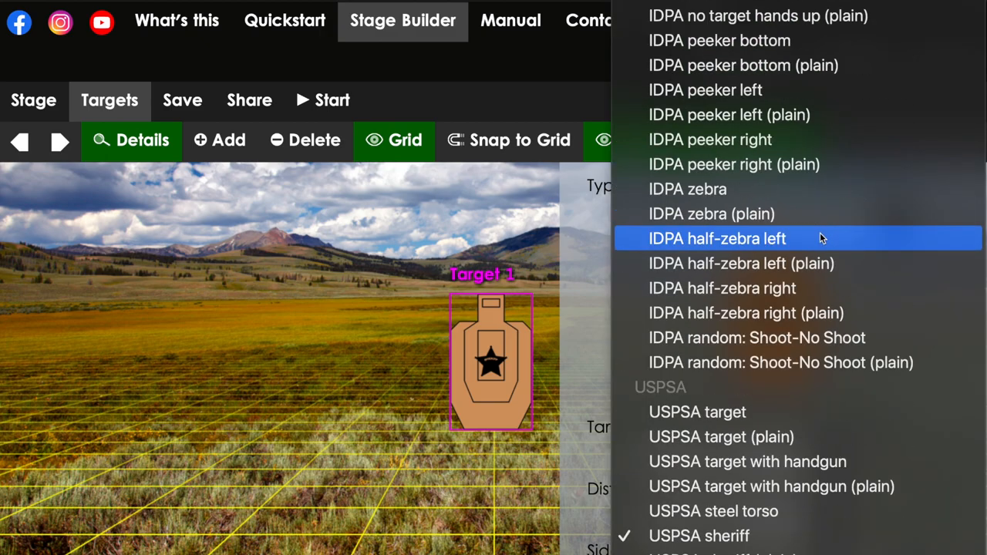
{"action": "left_click", "coordinate": [696, 411]}
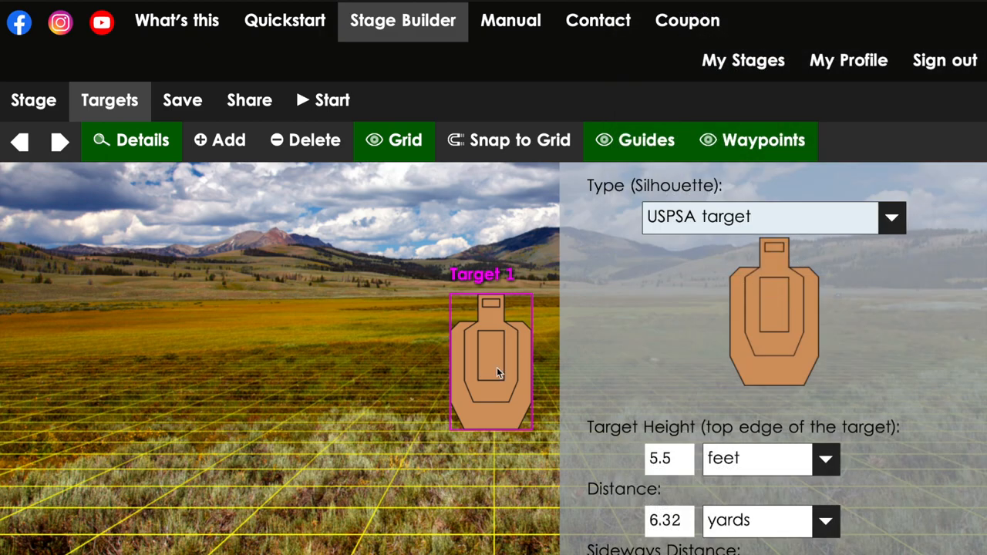
{"action": "mouse_move", "coordinate": [486, 339]}
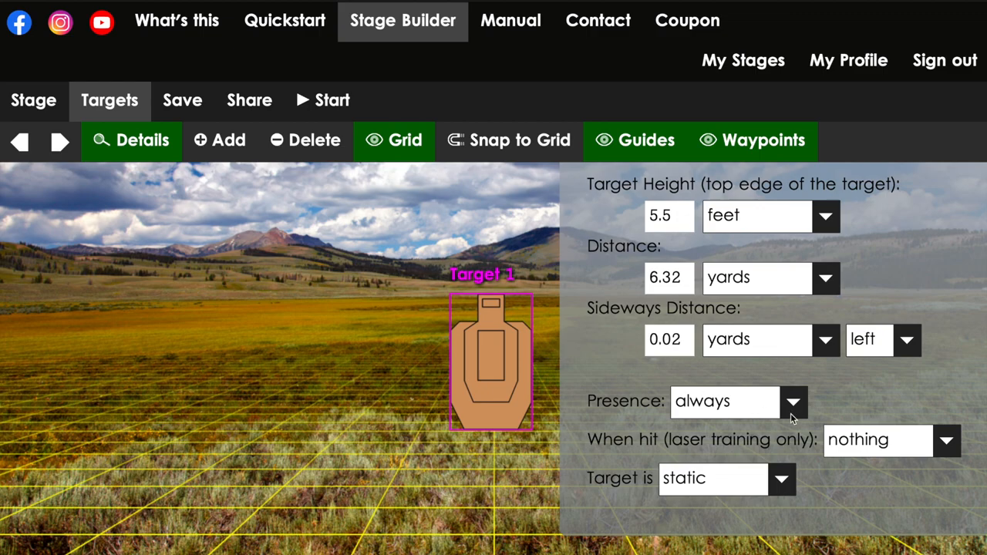
{"action": "left_click", "coordinate": [794, 401]}
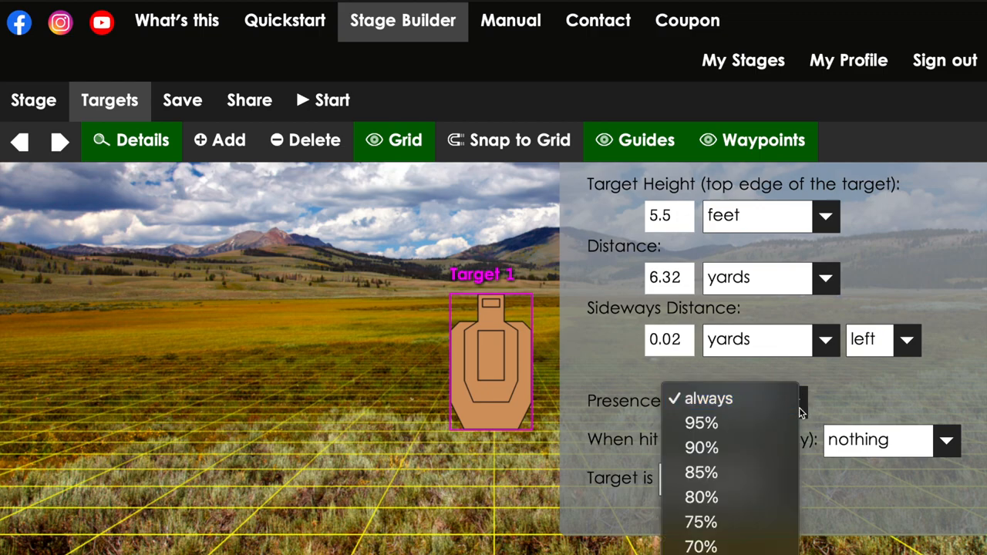
{"action": "left_click", "coordinate": [709, 398]}
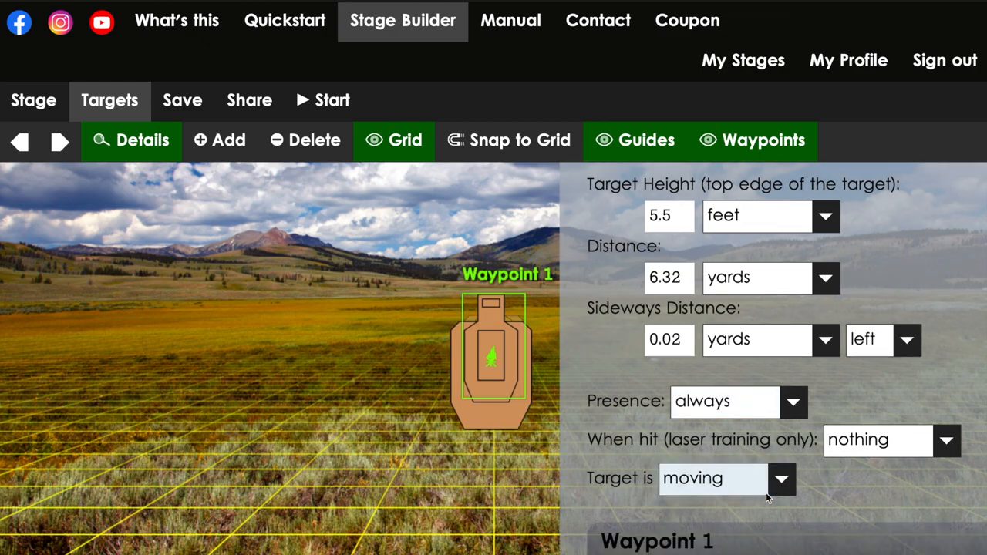
{"action": "scroll", "scroll_direction": "down", "scroll_amount": 3}
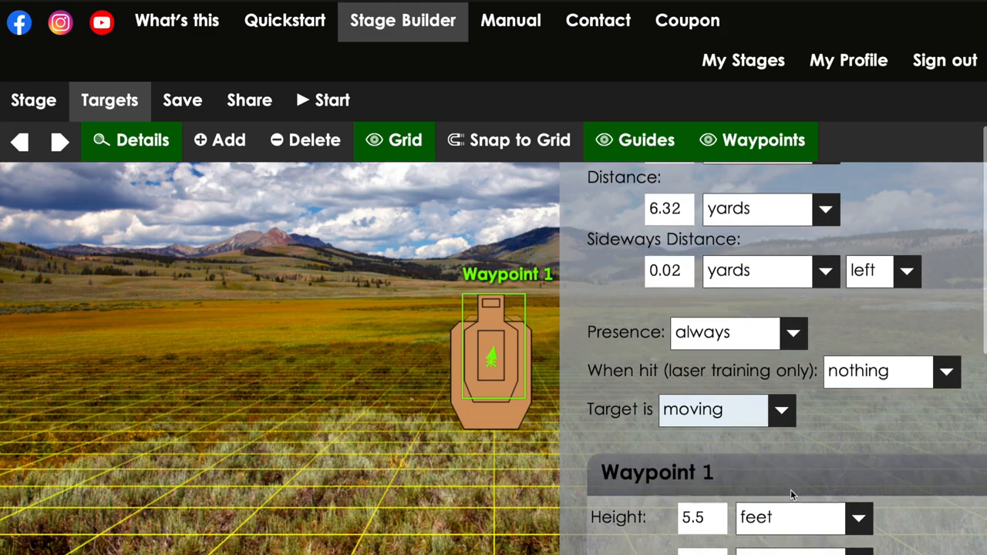
{"action": "scroll", "scroll_direction": "down", "scroll_amount": 3}
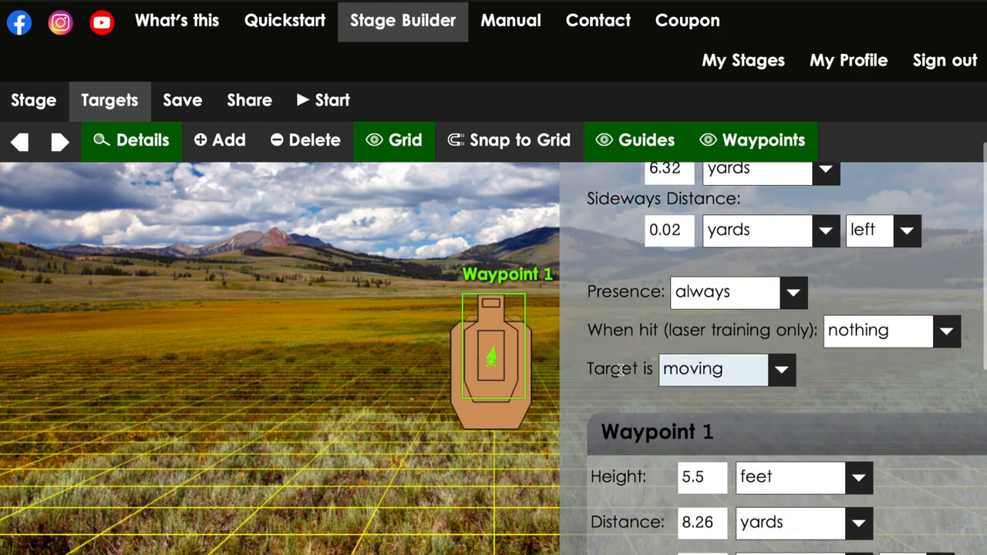
{"action": "scroll", "scroll_direction": "down", "scroll_amount": 3}
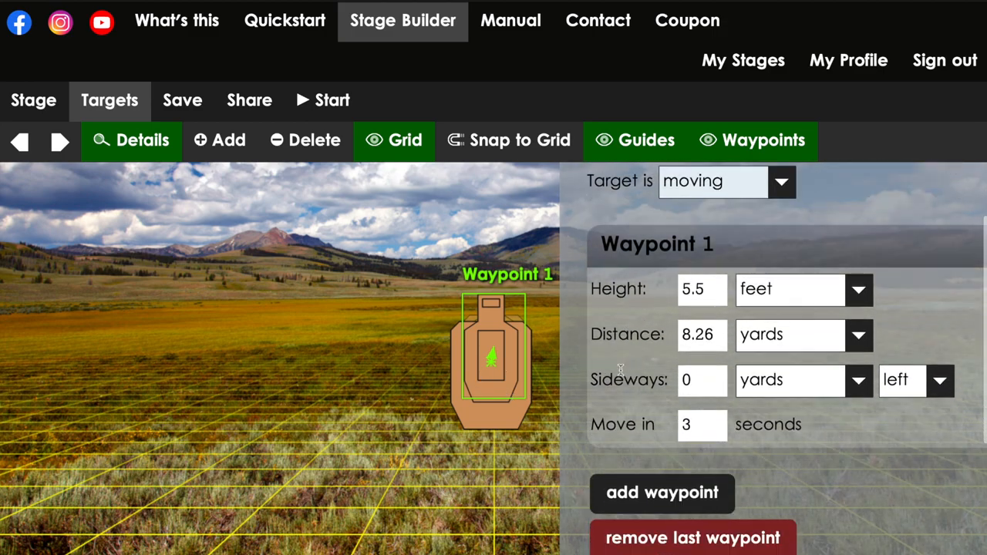
{"action": "left_click", "coordinate": [781, 182]}
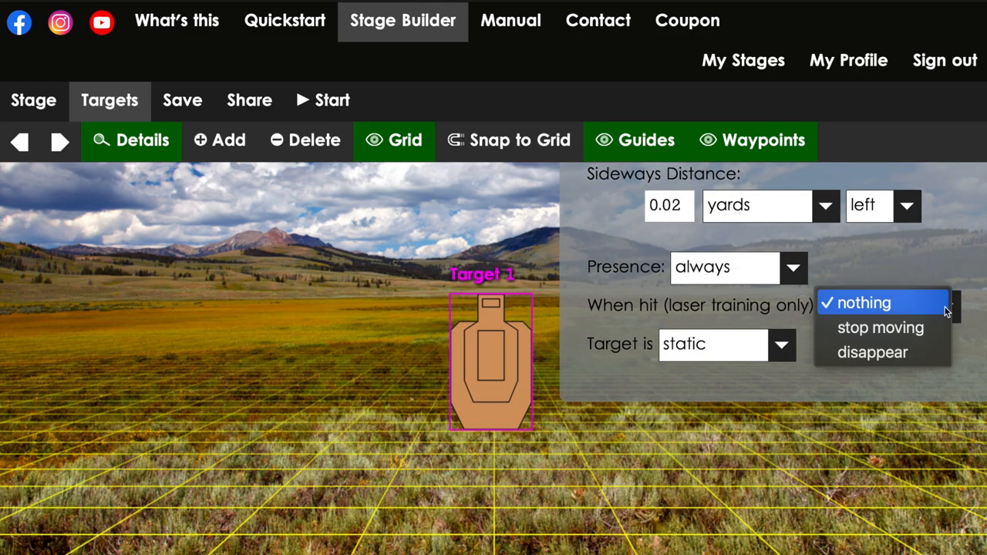
{"action": "mouse_move", "coordinate": [880, 327]}
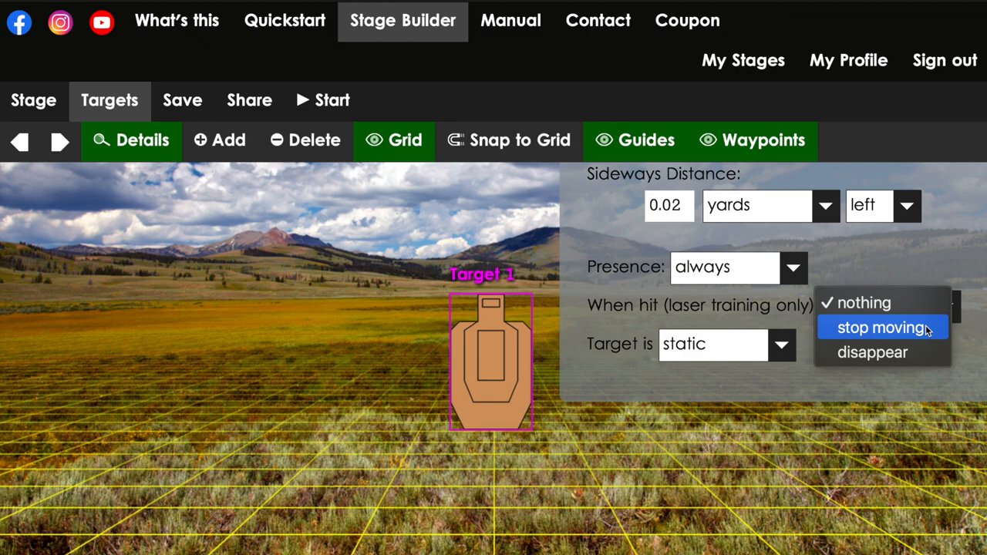
{"action": "mouse_move", "coordinate": [959, 338]}
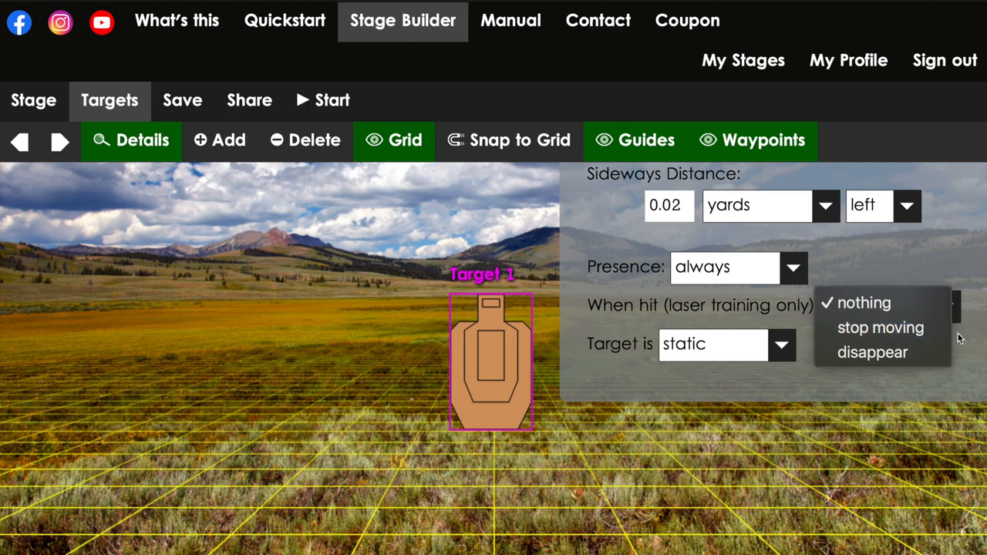
{"action": "left_click", "coordinate": [864, 302]}
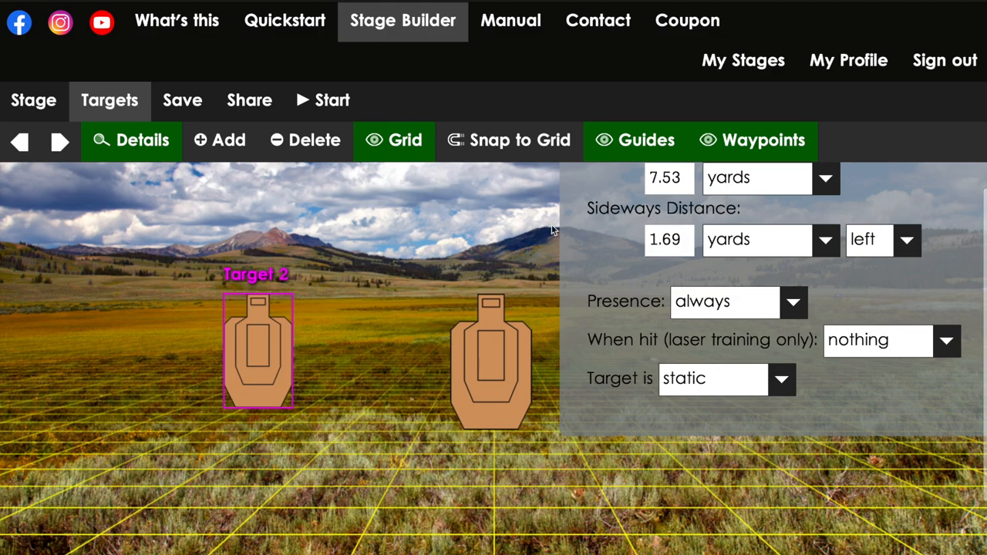
Add Target 3 right of center as a white rectangular steel plate, hiding its details
{"action": "left_click", "coordinate": [492, 355]}
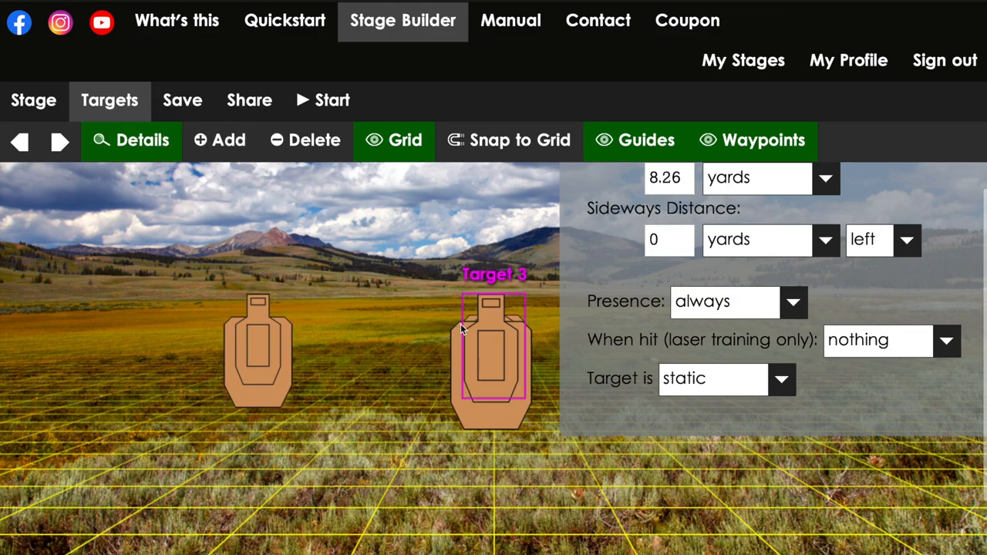
{"action": "left_click_drag", "start_coordinate": [494, 355], "coordinate": [363, 355]}
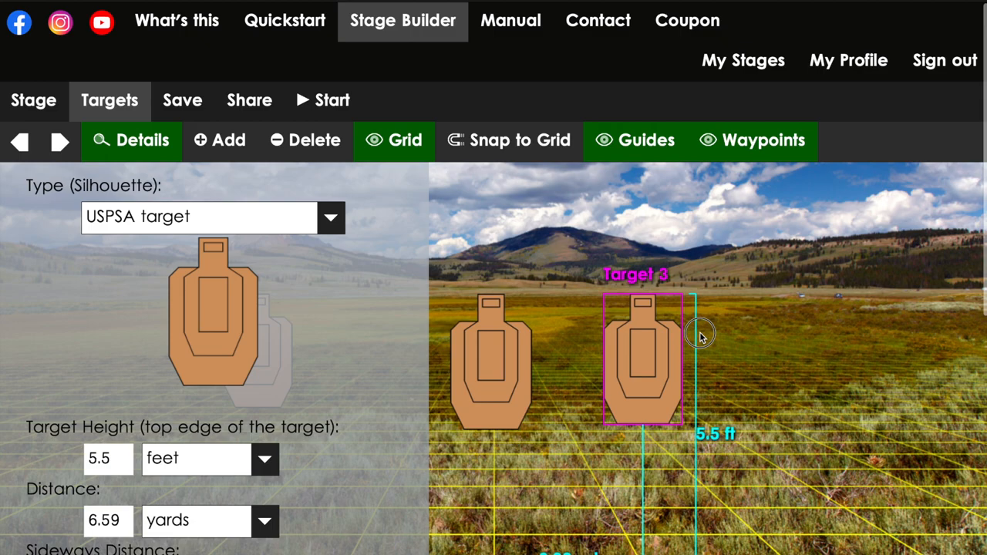
{"action": "left_click", "coordinate": [332, 216]}
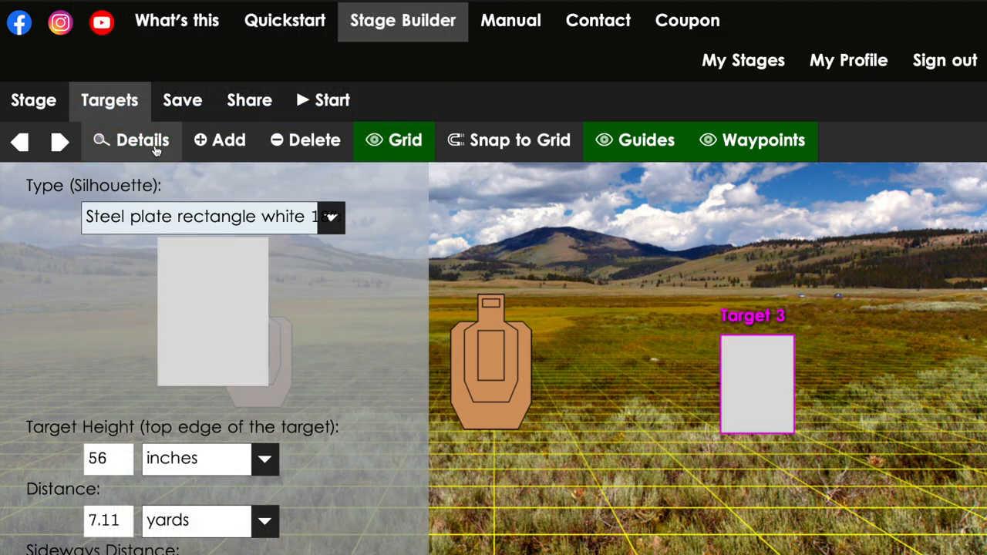
{"action": "left_click", "coordinate": [142, 140]}
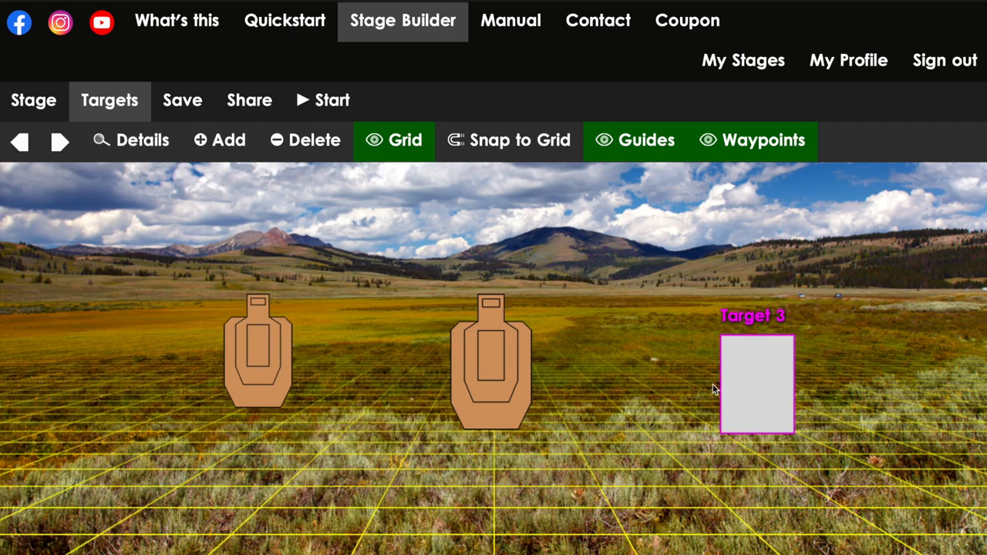
{"action": "mouse_move", "coordinate": [413, 195]}
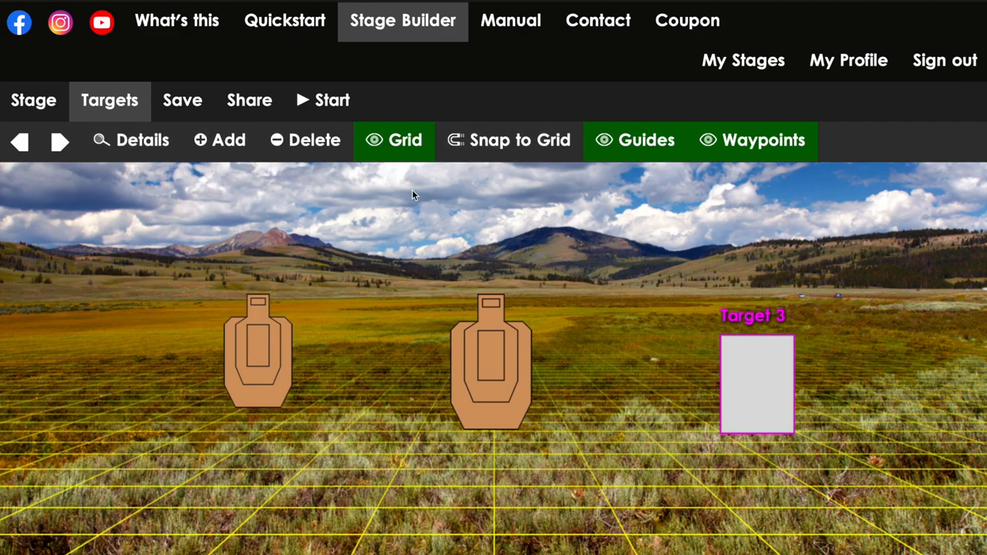
Cycle back to the previous target, then bring up the Stage configuration tab
{"action": "left_click", "coordinate": [258, 355]}
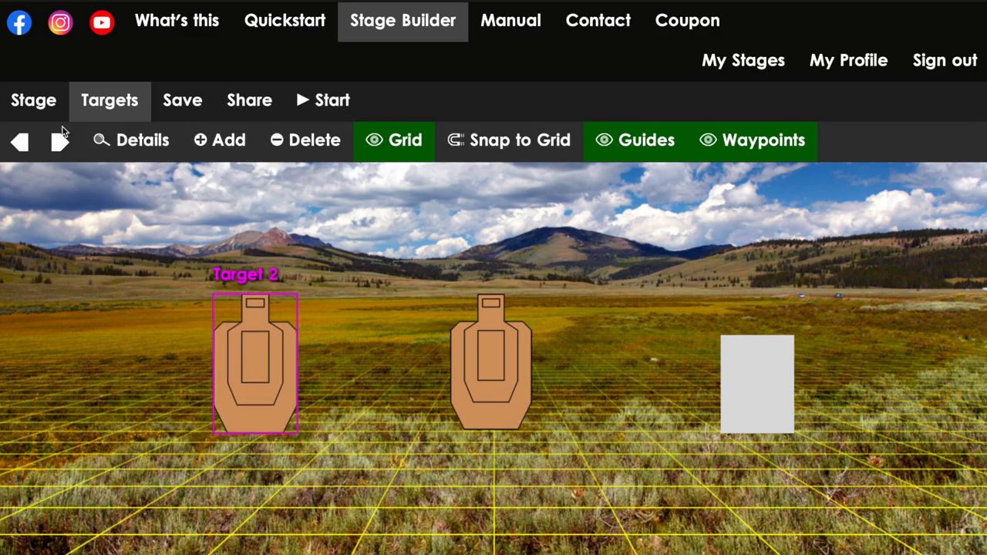
{"action": "left_click", "coordinate": [33, 100]}
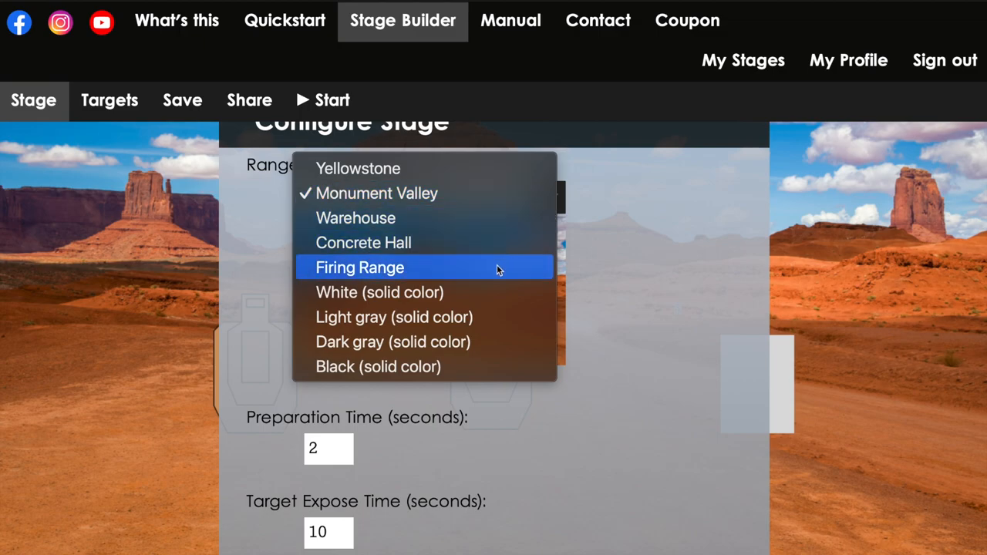
Preview Firing Range and Light gray backdrops, then choose Concrete Hall as range background
{"action": "left_click", "coordinate": [360, 267]}
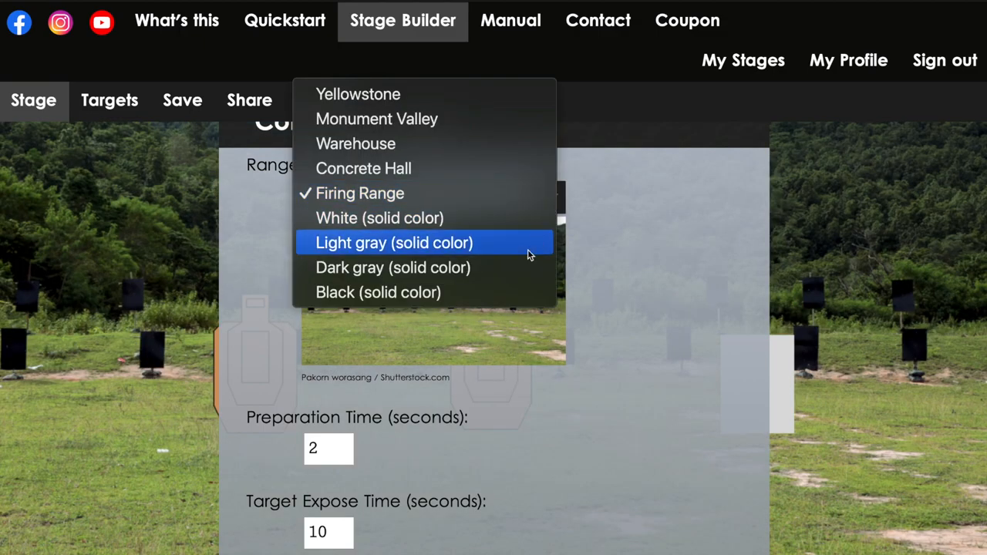
{"action": "left_click", "coordinate": [394, 242]}
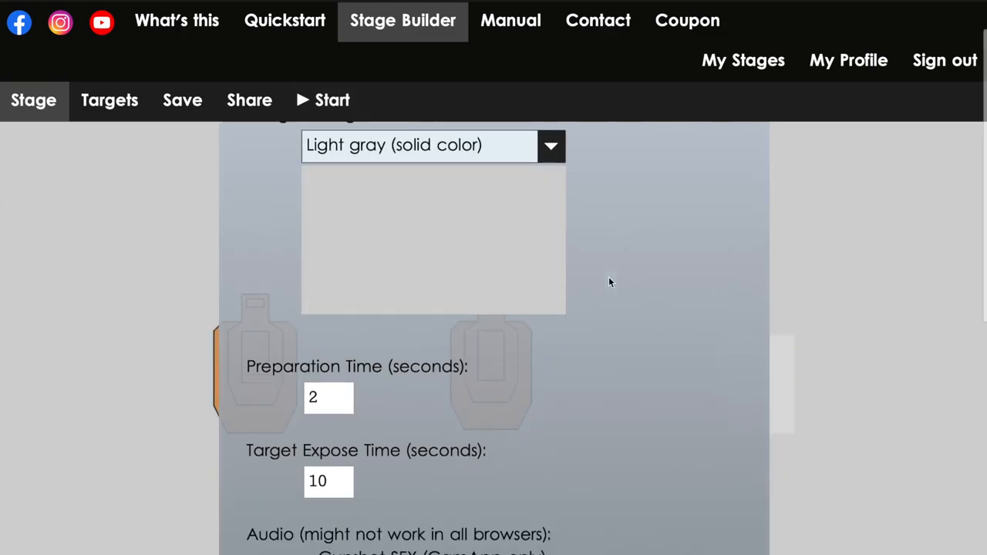
{"action": "scroll", "scroll_direction": "down", "scroll_amount": 3}
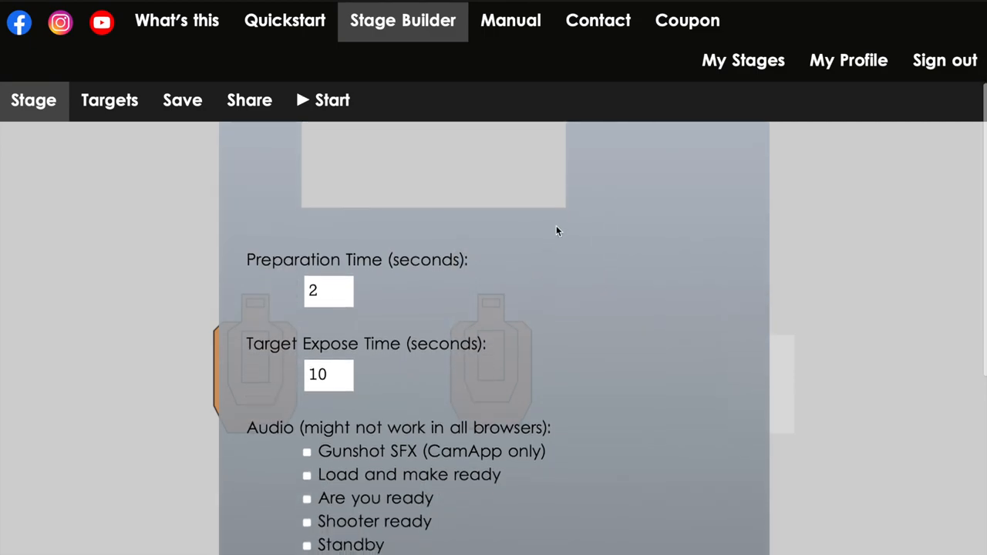
{"action": "left_click", "coordinate": [434, 164]}
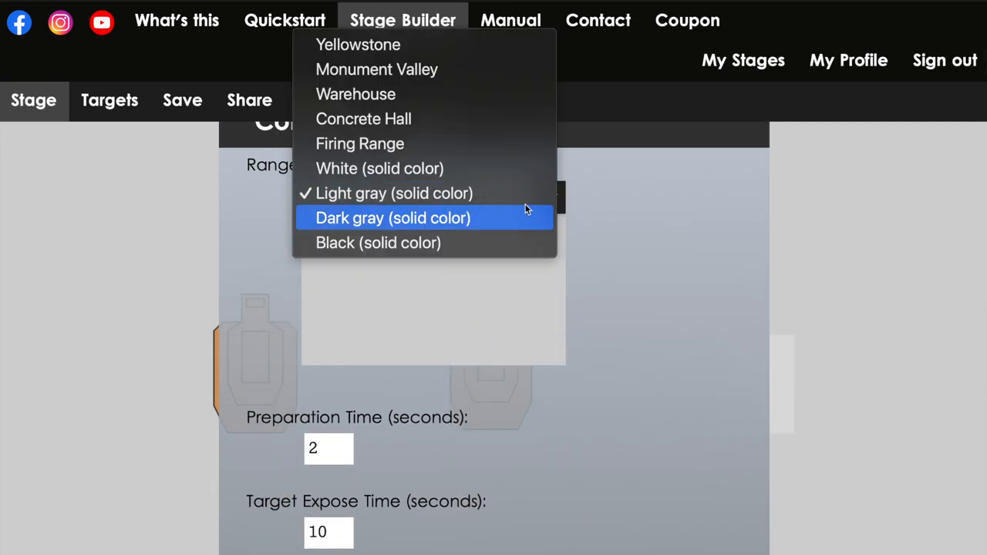
{"action": "left_click", "coordinate": [363, 119]}
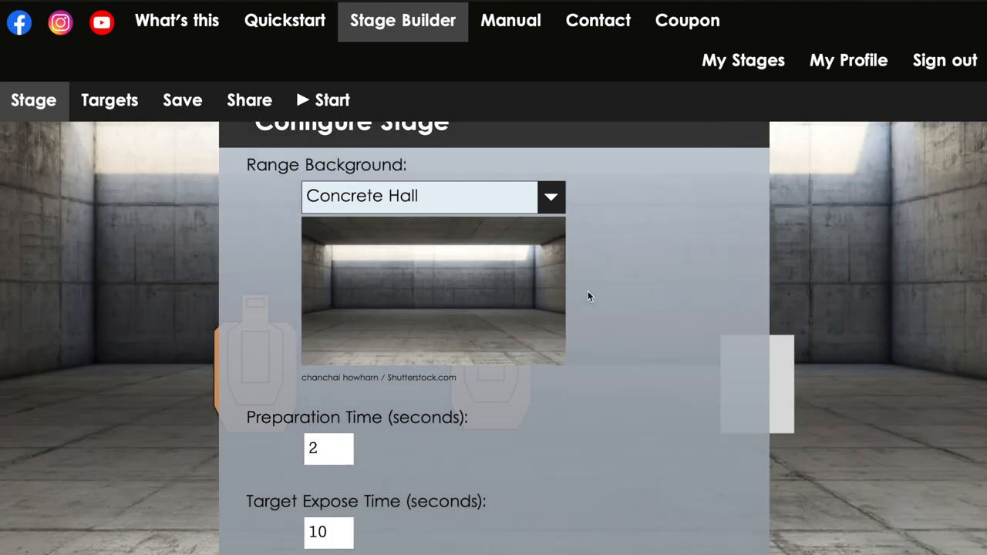
{"action": "scroll", "scroll_direction": "down", "scroll_amount": 3}
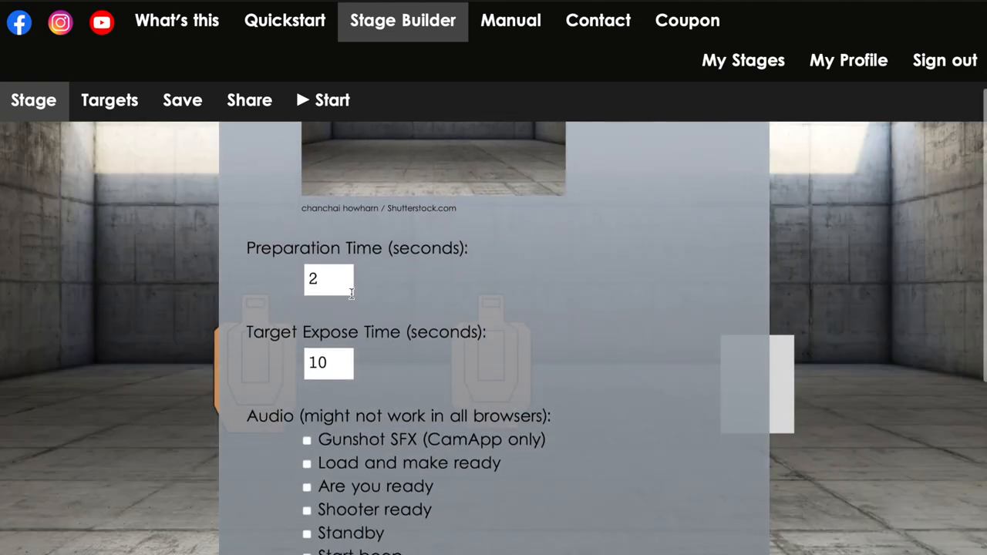
Select the Preparation Time value, keeping 2 seconds preparation and 10 seconds expose
{"action": "left_click", "coordinate": [328, 278]}
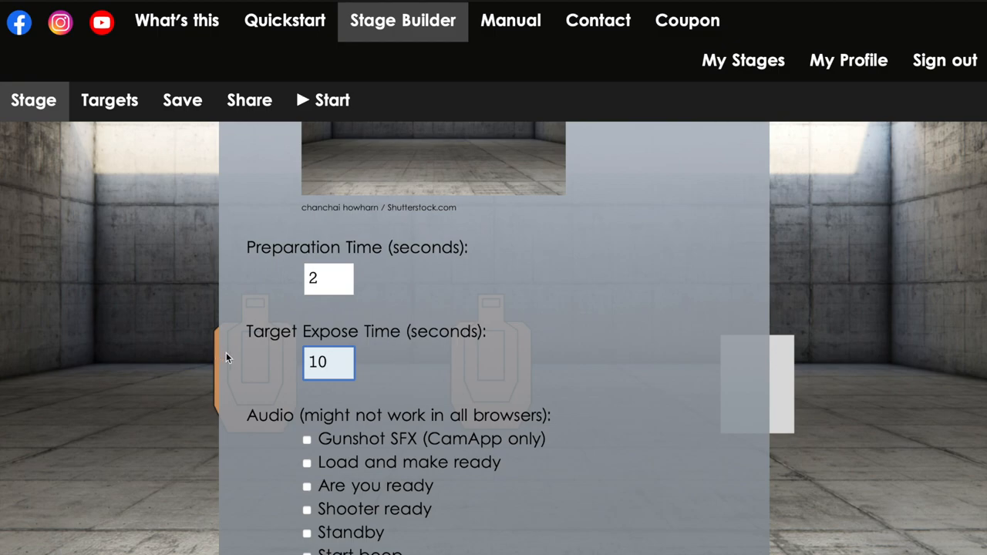
{"action": "mouse_move", "coordinate": [502, 365]}
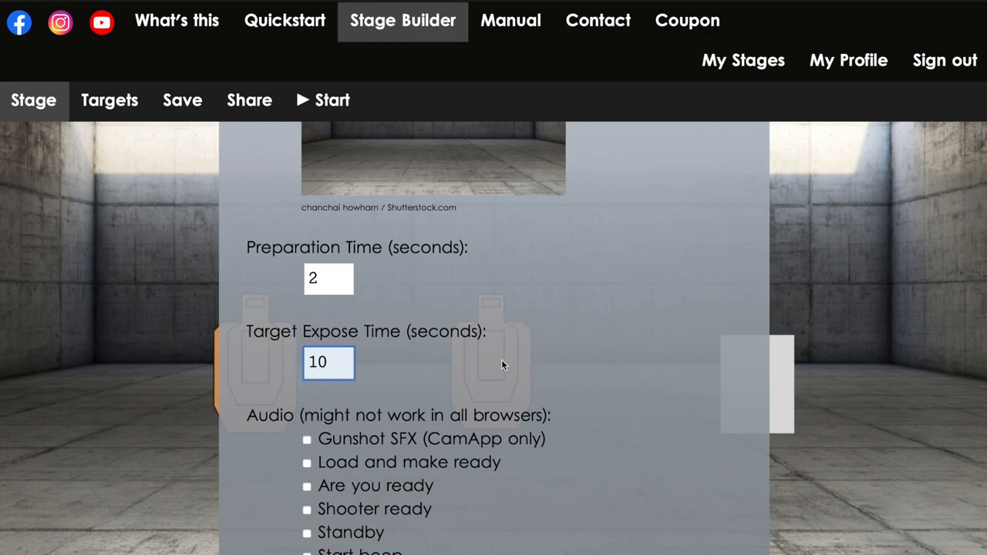
{"action": "mouse_move", "coordinate": [748, 384]}
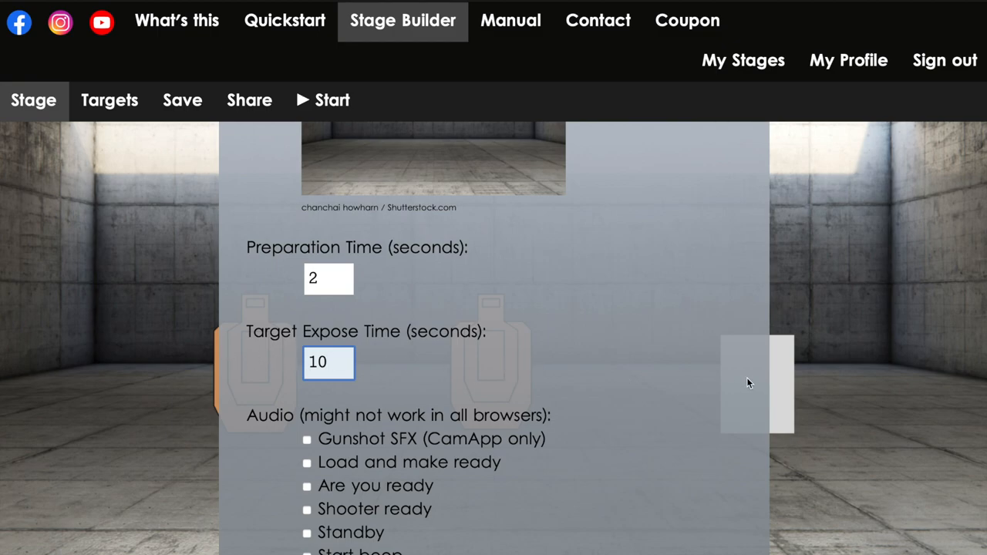
{"action": "mouse_move", "coordinate": [768, 376]}
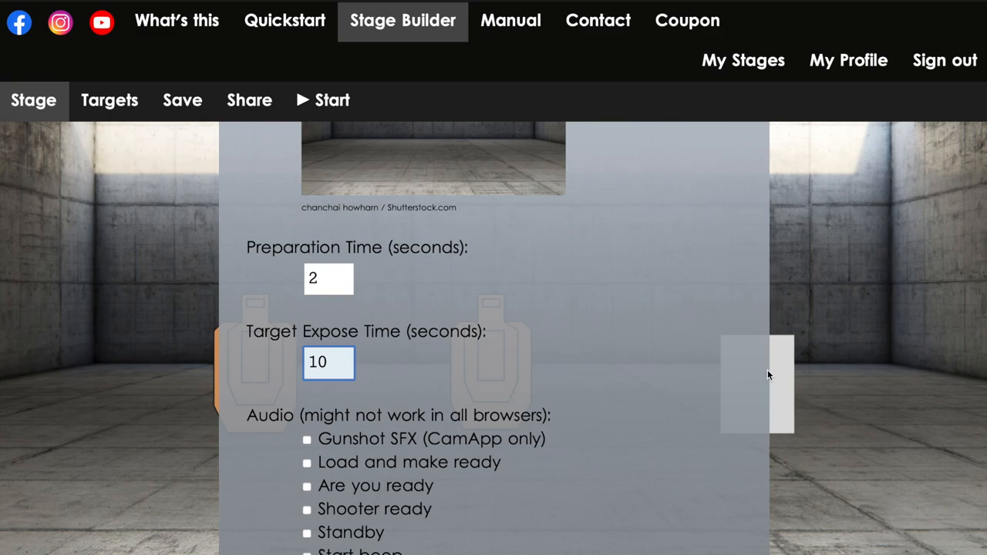
{"action": "mouse_move", "coordinate": [782, 374]}
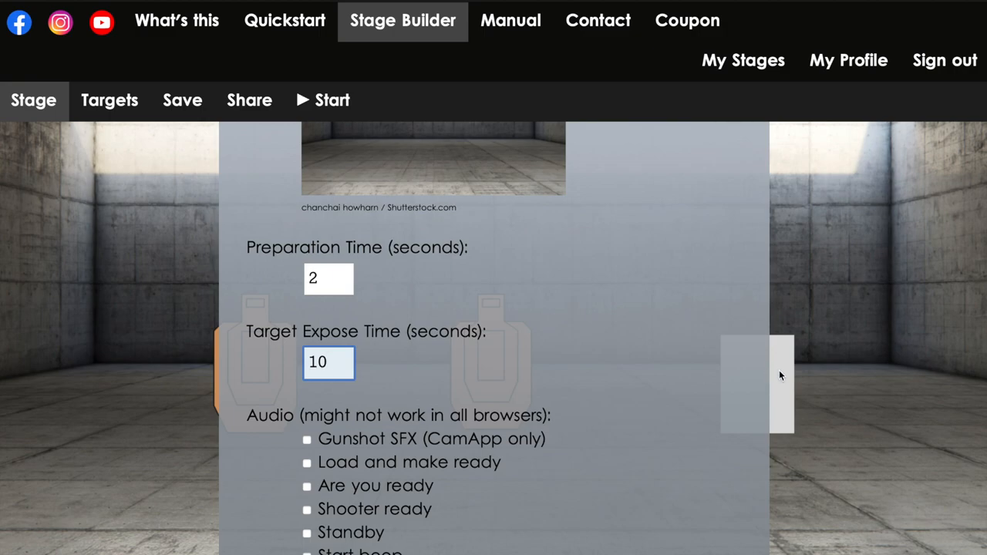
{"action": "mouse_move", "coordinate": [248, 364]}
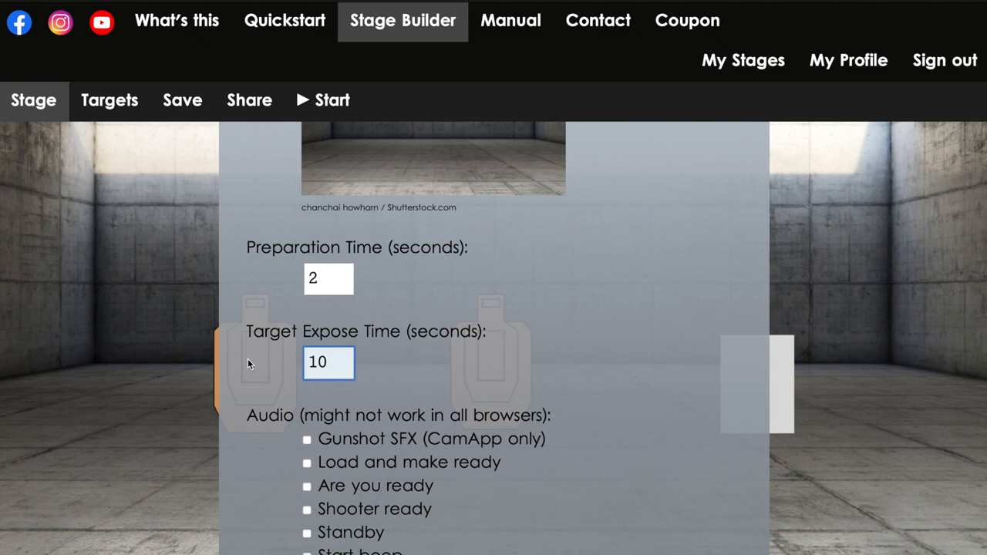
{"action": "mouse_move", "coordinate": [772, 387]}
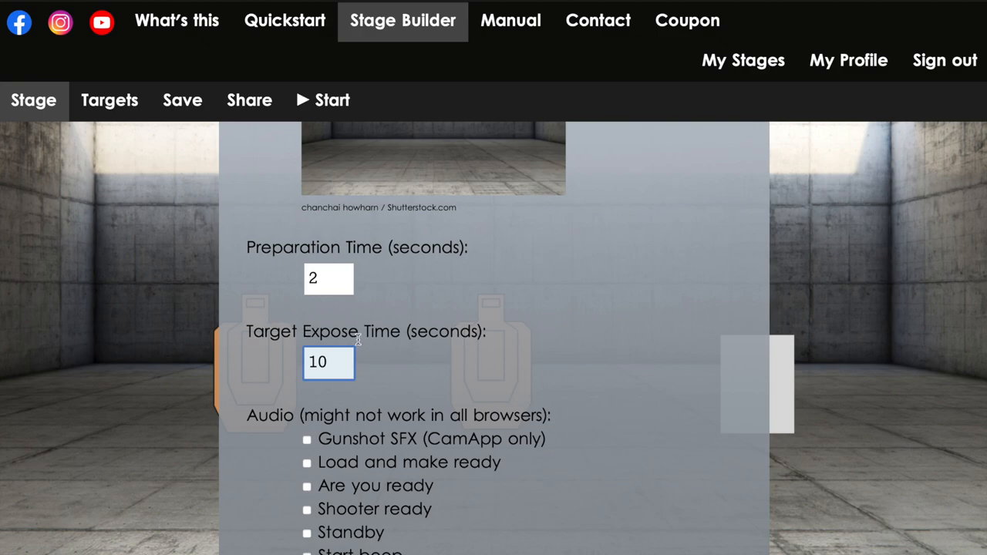
{"action": "scroll", "scroll_direction": "down", "scroll_amount": 3}
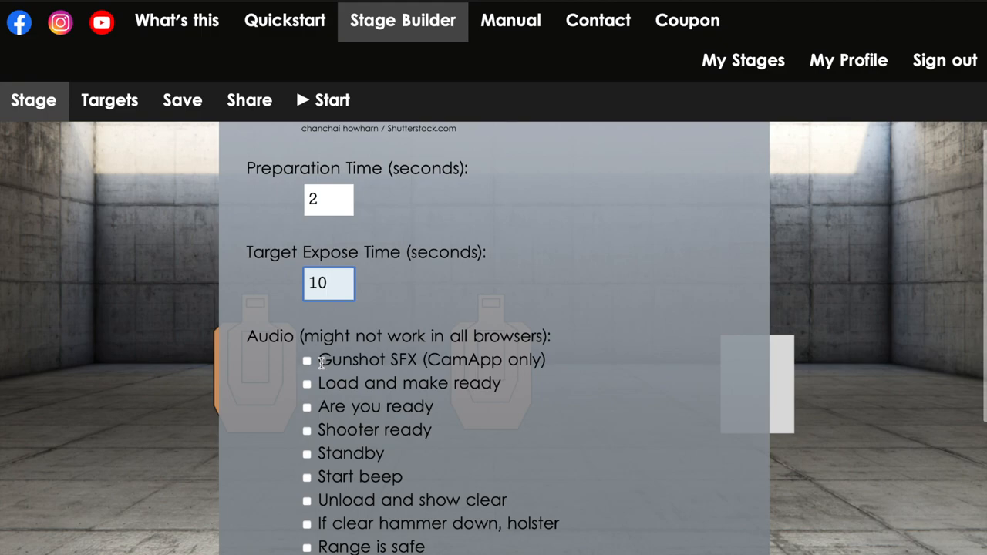
{"action": "scroll", "scroll_direction": "down", "scroll_amount": 3}
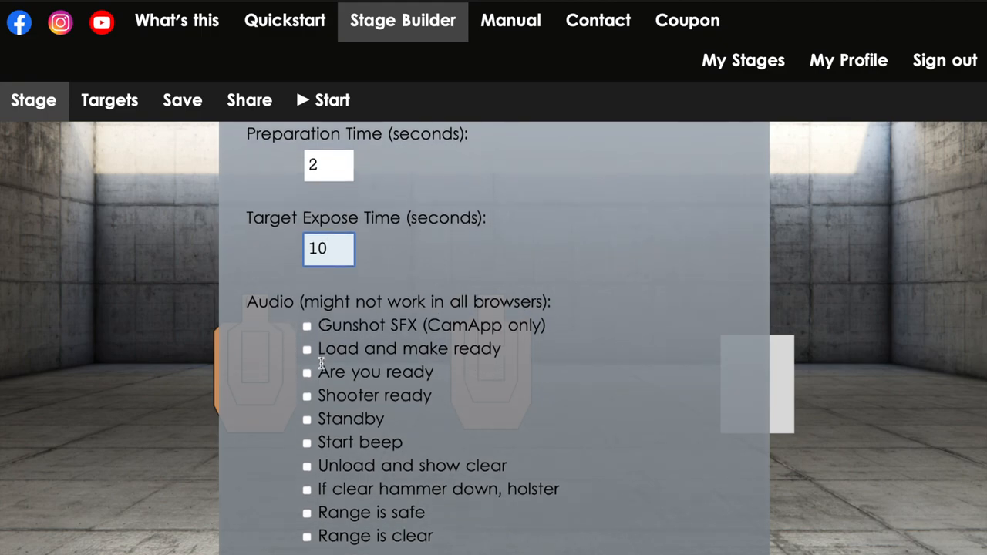
{"action": "mouse_move", "coordinate": [320, 392]}
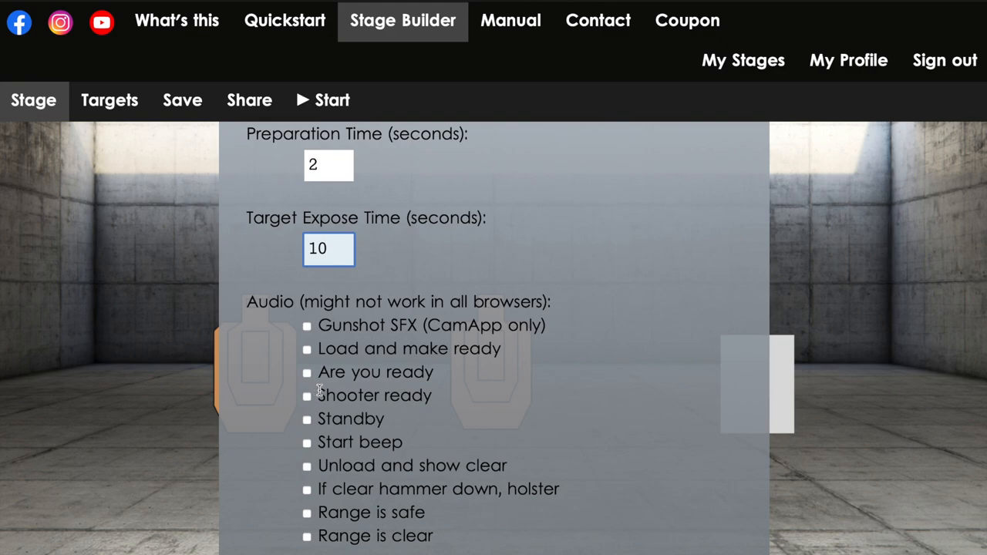
{"action": "mouse_move", "coordinate": [319, 391]}
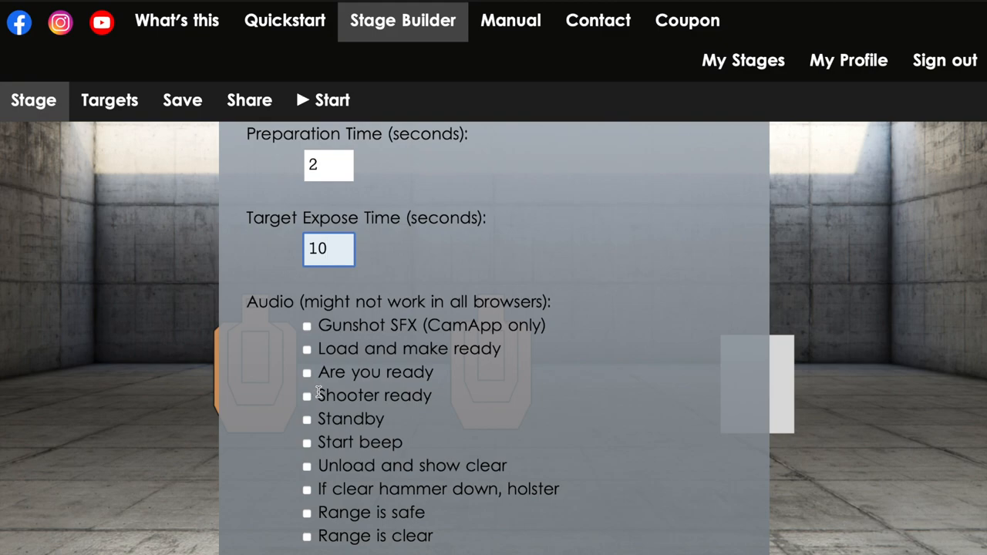
{"action": "mouse_move", "coordinate": [320, 392]}
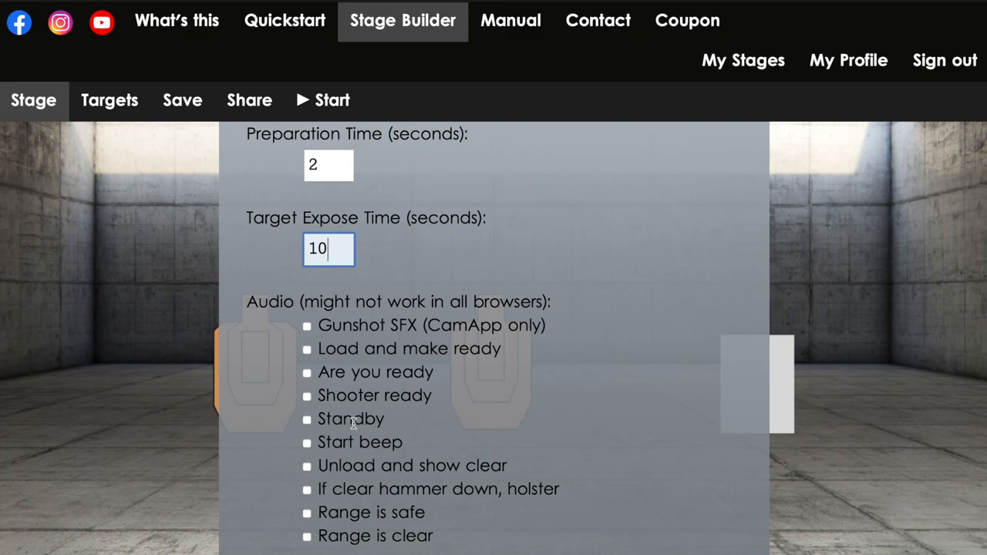
{"action": "scroll", "scroll_direction": "down", "scroll_amount": 3}
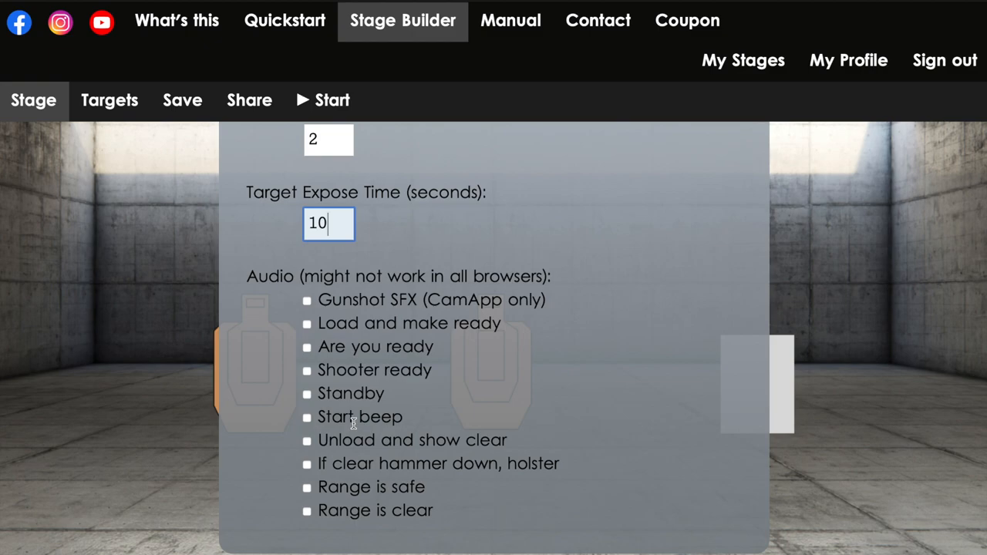
{"action": "mouse_move", "coordinate": [351, 421]}
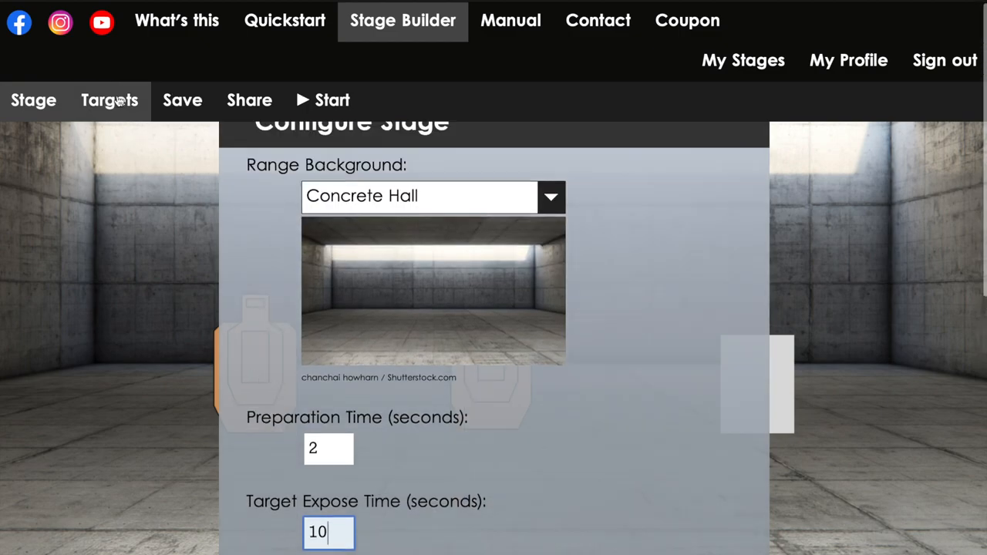
Save the stage as 'demo', described as 2 USPSA targets and one steel plate, in slot 9
{"action": "left_click", "coordinate": [108, 100]}
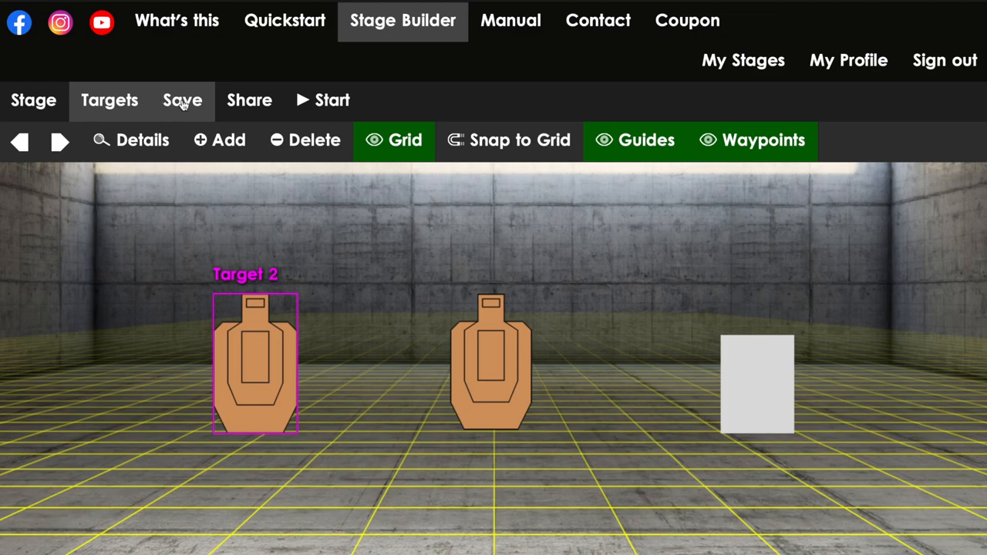
{"action": "left_click", "coordinate": [183, 100]}
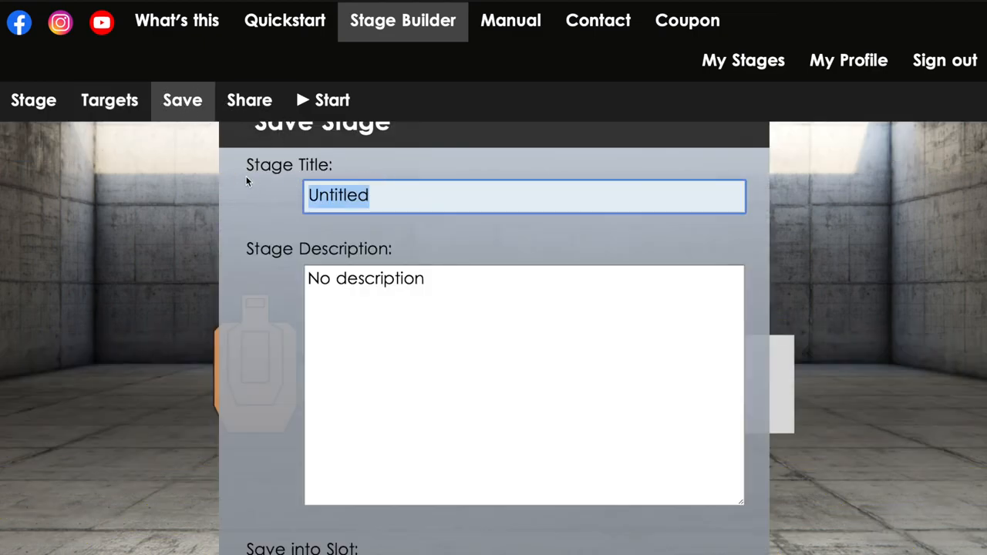
{"action": "type", "text": "demo"}
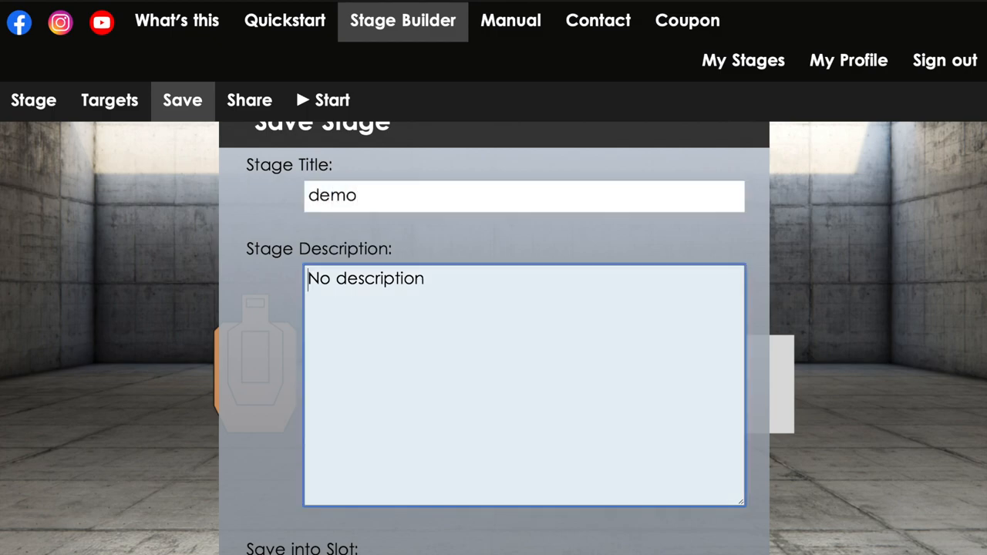
{"action": "type", "text": "2"}
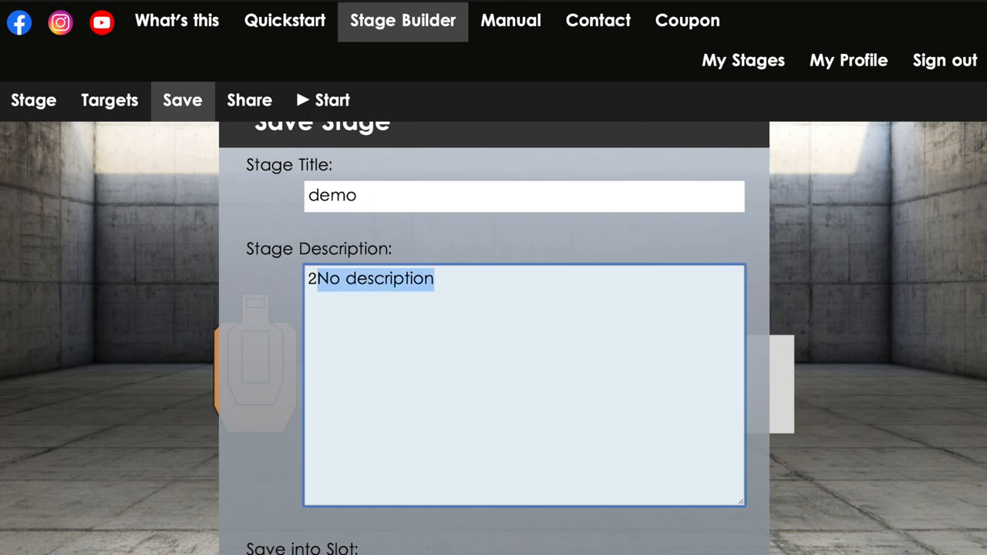
{"action": "type", "text": "uspsa"}
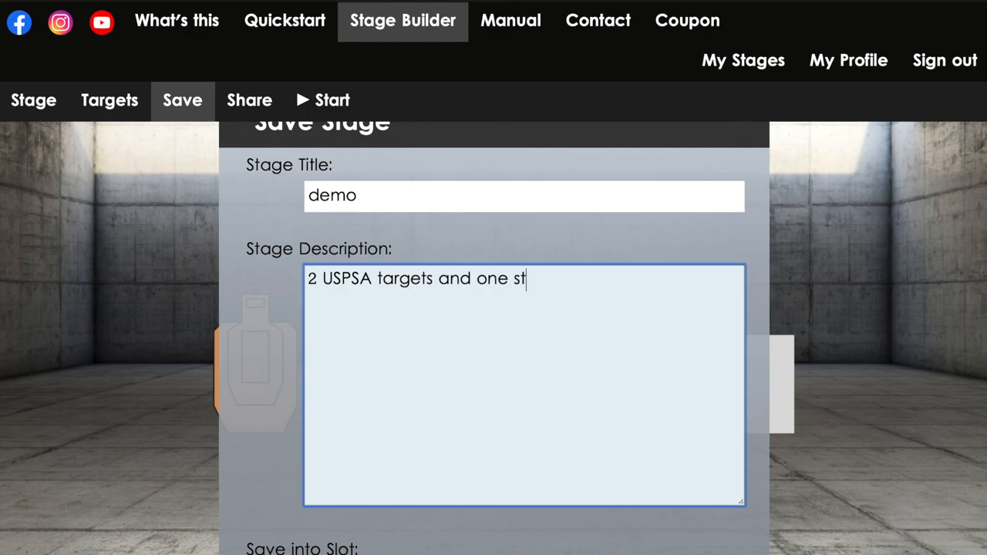
{"action": "type", "text": "eel plate"}
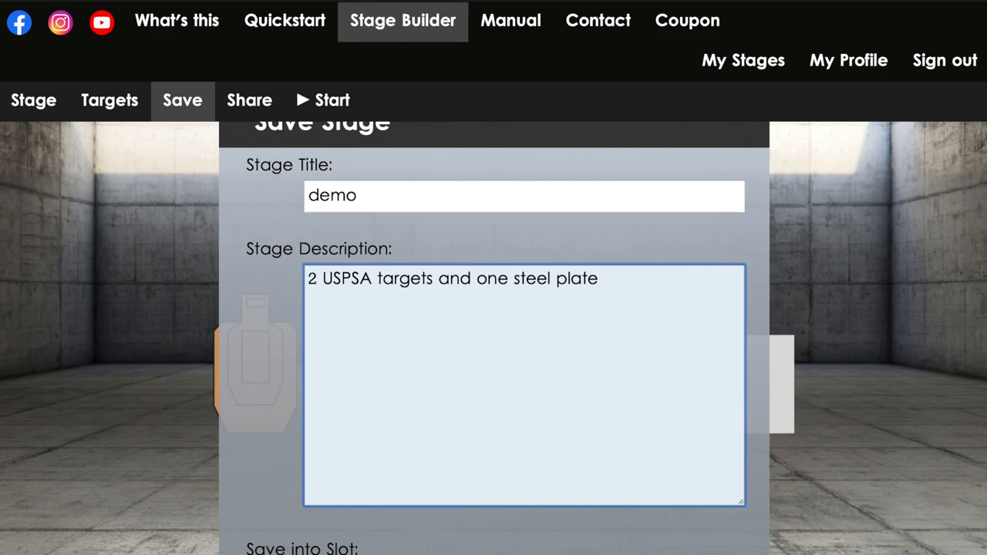
{"action": "scroll", "scroll_direction": "down", "scroll_amount": 3}
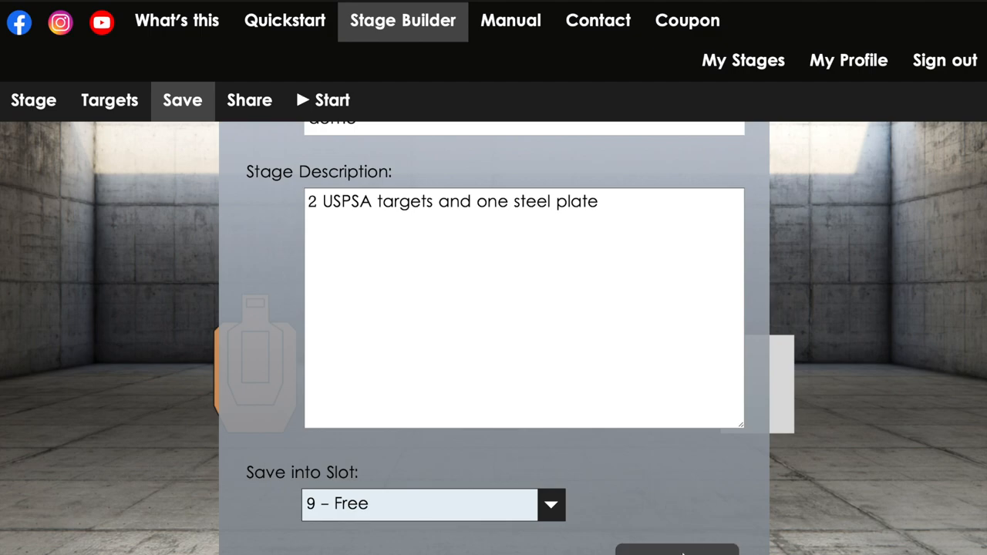
{"action": "left_click", "coordinate": [676, 548]}
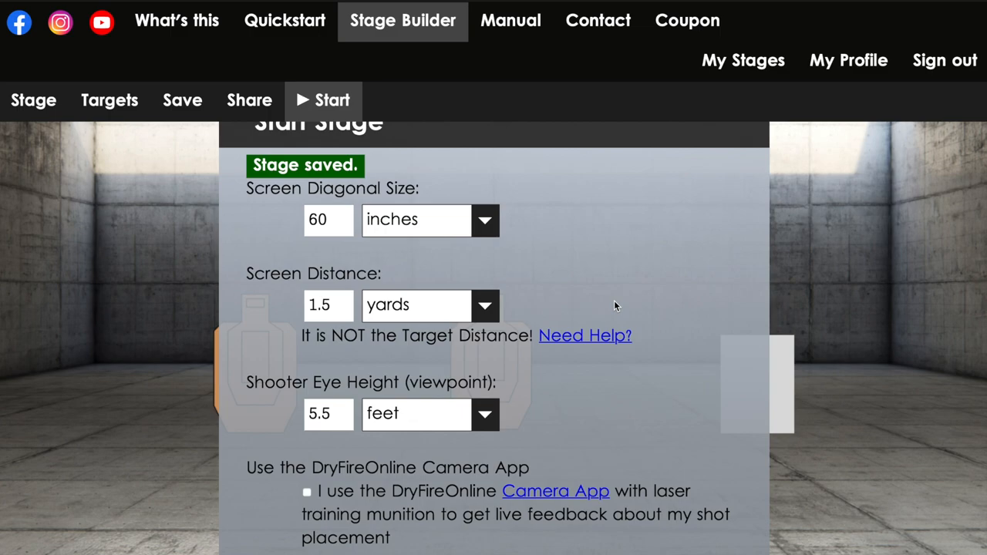
{"action": "scroll", "scroll_direction": "down", "scroll_amount": 3}
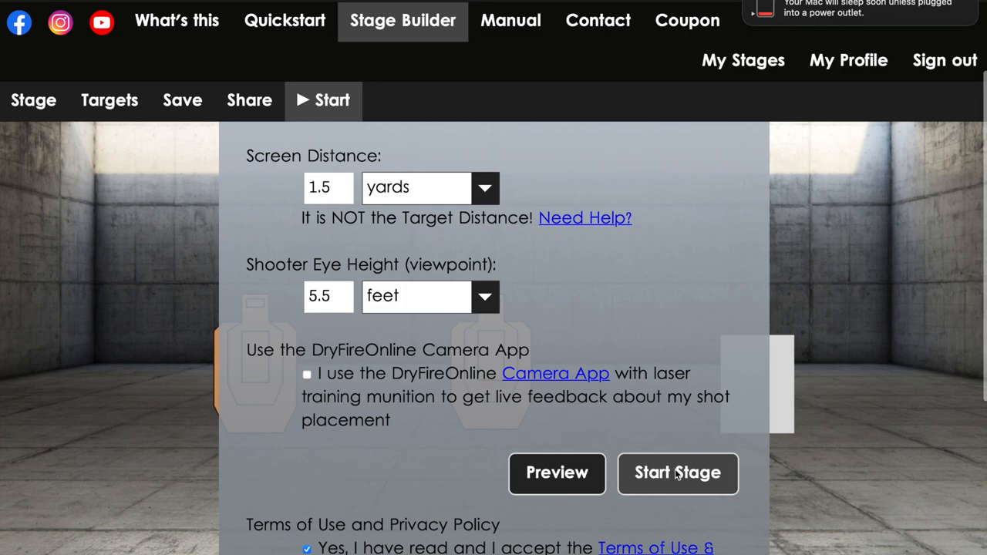
{"action": "mouse_move", "coordinate": [652, 495]}
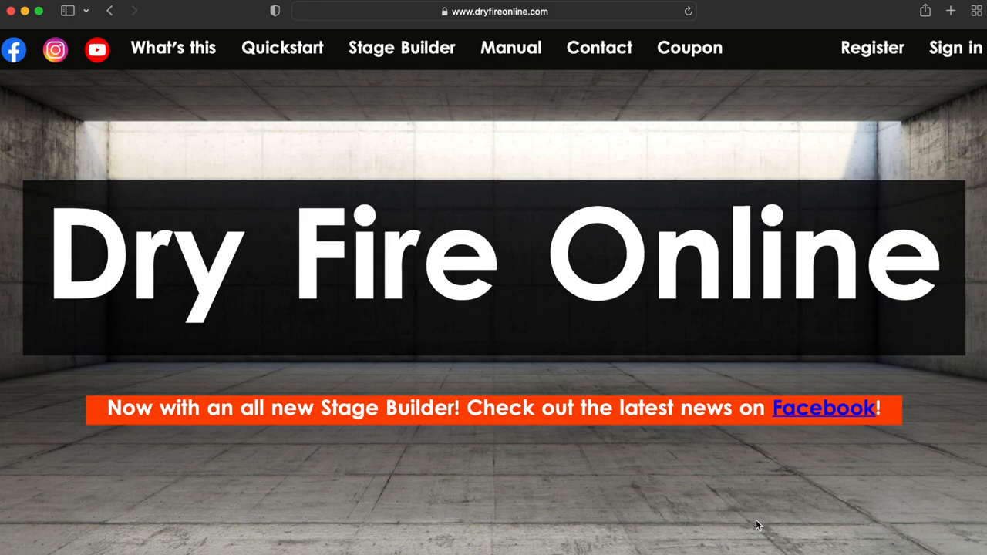
{"action": "mouse_move", "coordinate": [751, 530]}
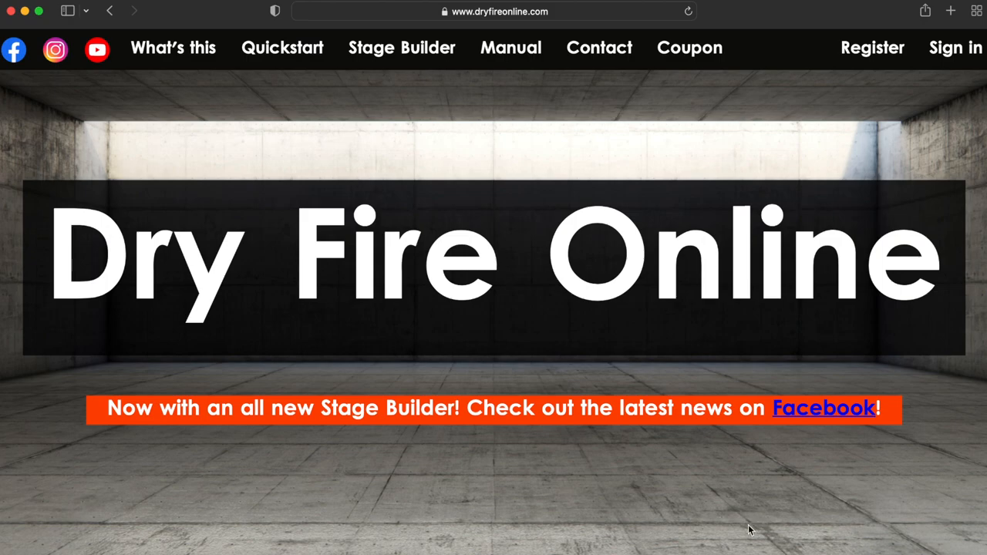
{"action": "mouse_move", "coordinate": [746, 316]}
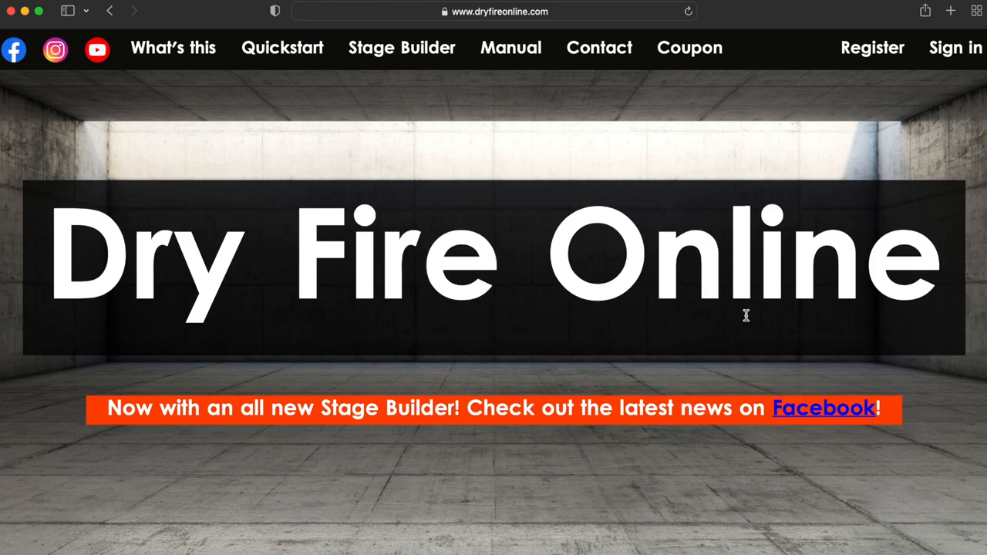